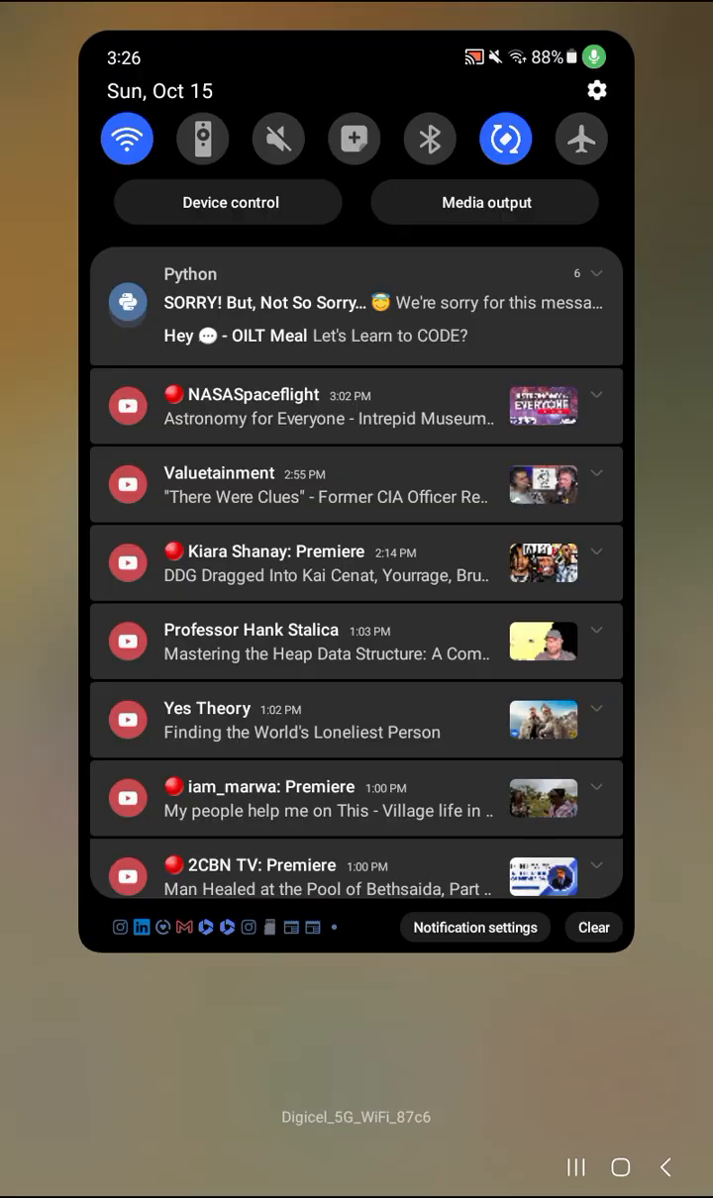
Open Settings from the notification panel and scroll the category list toward Battery and device care.
click(595, 91)
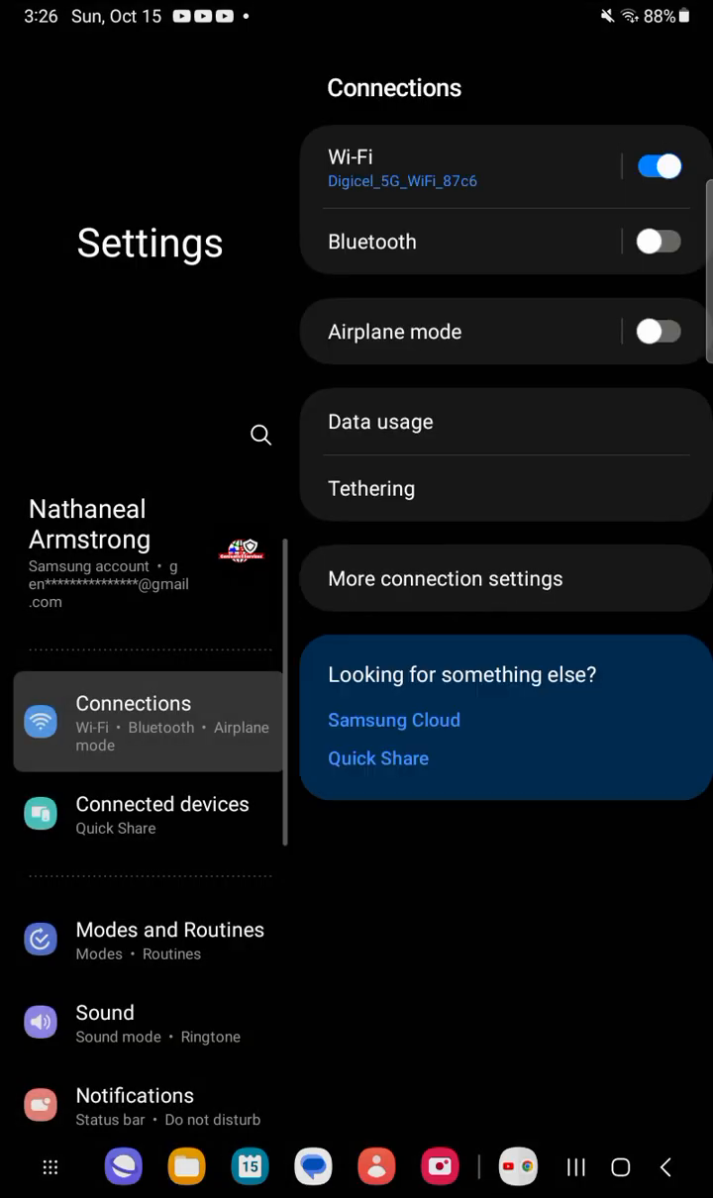
scroll(up, 3)
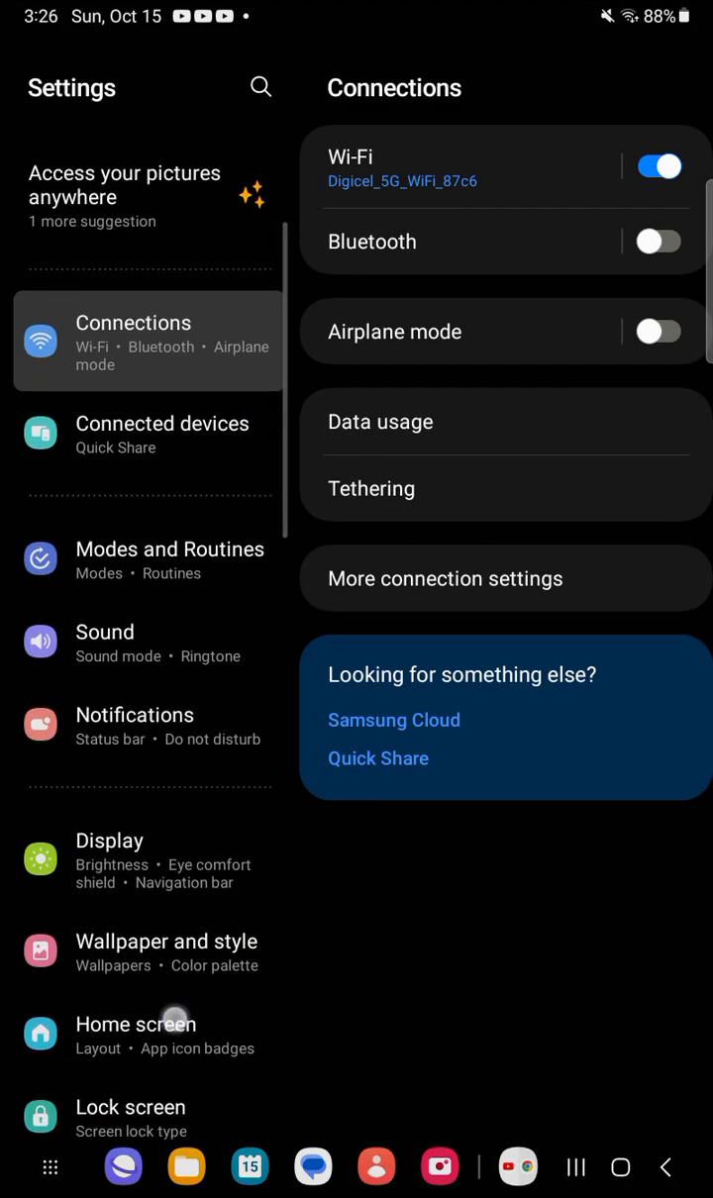
scroll(down, 3)
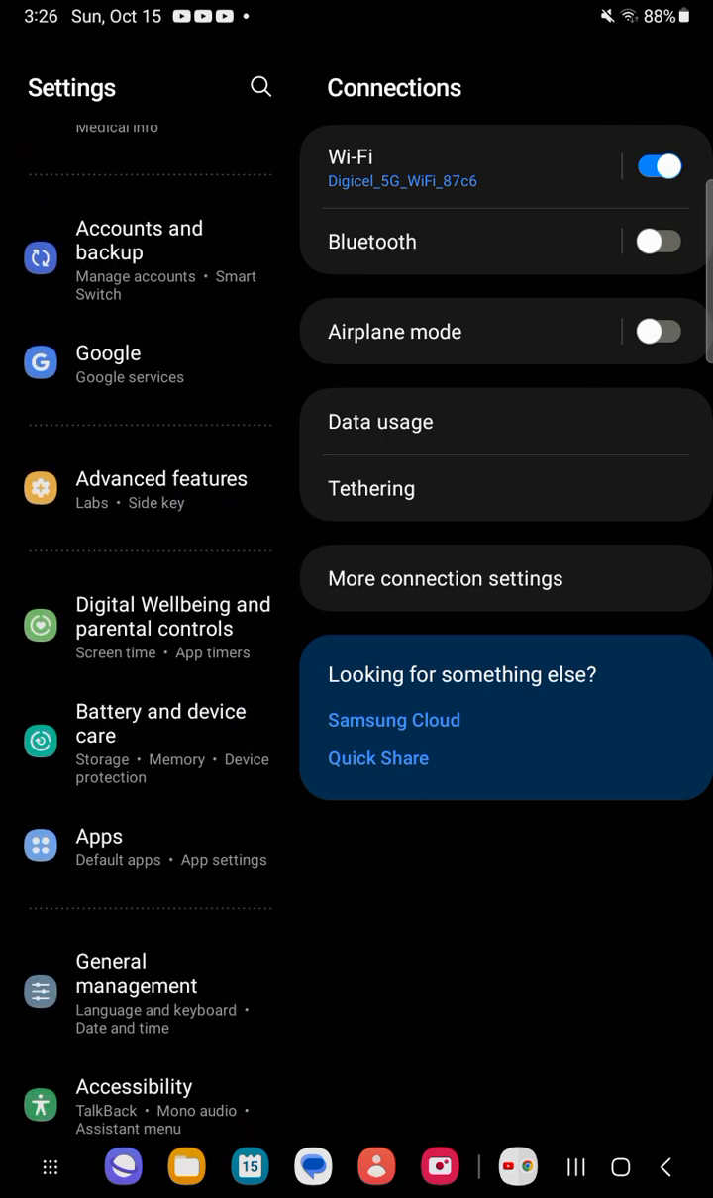
Open Battery and device care and review its Good rating with battery, storage and memory figures.
click(160, 743)
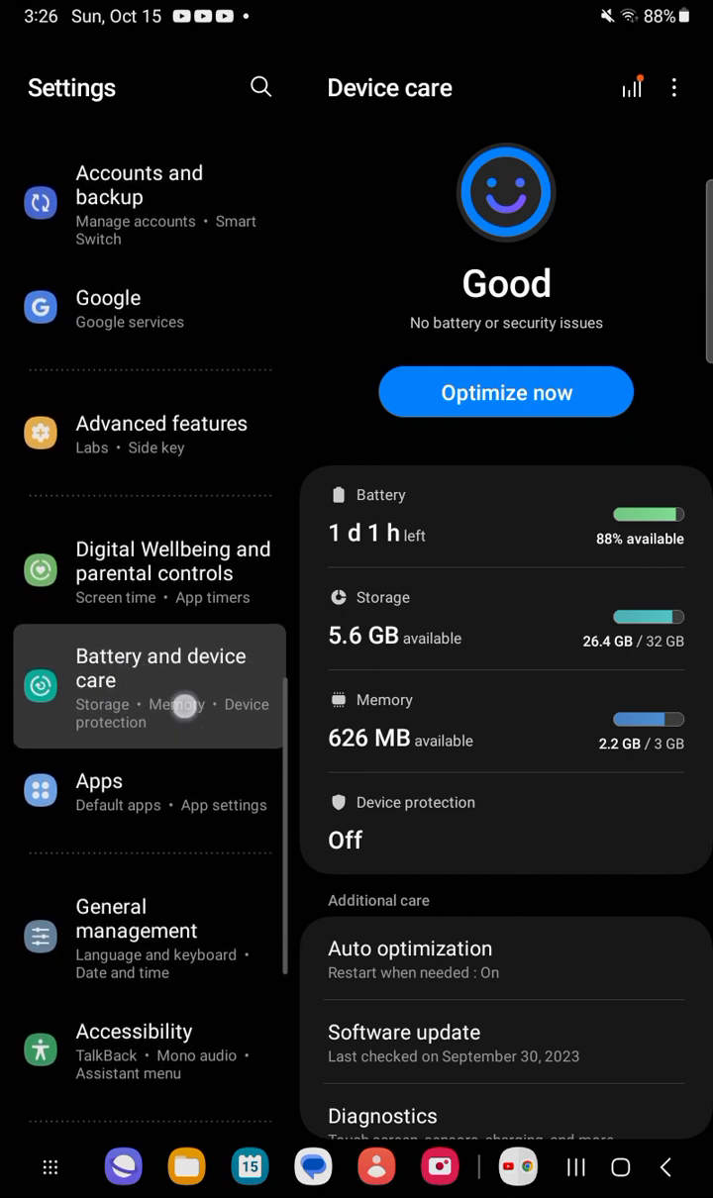
scroll(up, 3)
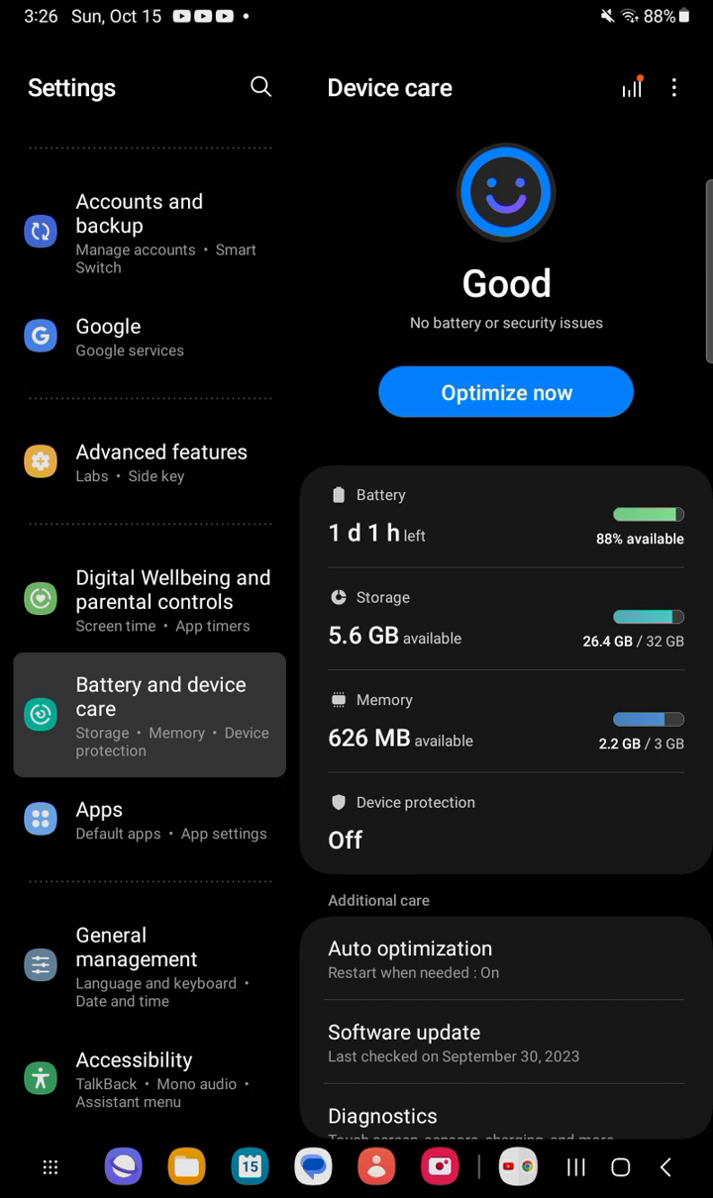
scroll(down, 3)
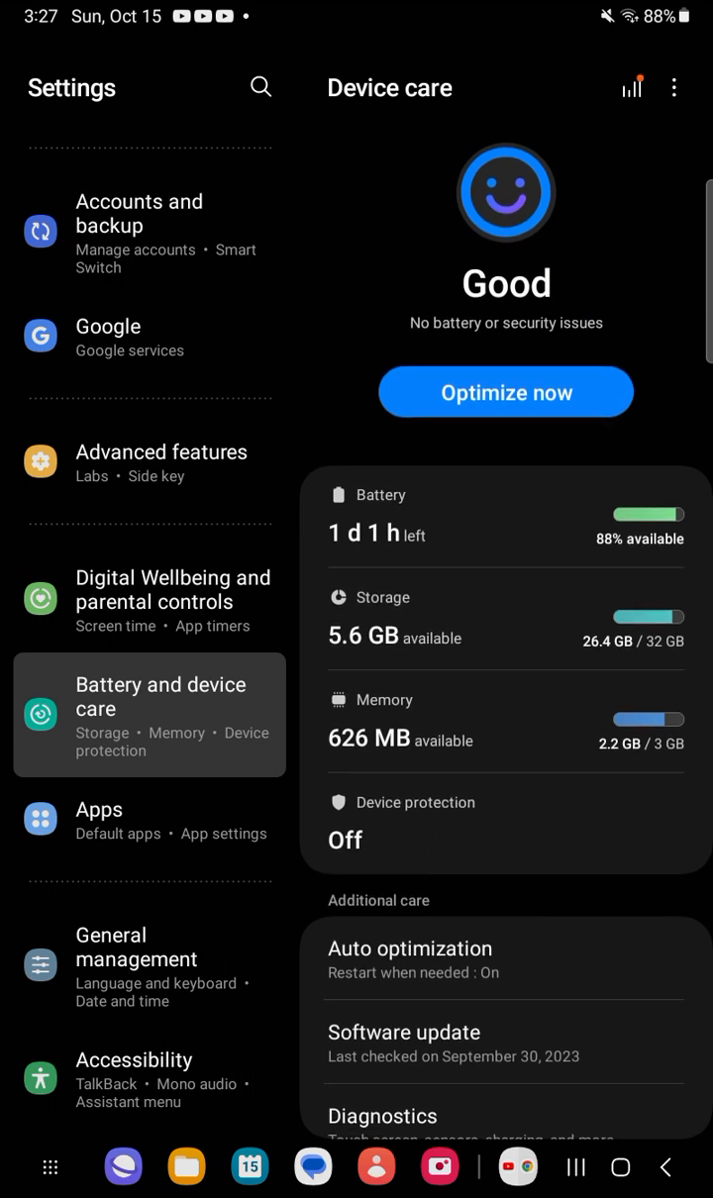
Run Optimize now, closing 2 background apps with no battery or crash issues found.
click(567, 374)
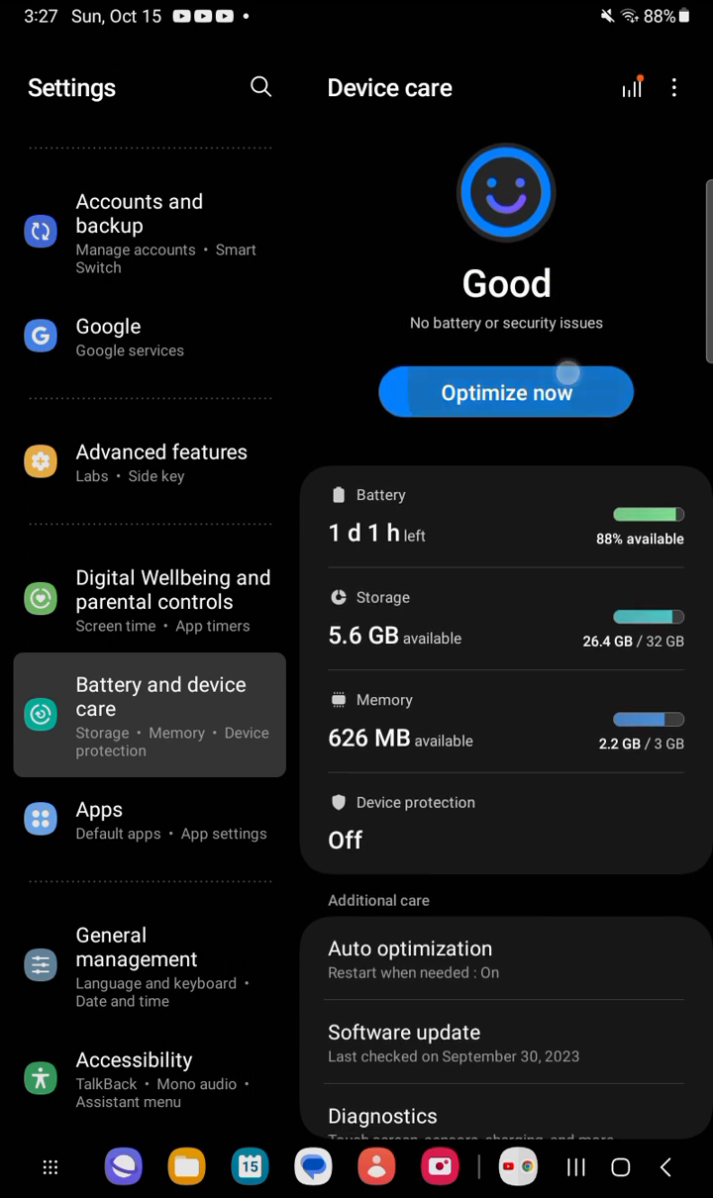
click(505, 391)
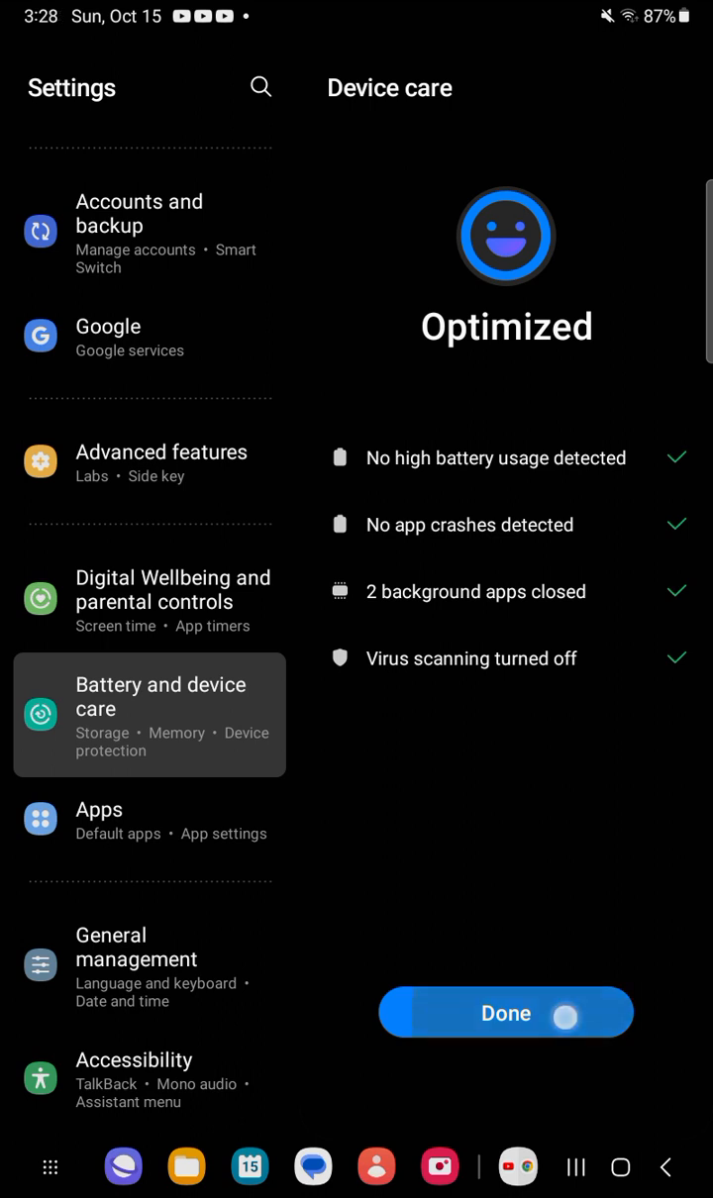
Dismiss the Optimized results to see Device care rated Great with 831 MB memory free.
click(506, 1012)
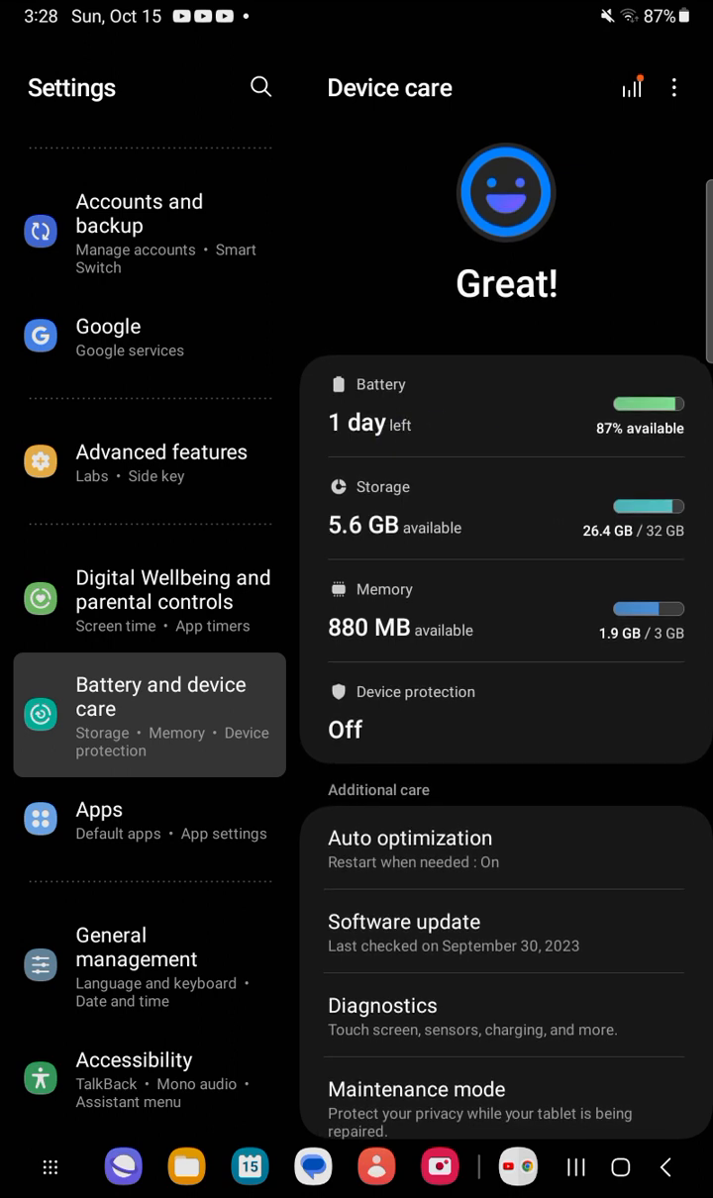
scroll(up, 3)
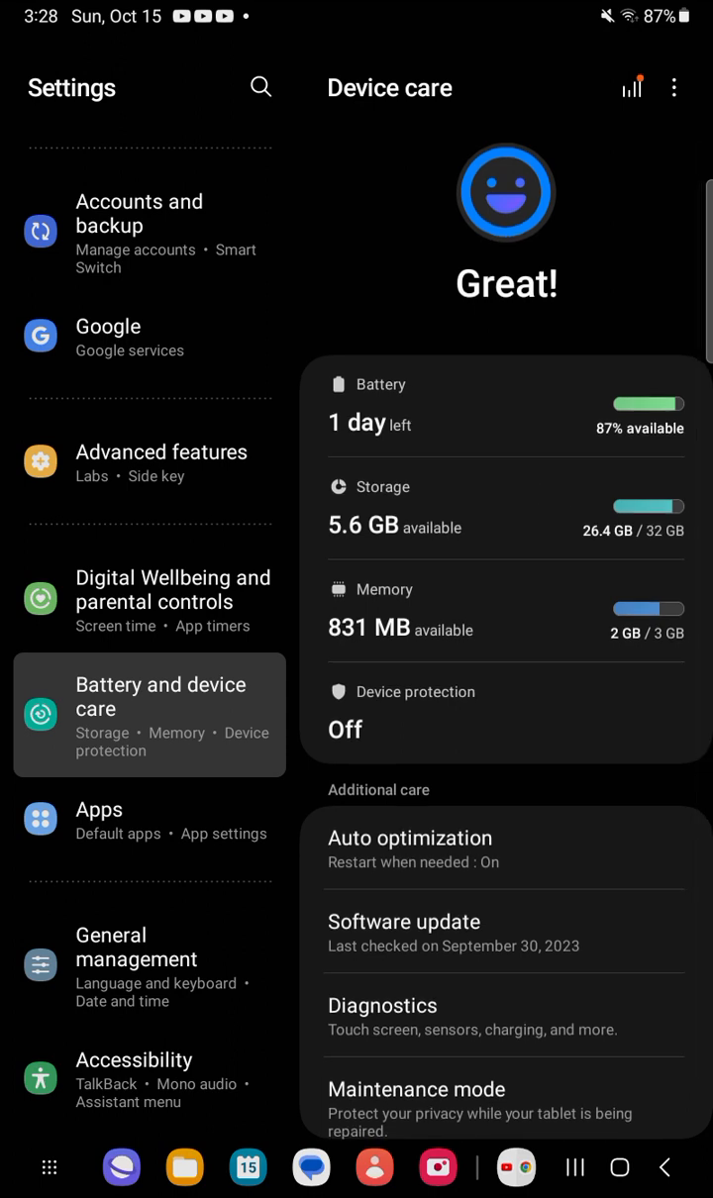
Open the Battery page and scroll its usage, showing 1 day left and YouTube top at 5.8%.
click(505, 405)
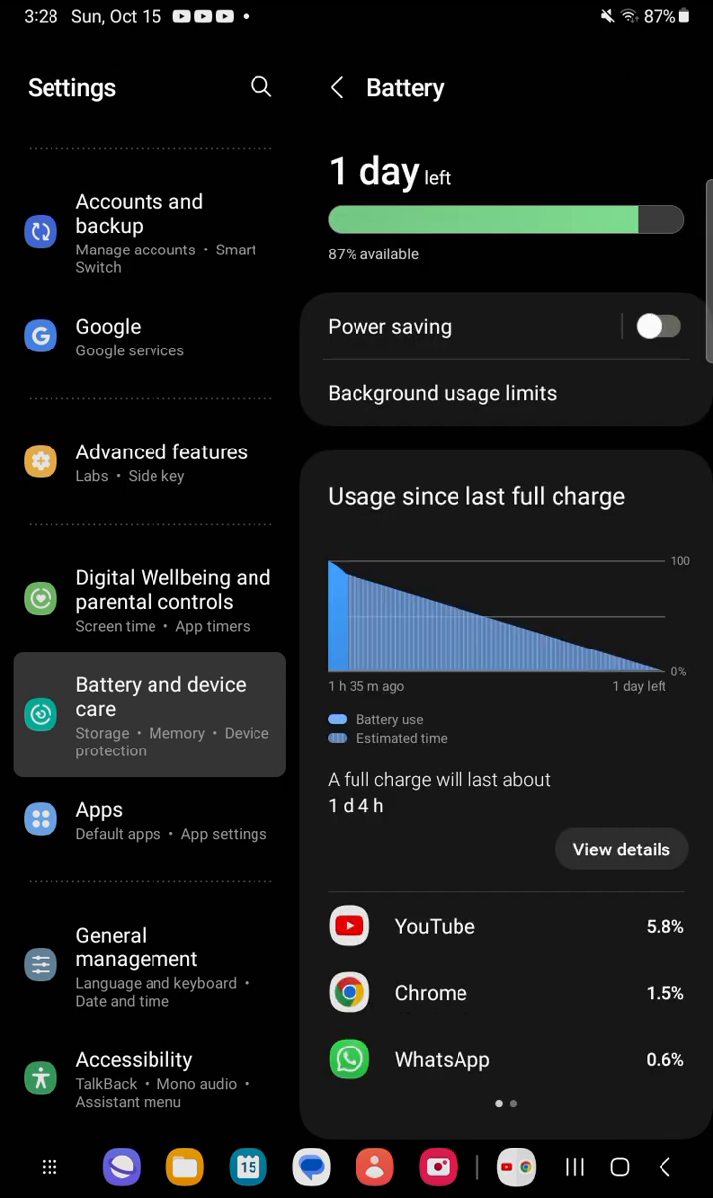
scroll(down, 3)
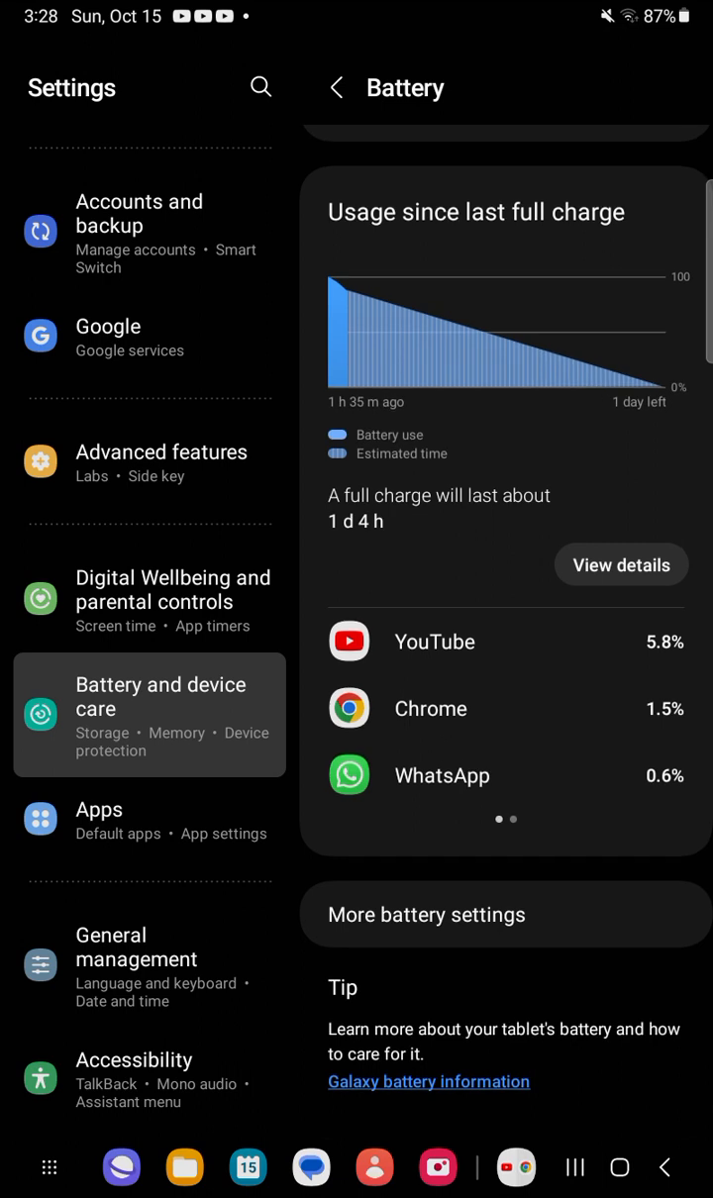
scroll(down, 3)
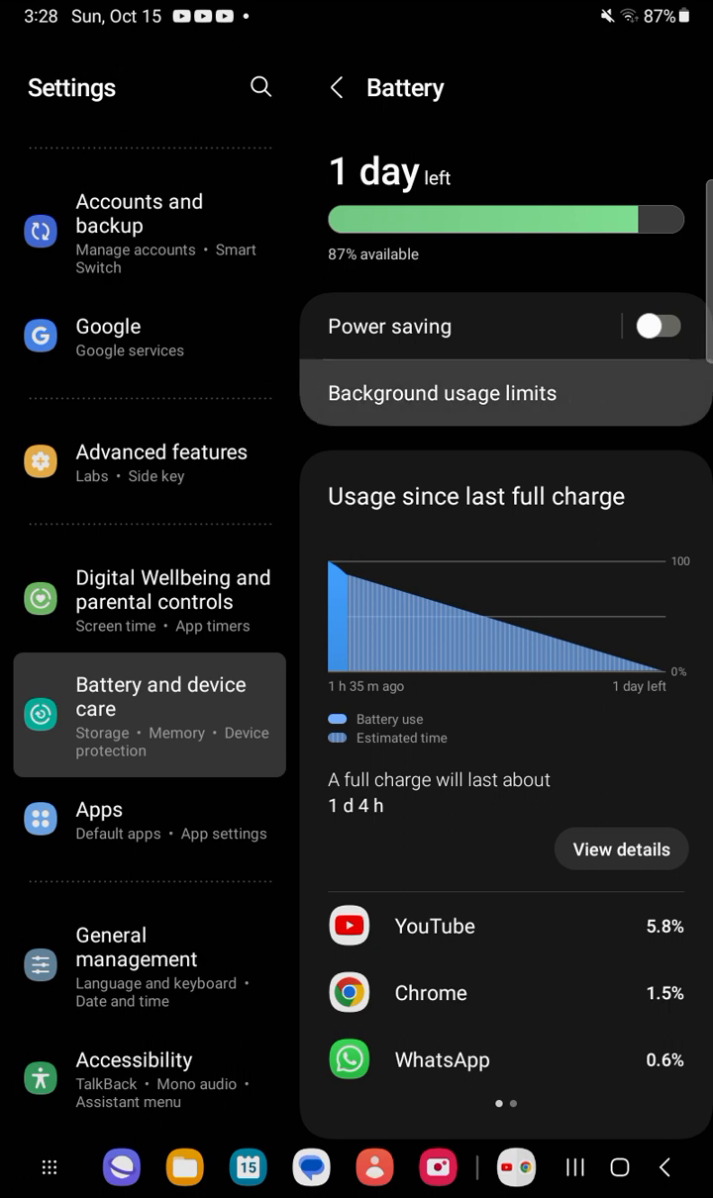
Open Background usage limits, where unused apps are put to sleep and two apps are sleeping.
click(442, 393)
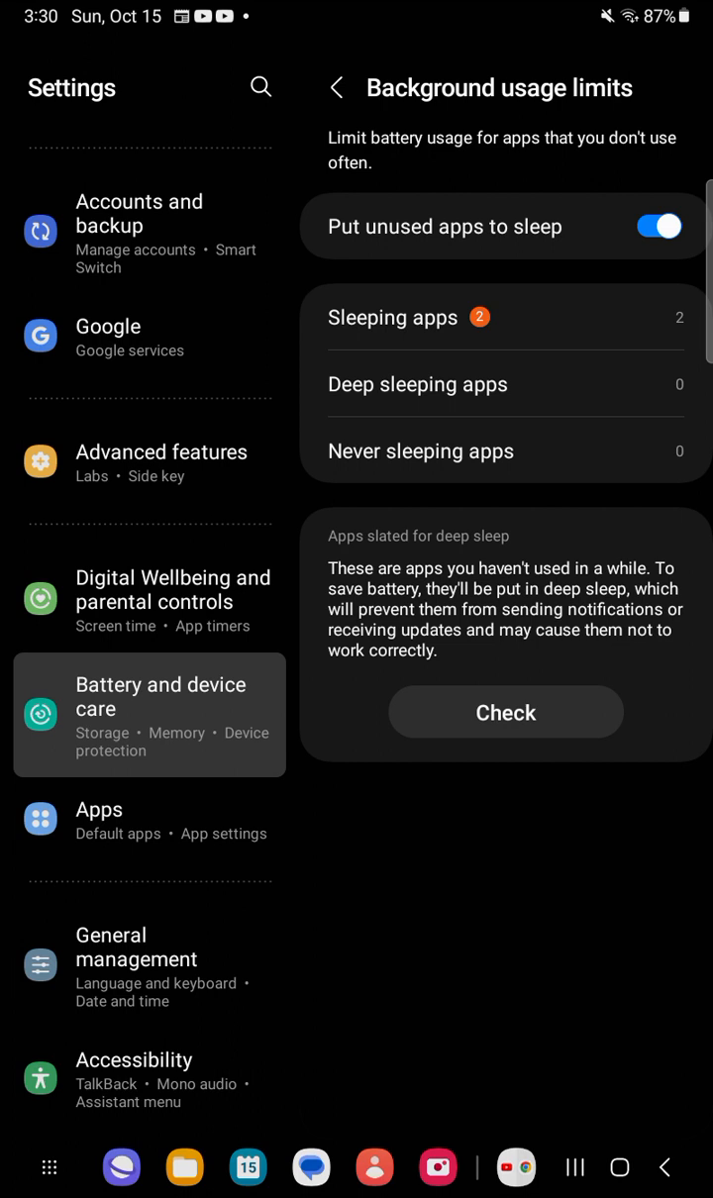
Go back to the Battery page and scroll through its overview.
click(338, 88)
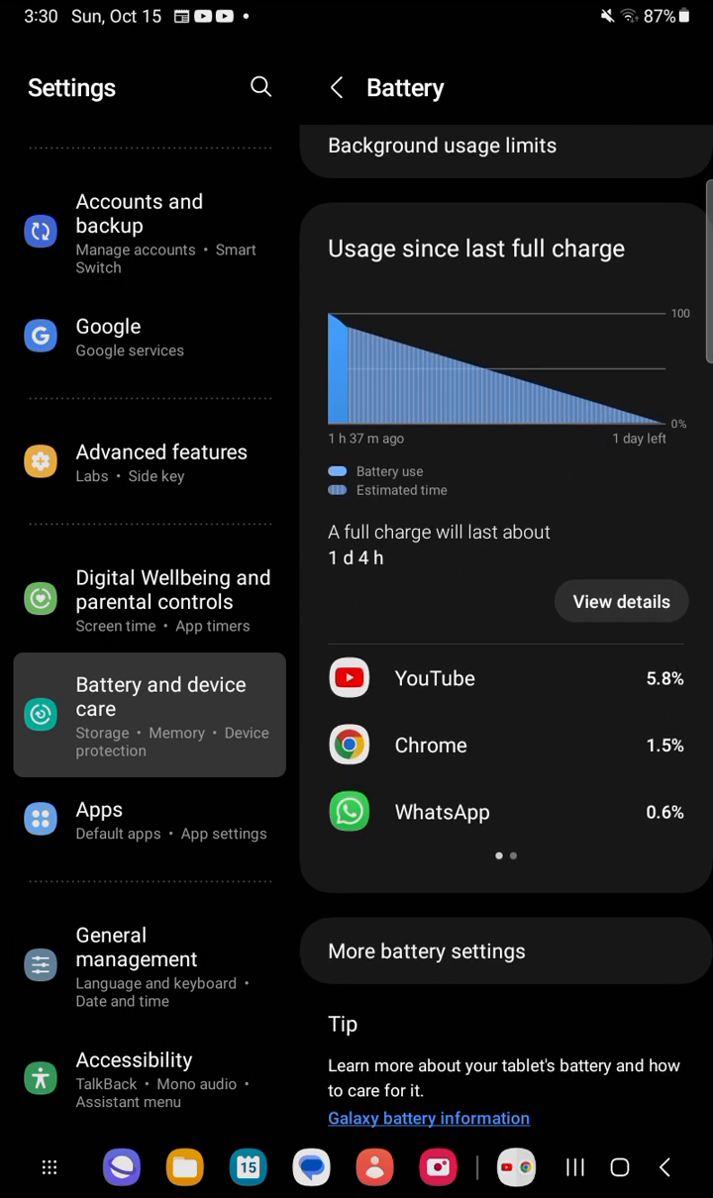
scroll(down, 3)
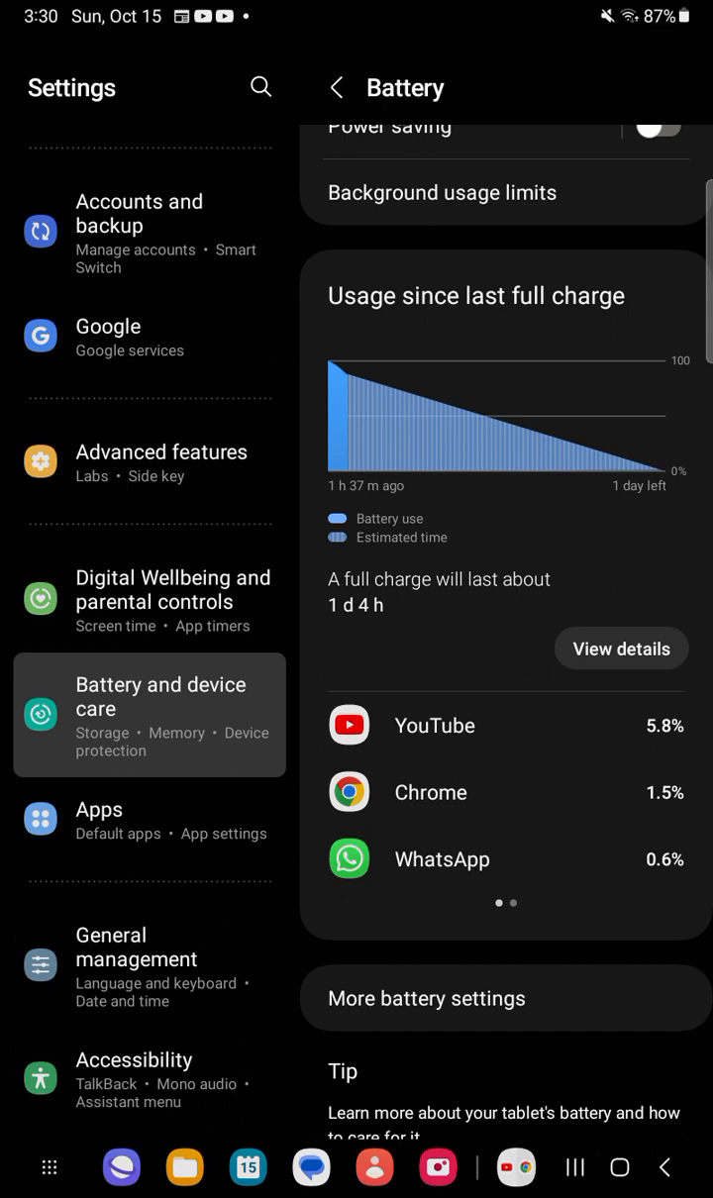
scroll(up, 3)
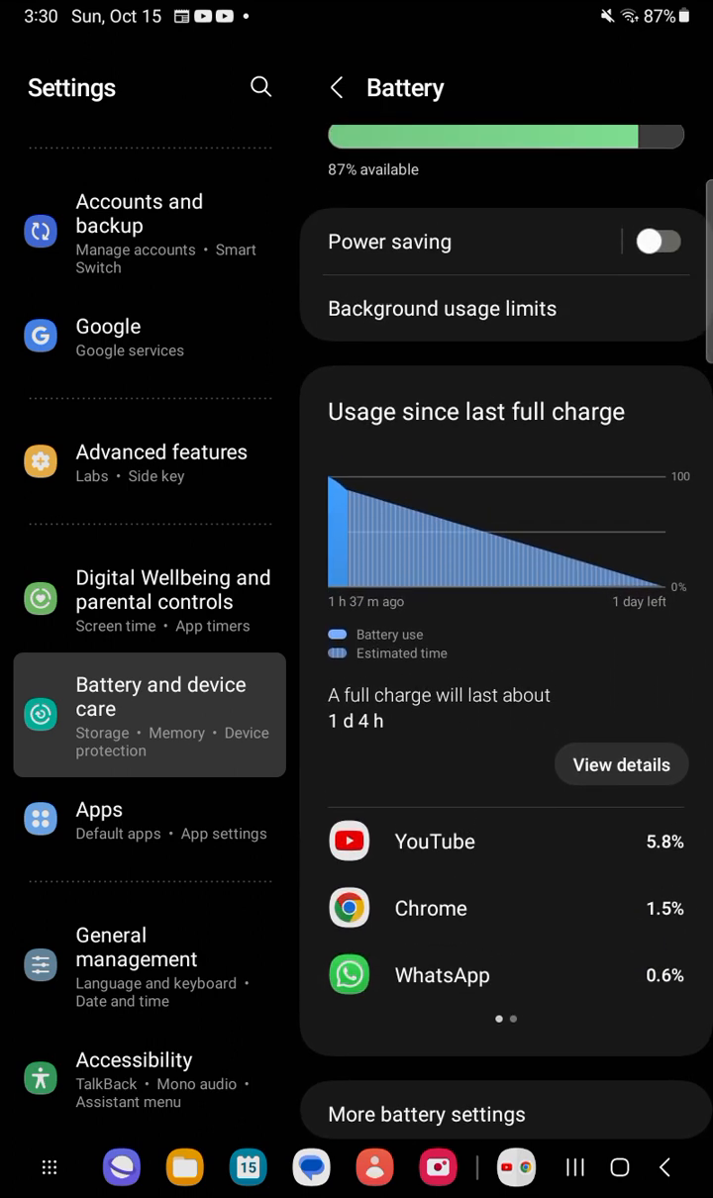
scroll(up, 3)
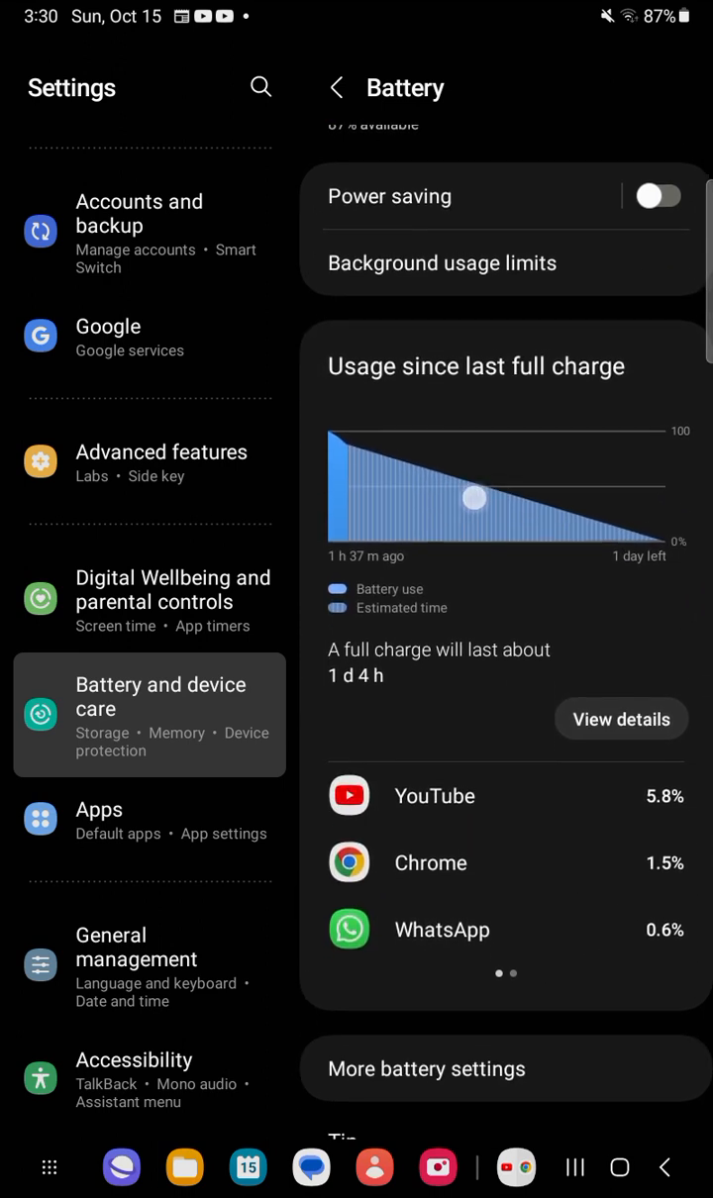
scroll(up, 3)
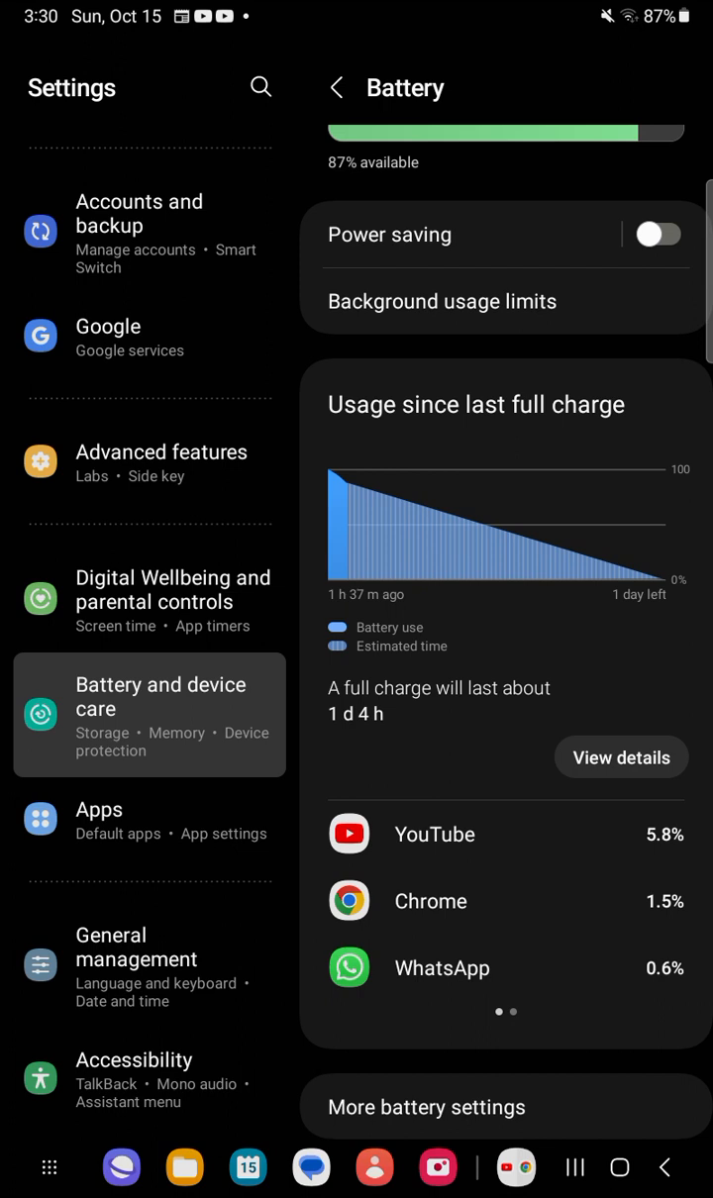
View per-app battery usage details, then return to the Battery page showing 1 d 4 h per charge.
click(621, 757)
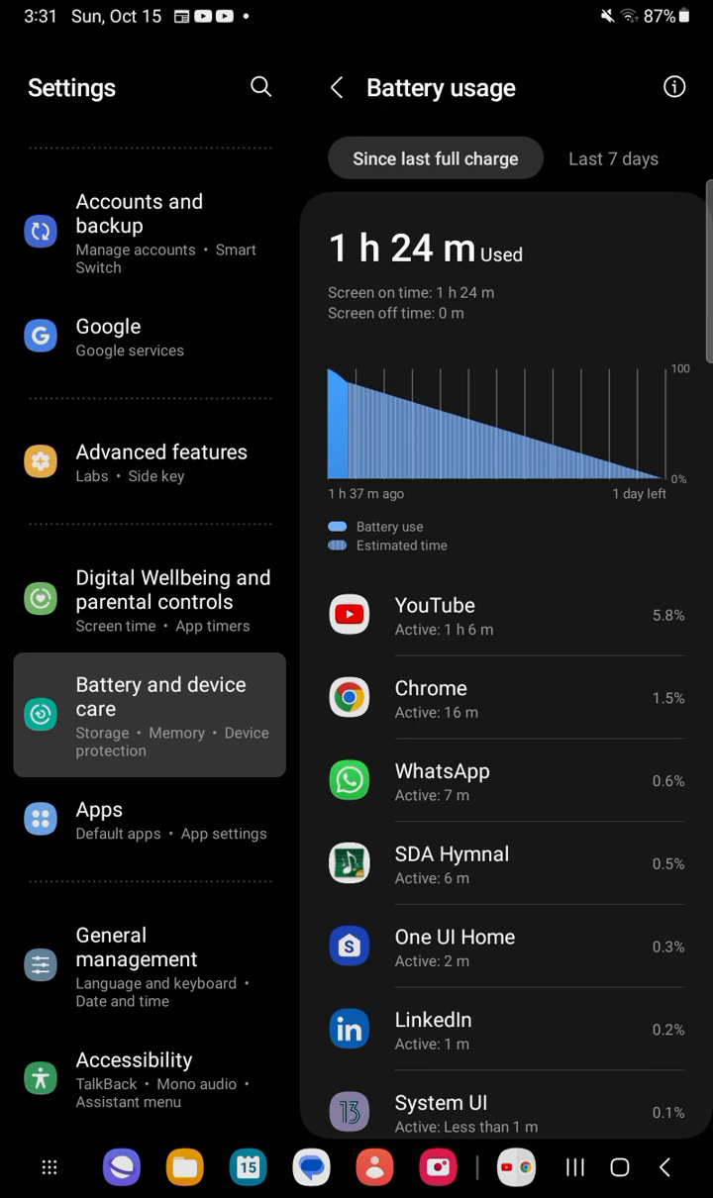
click(336, 87)
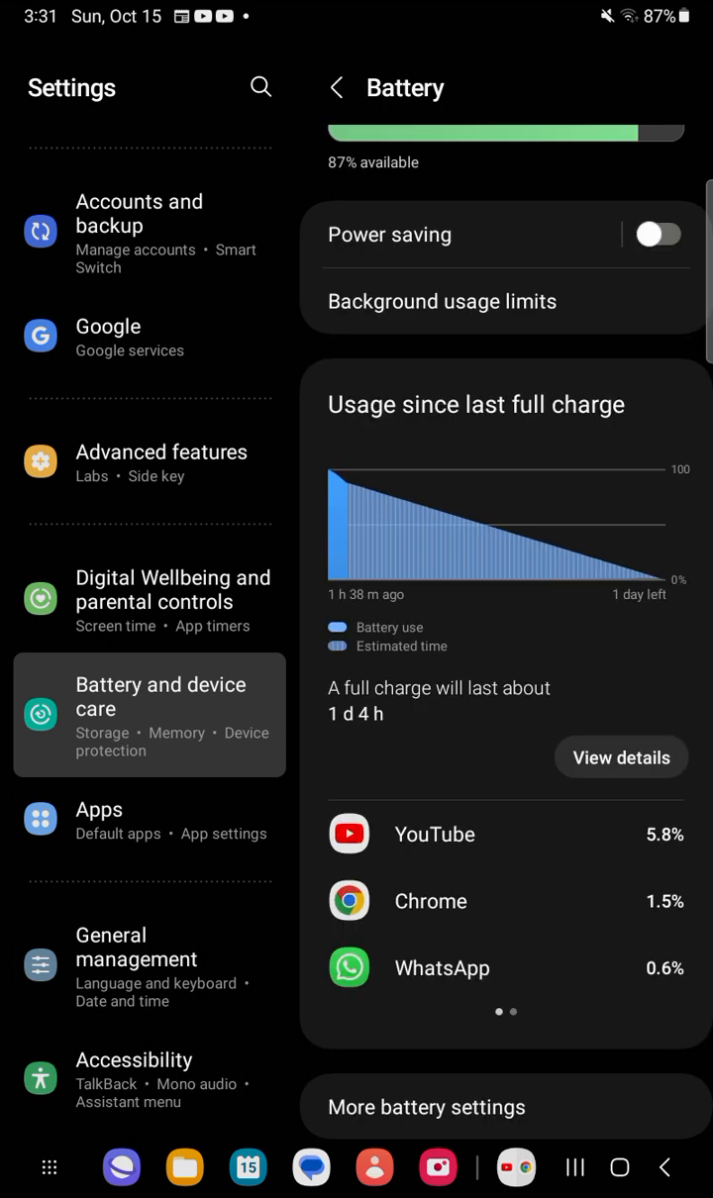
scroll(up, 3)
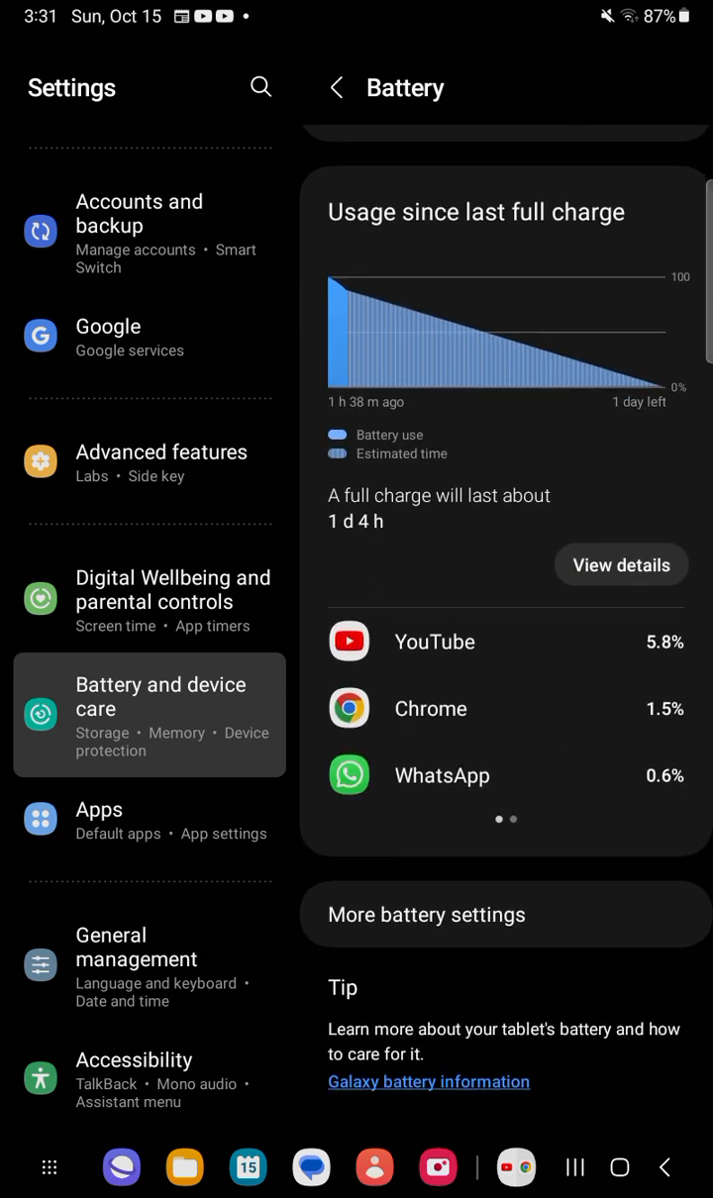
click(582, 914)
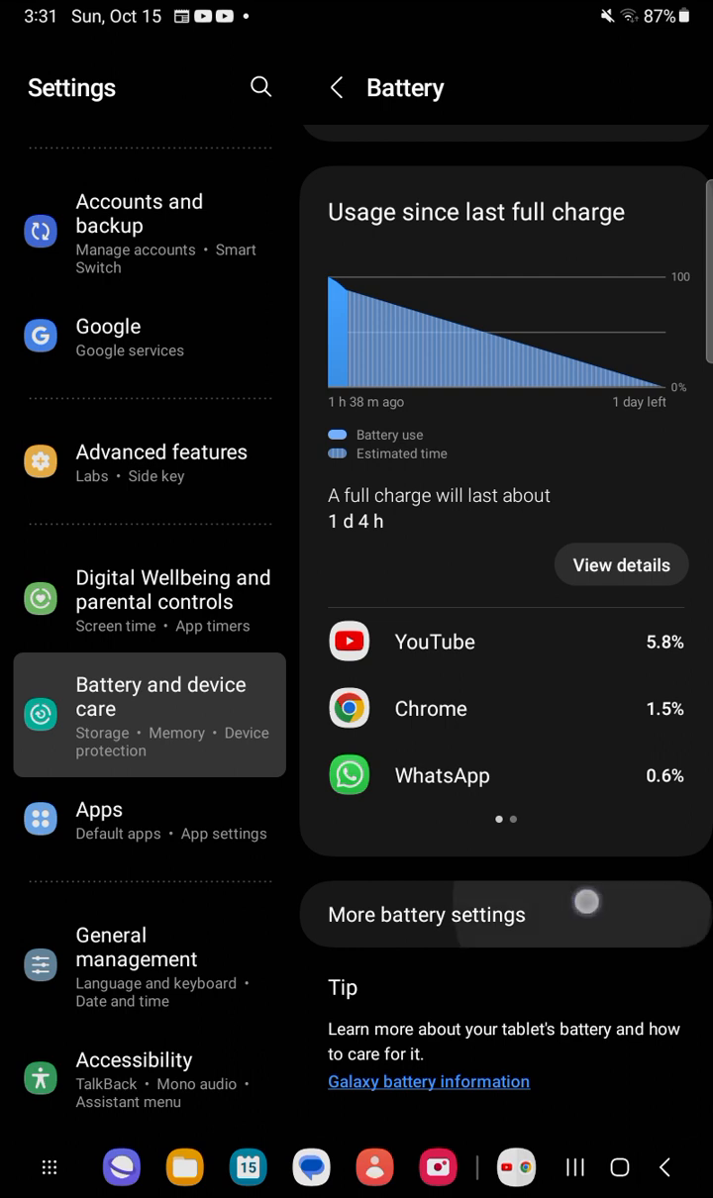
Turn Fast charging off and back on in More battery settings, then return to Battery.
click(426, 914)
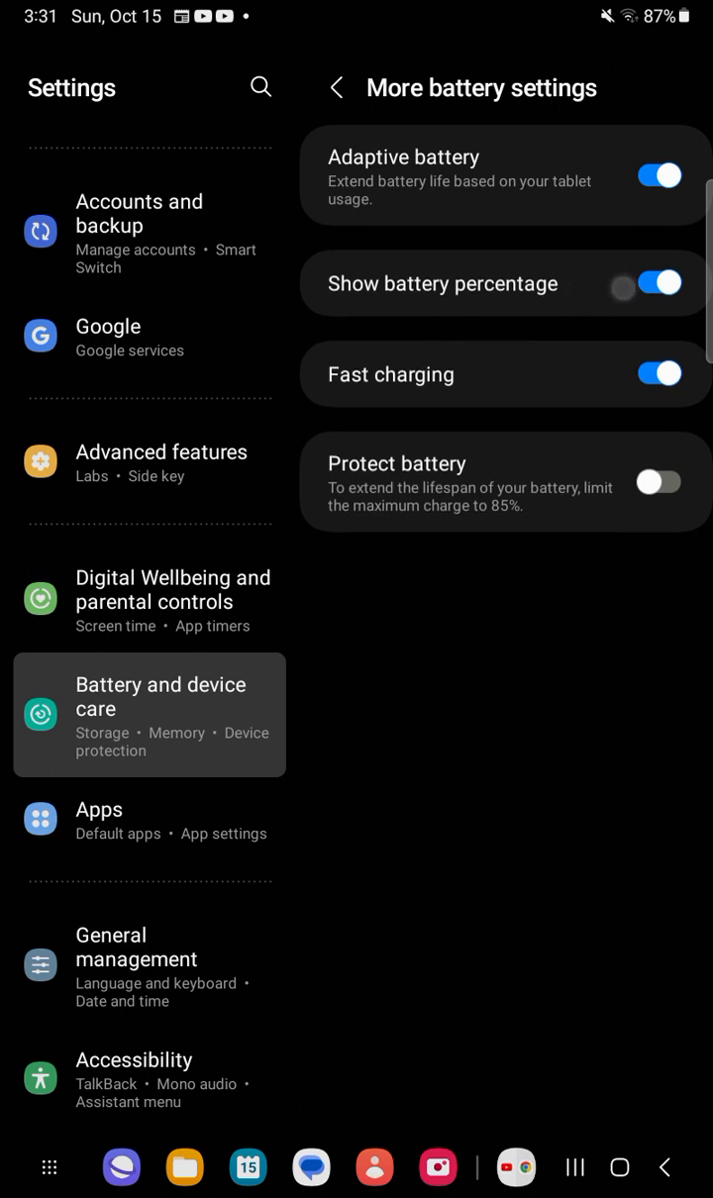
click(658, 284)
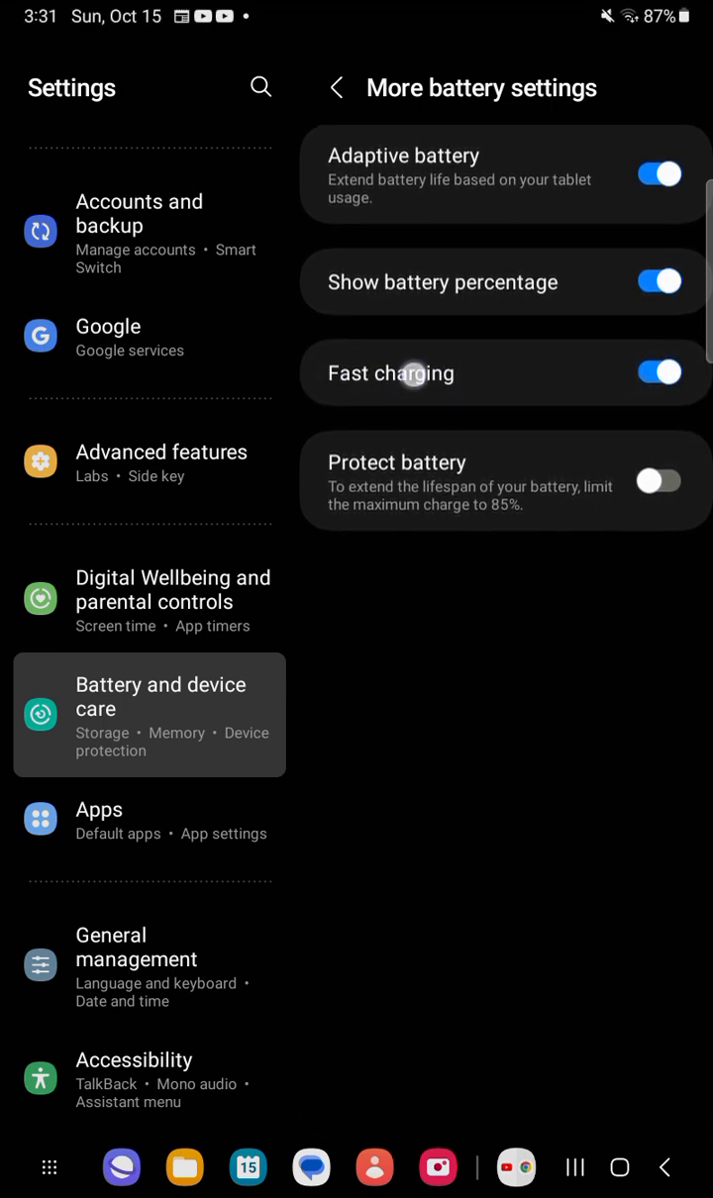
click(658, 373)
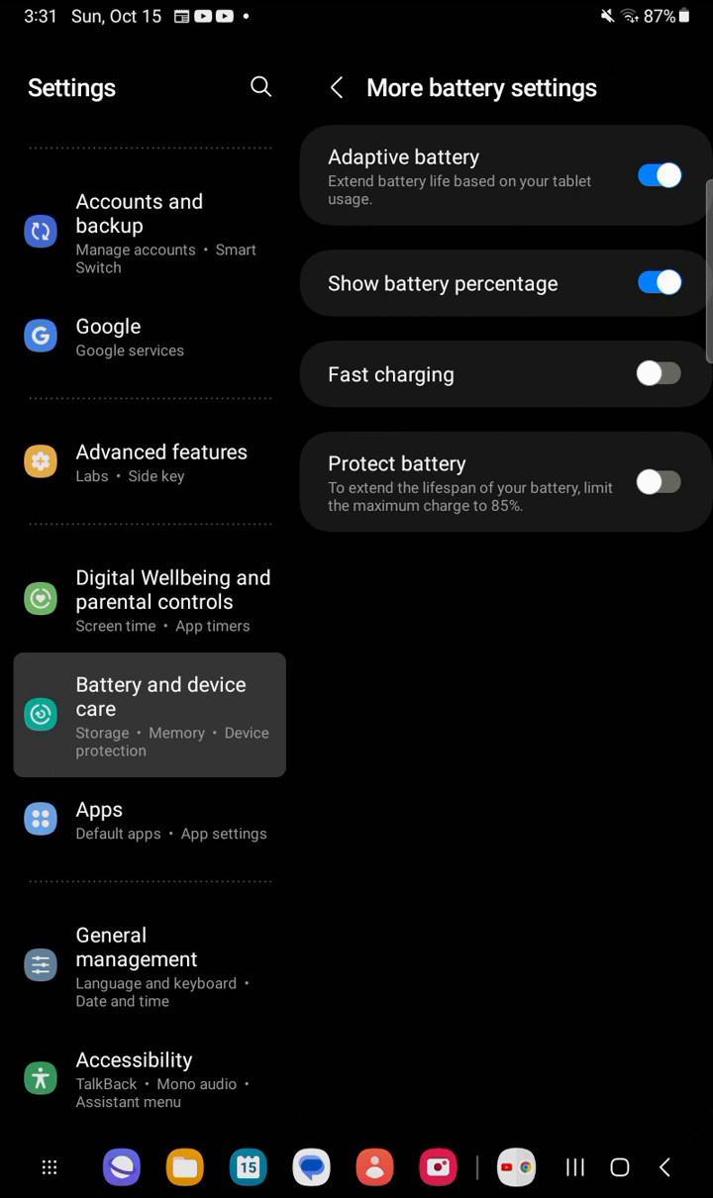
click(658, 373)
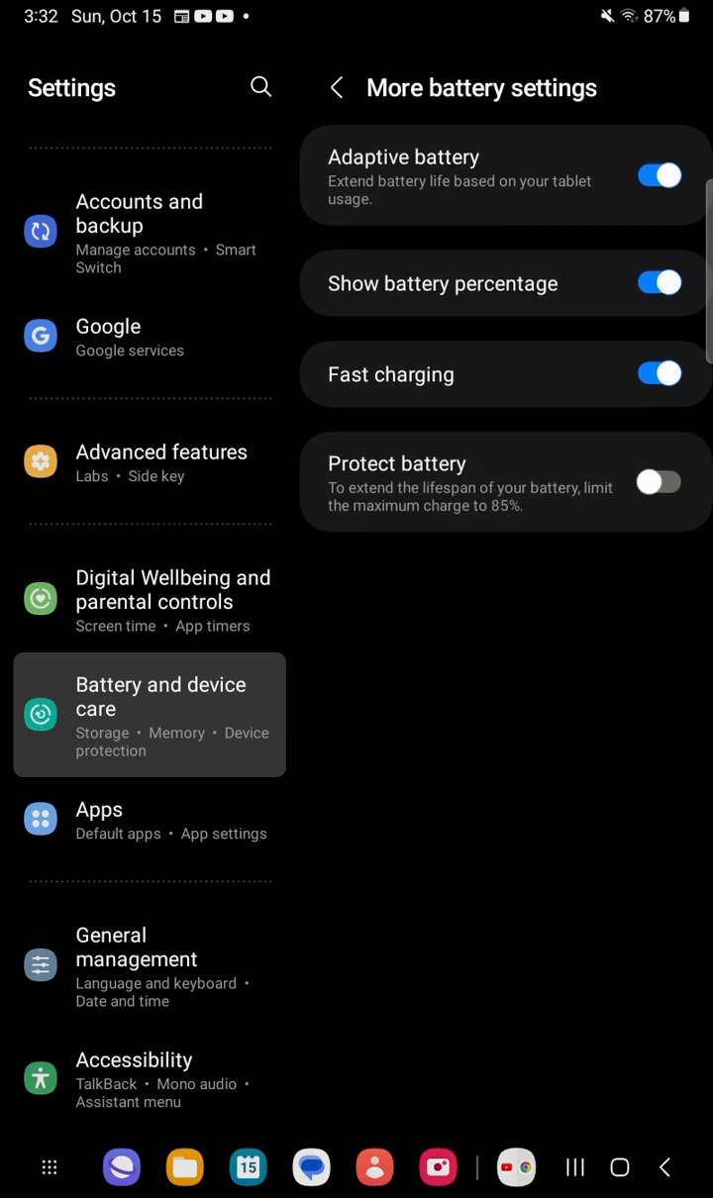
click(336, 87)
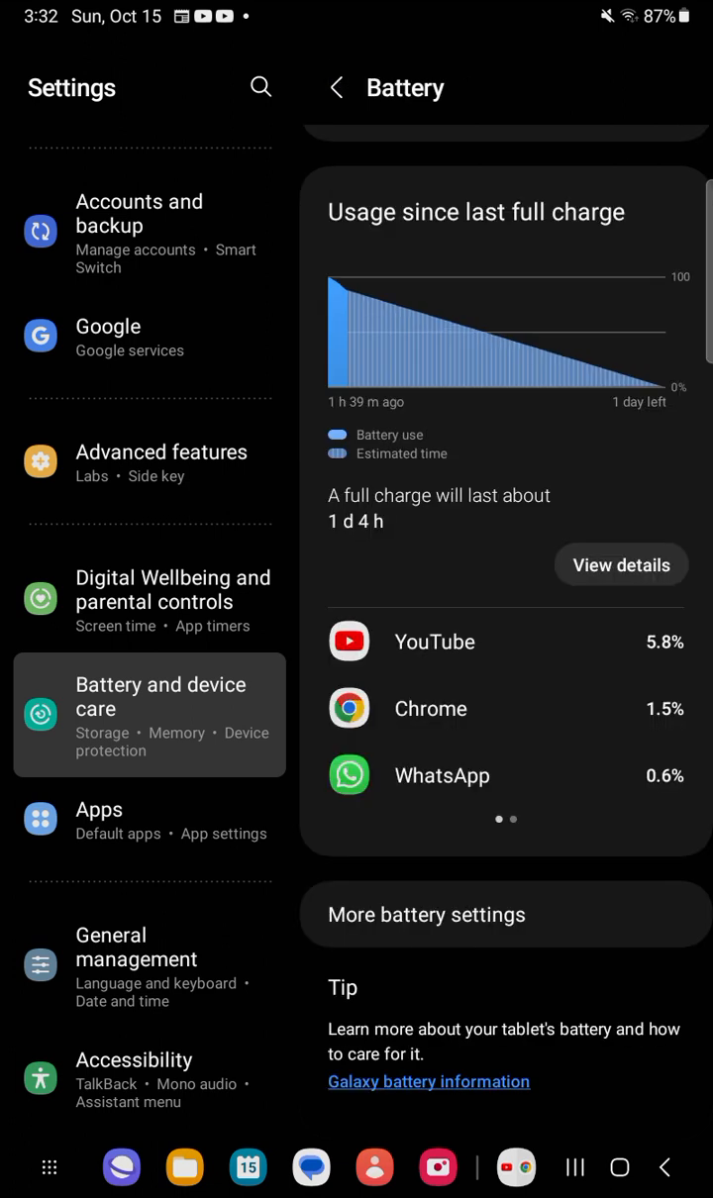
Open Storage and scroll the breakdown showing internal storage 82% used by category.
click(337, 87)
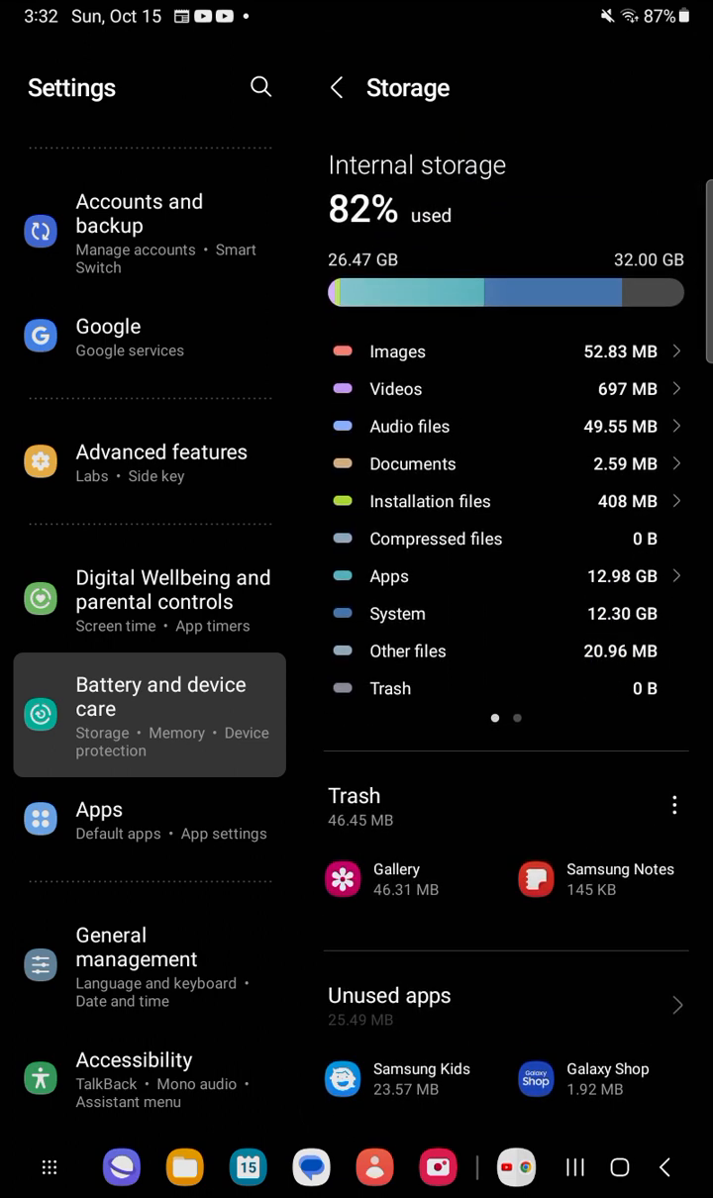
scroll(up, 3)
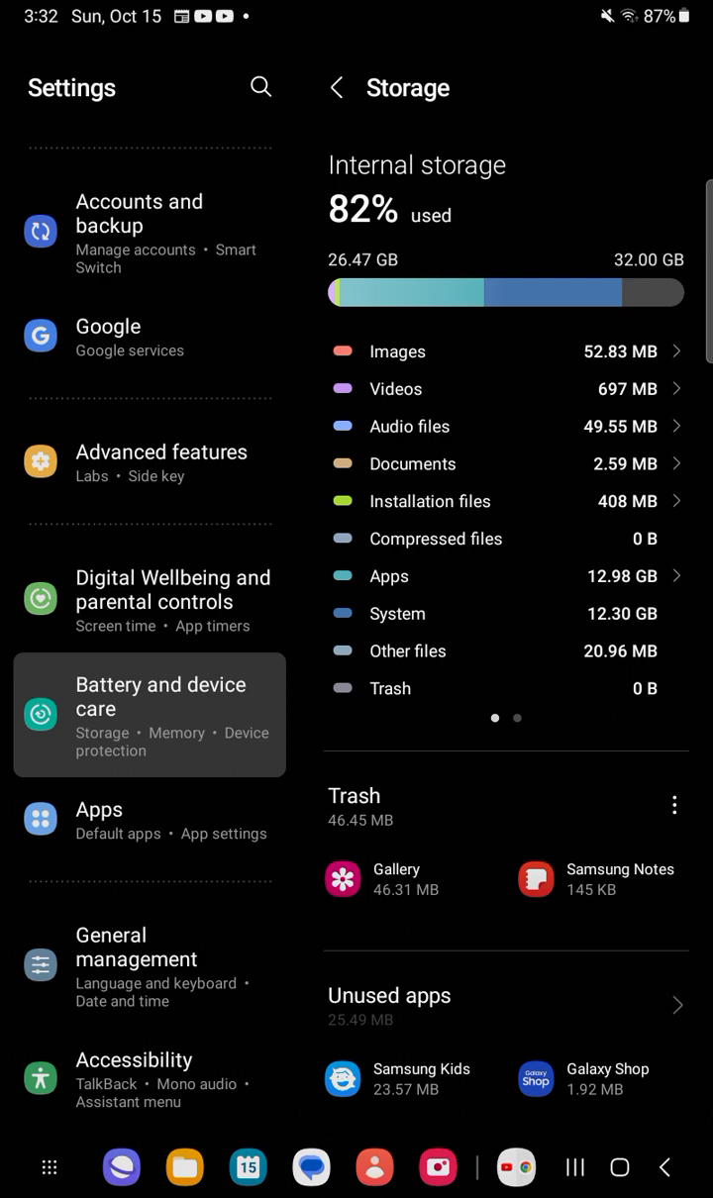
scroll(up, 3)
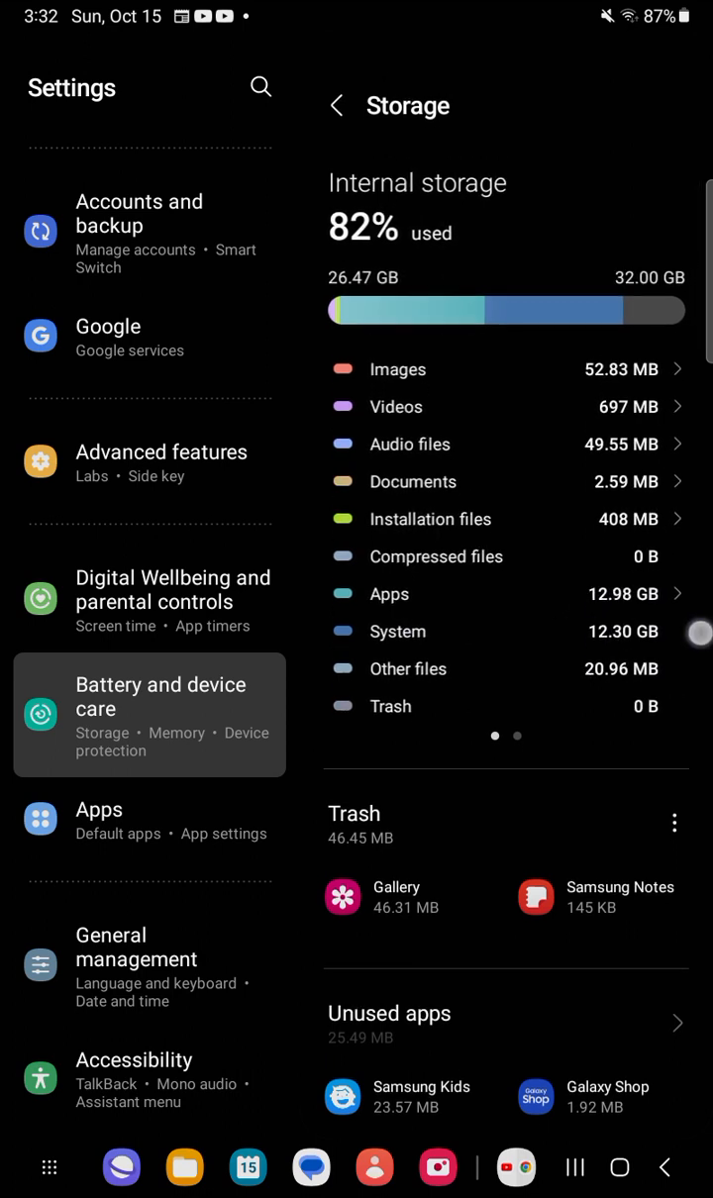
scroll(up, 3)
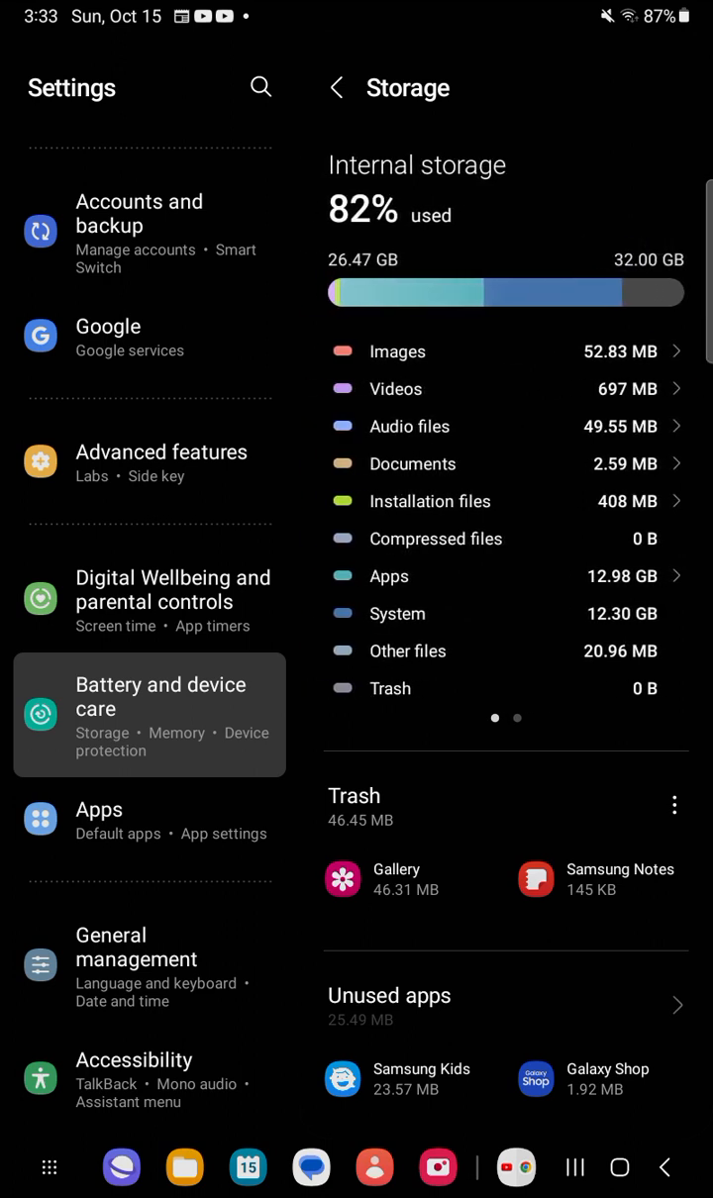
scroll(down, 3)
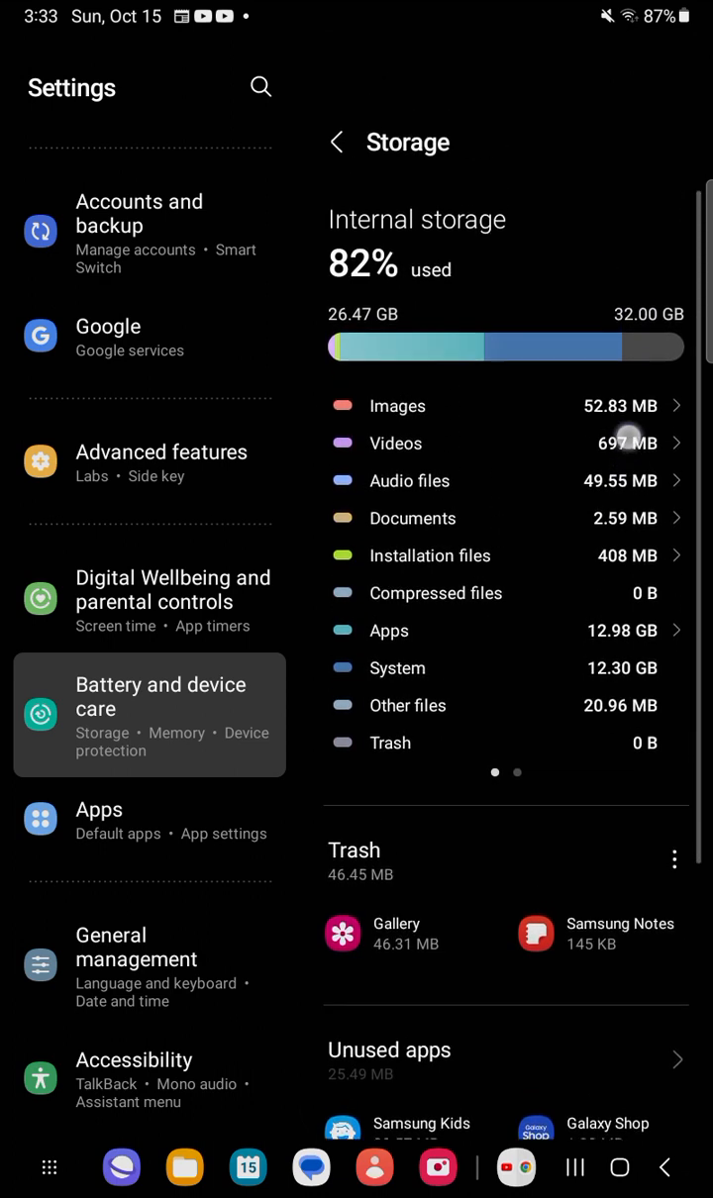
scroll(up, 3)
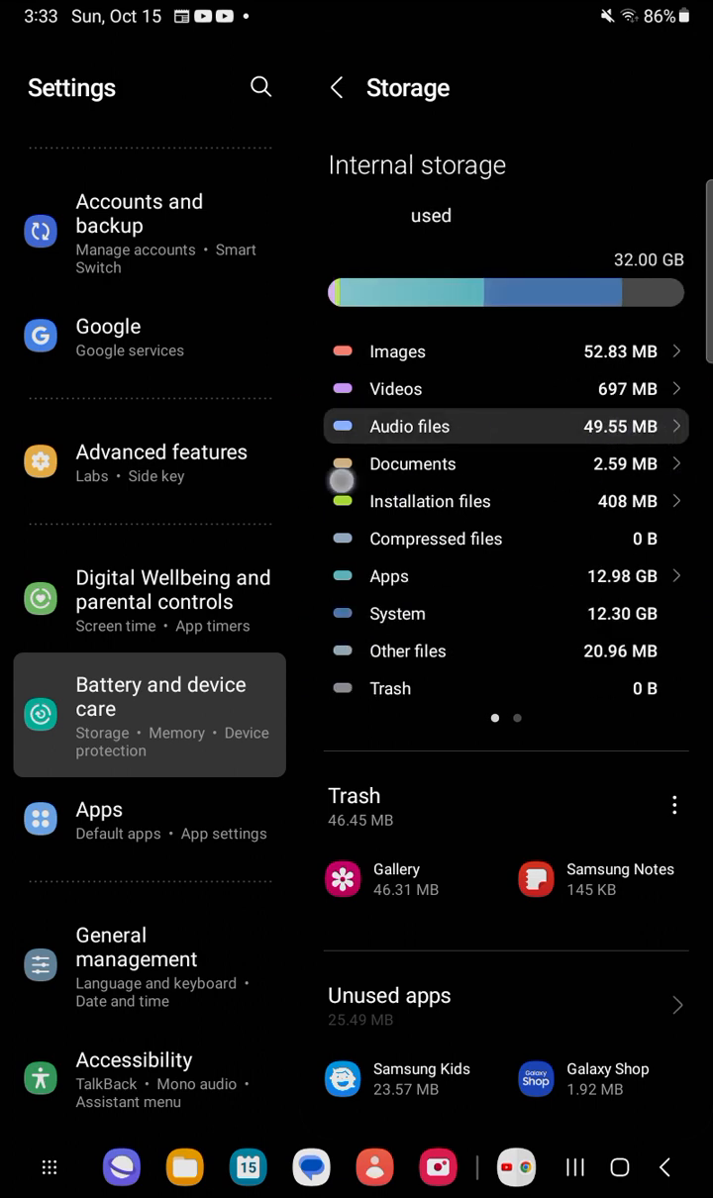
scroll(left, 3)
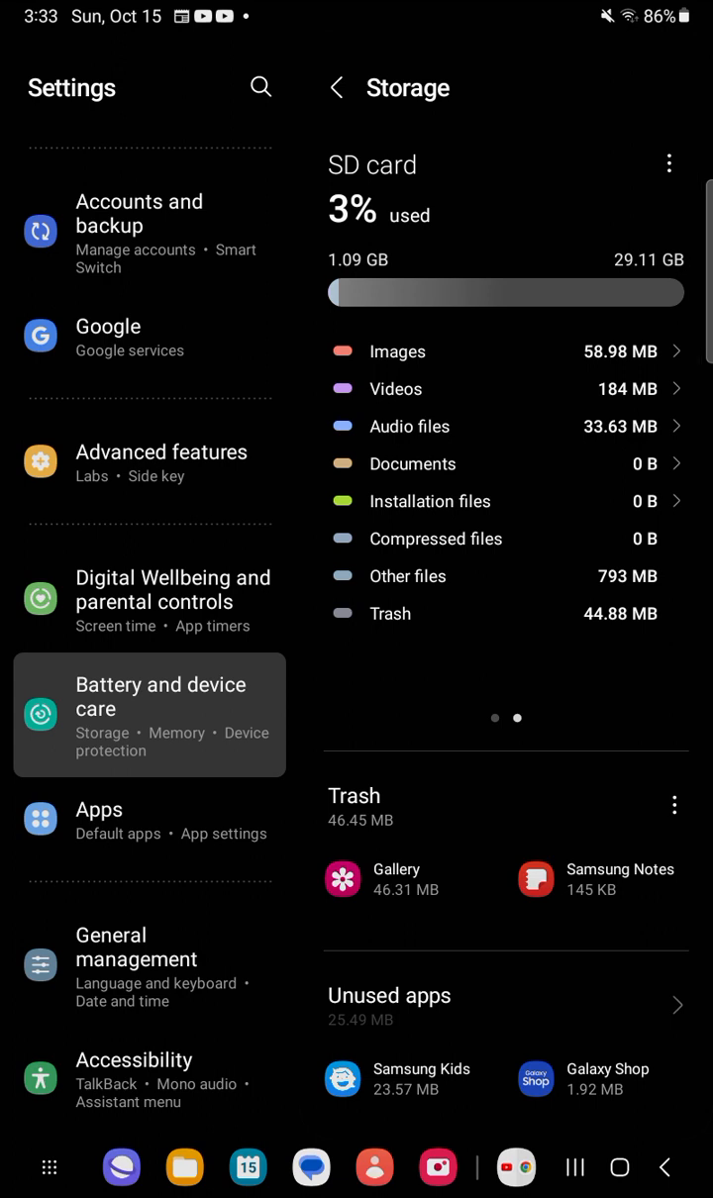
Scroll the Storage page to check SD card usage at 3% and reach Unused apps.
scroll(down, 3)
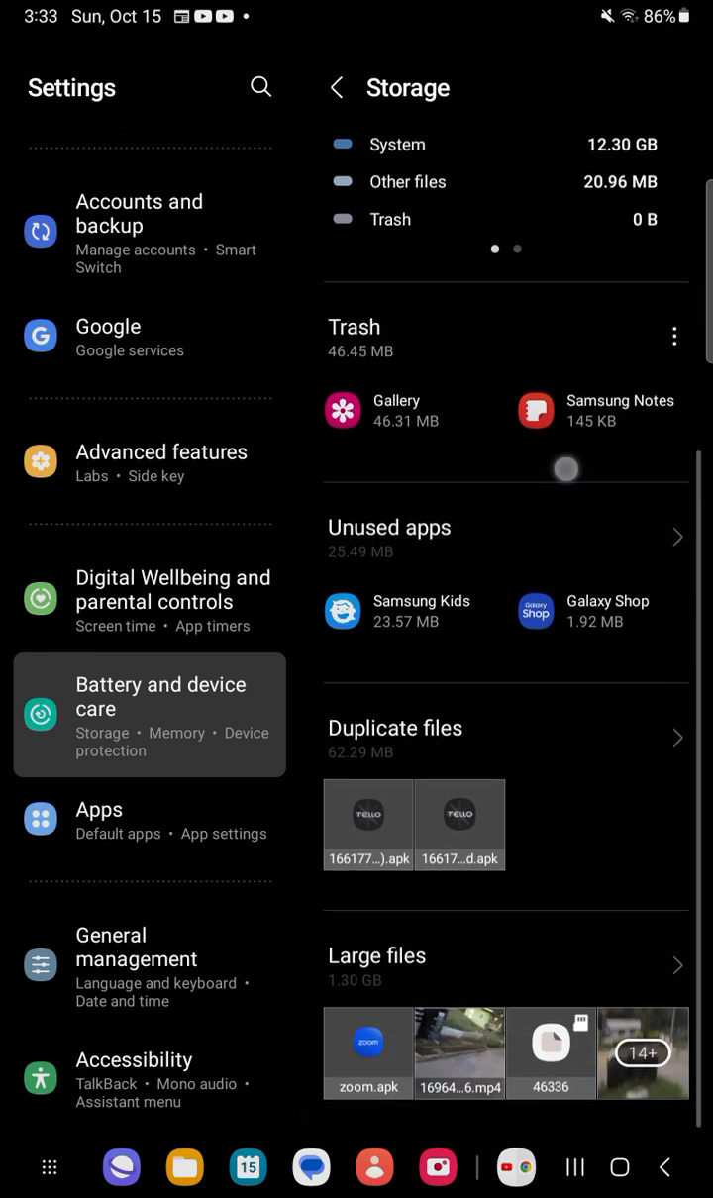
scroll(up, 3)
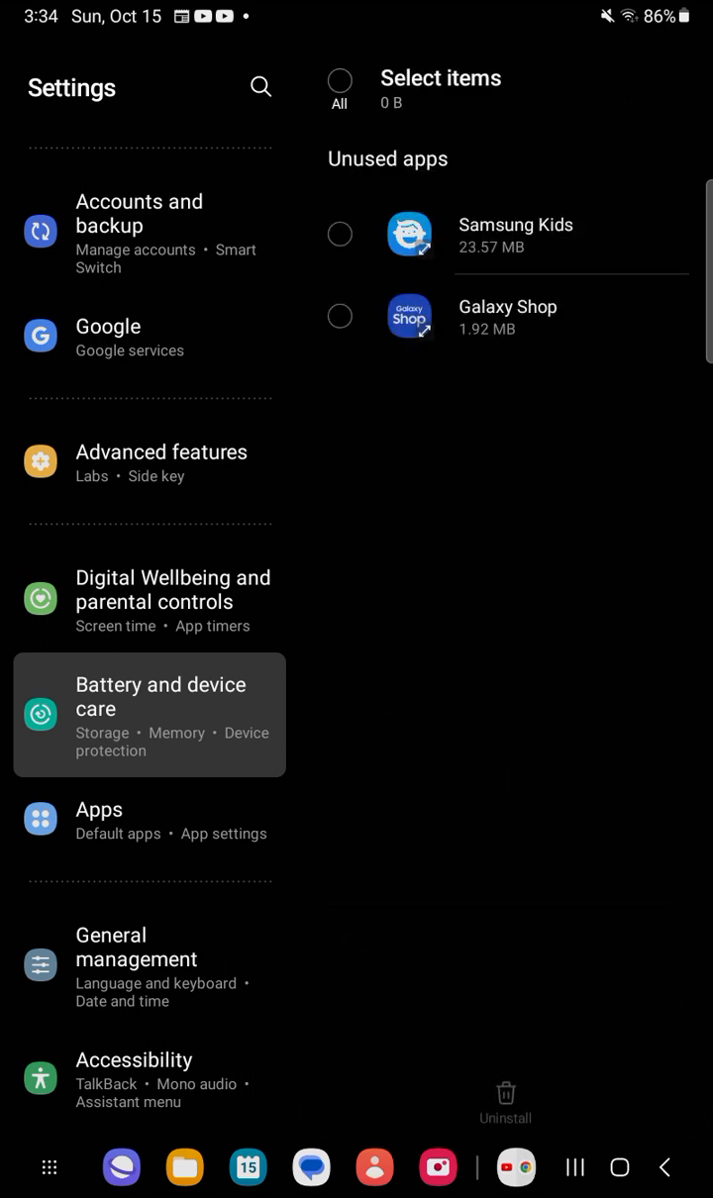
Delete one copy of the duplicate APK file from Duplicate files.
click(337, 88)
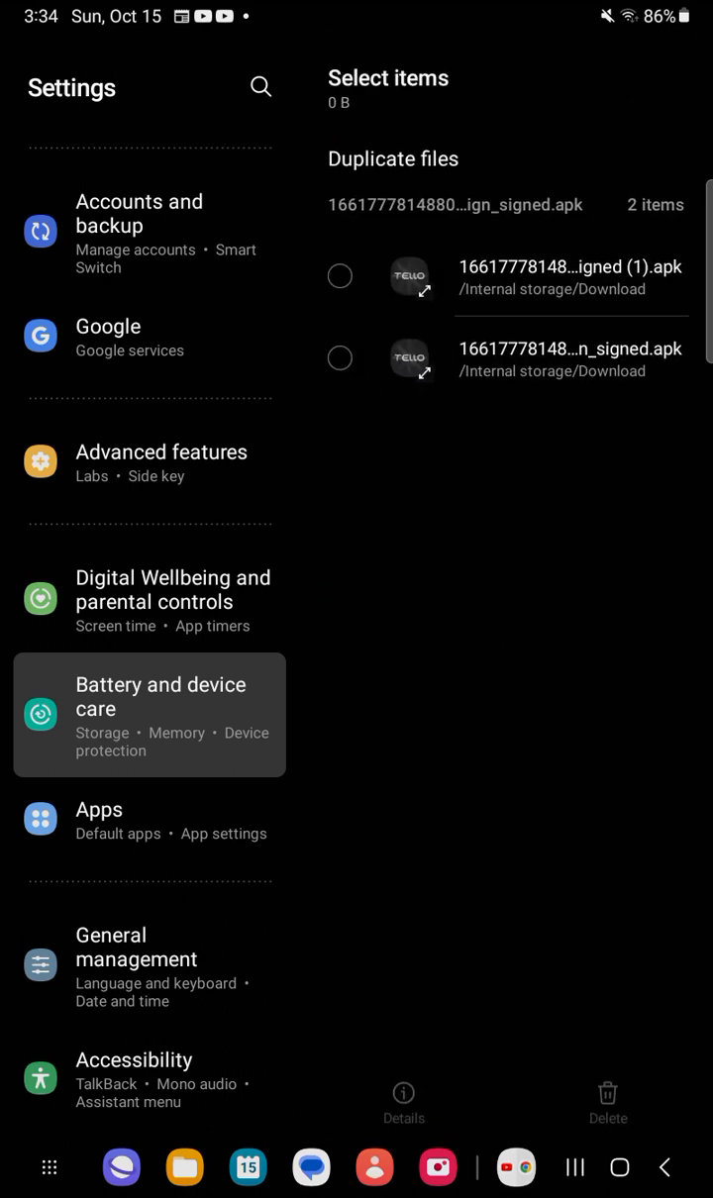
click(339, 358)
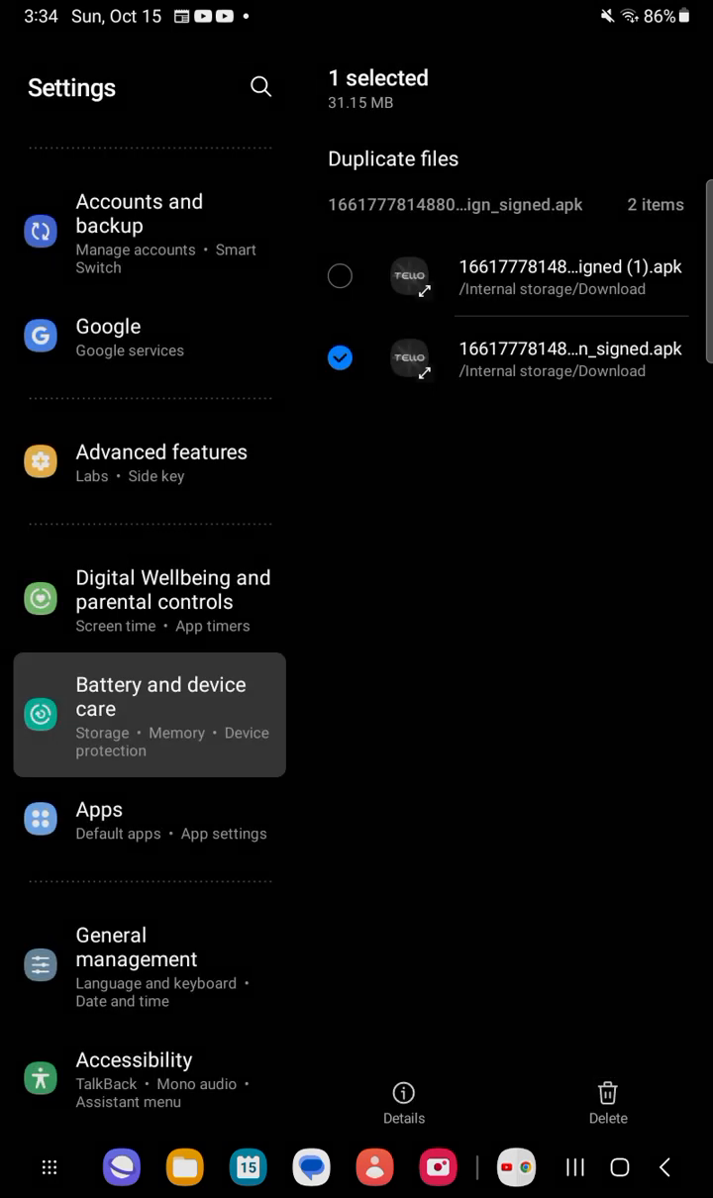
click(607, 1100)
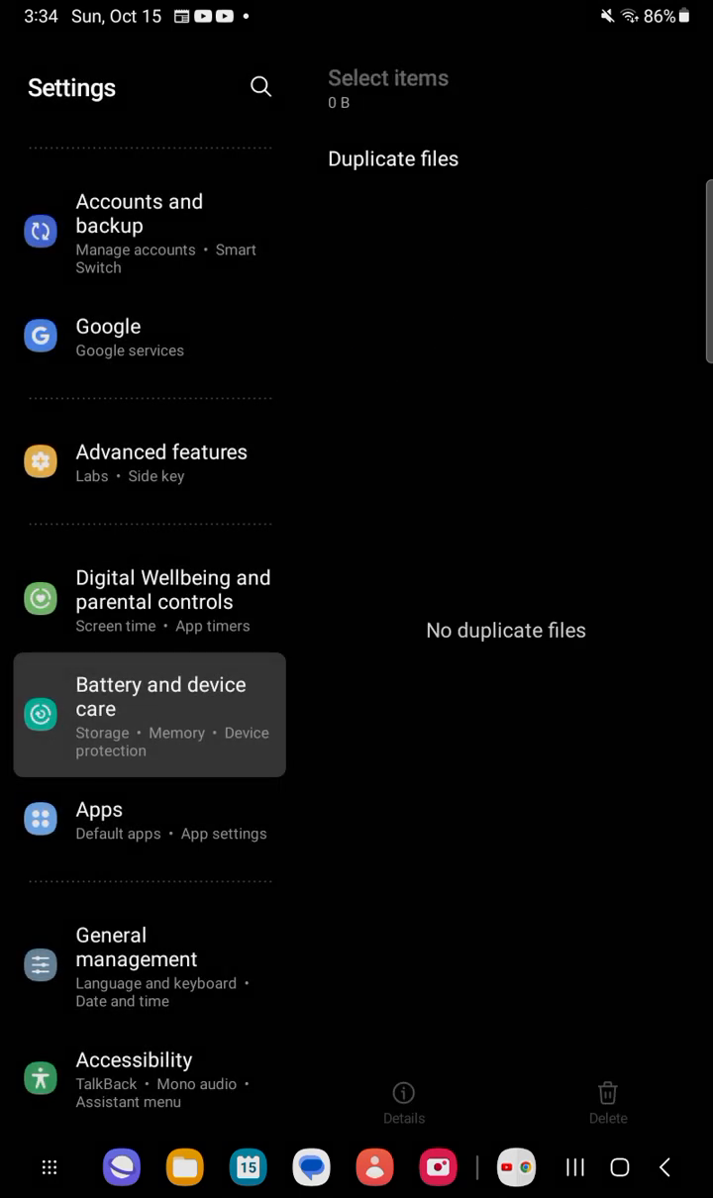
Uninstall the unused apps Galaxy Shop and Samsung Kids, then return to Device care.
click(337, 88)
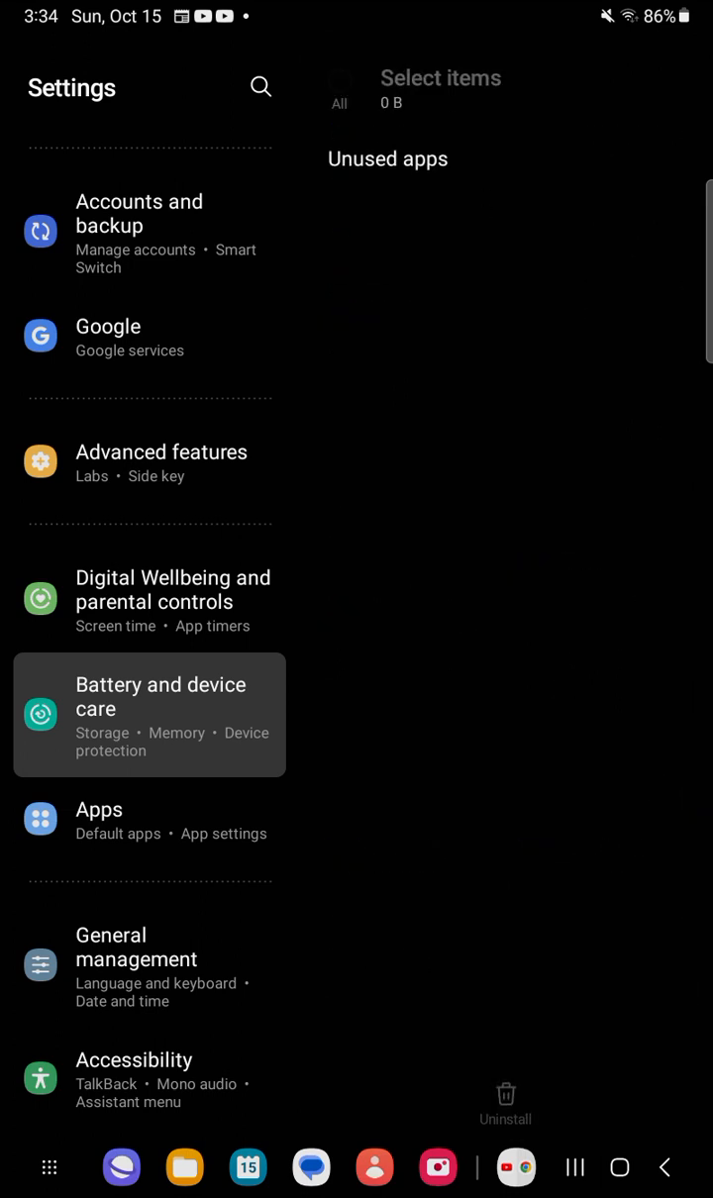
click(340, 316)
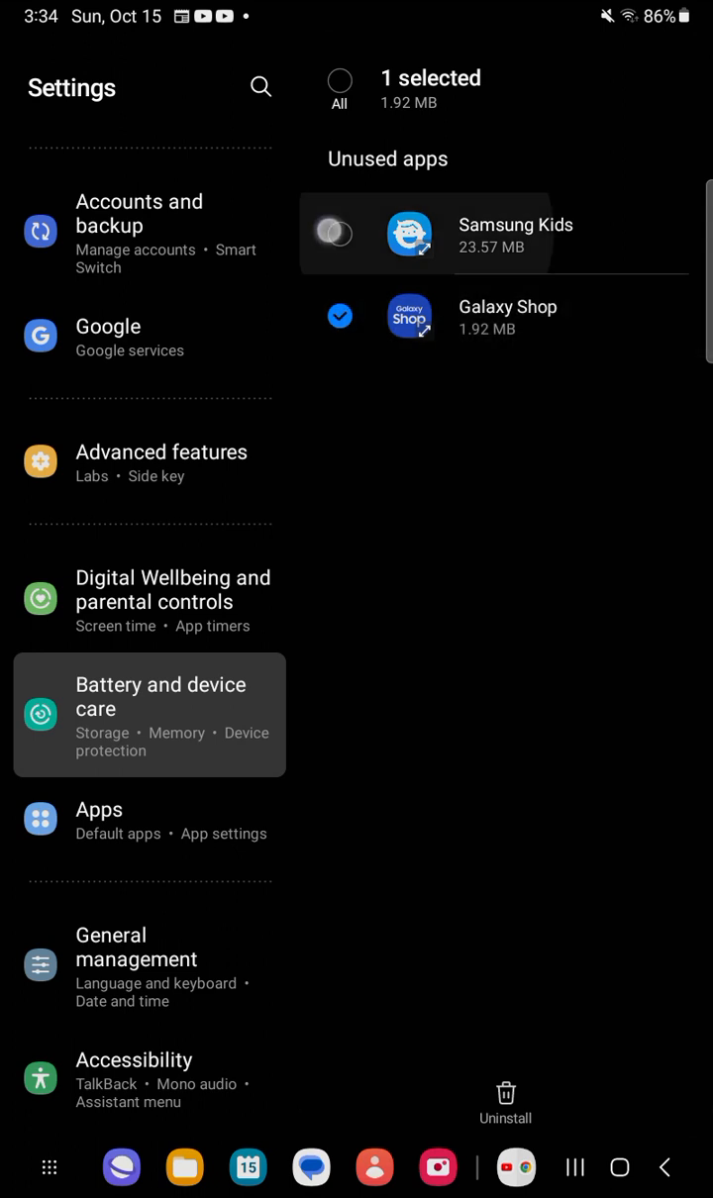
click(339, 315)
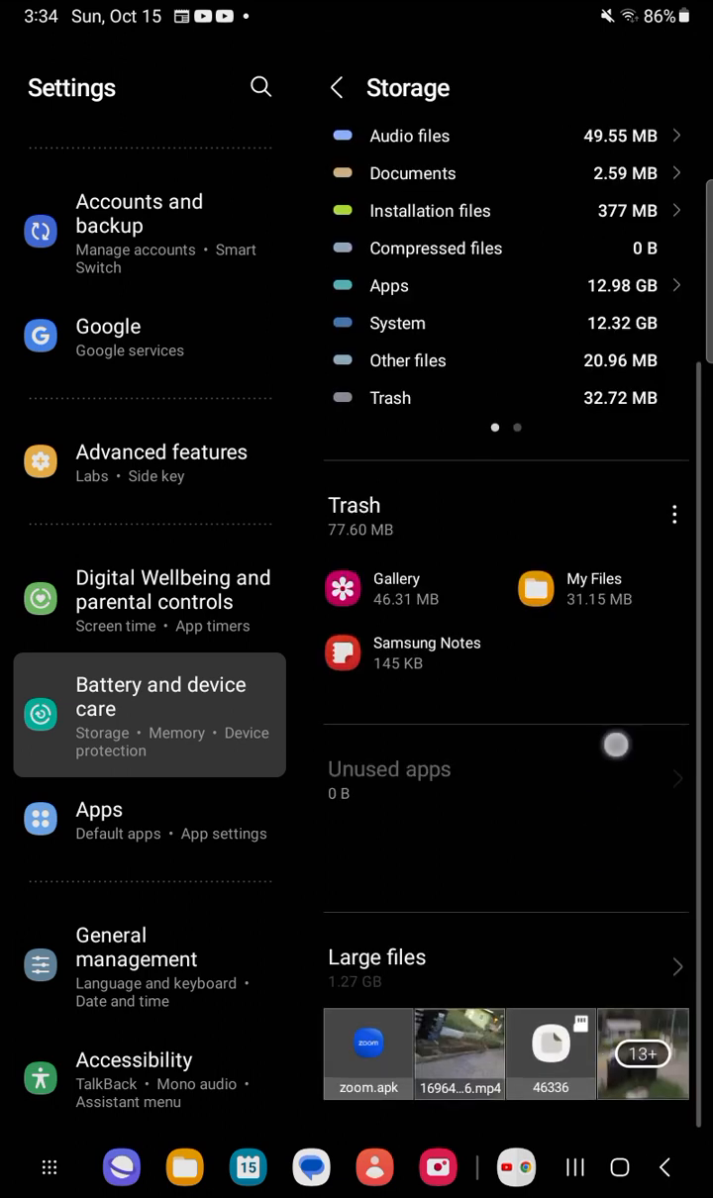
click(337, 87)
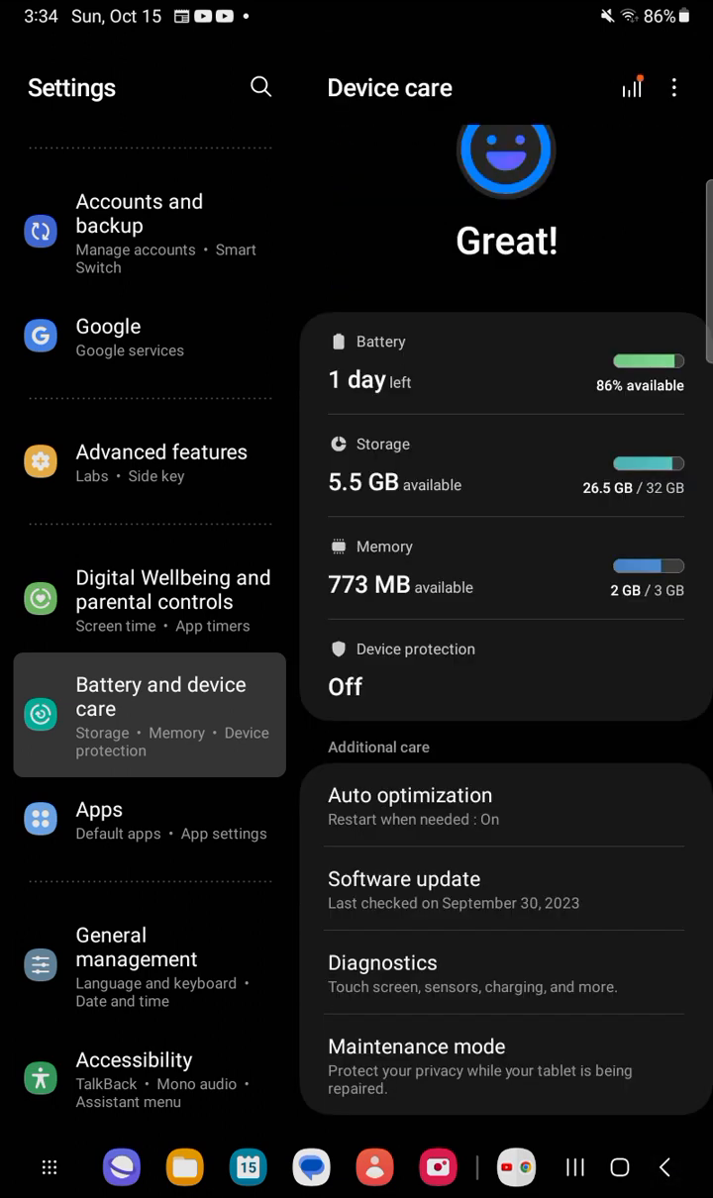
Open Memory details and start split screen view with an app chooser below.
click(504, 569)
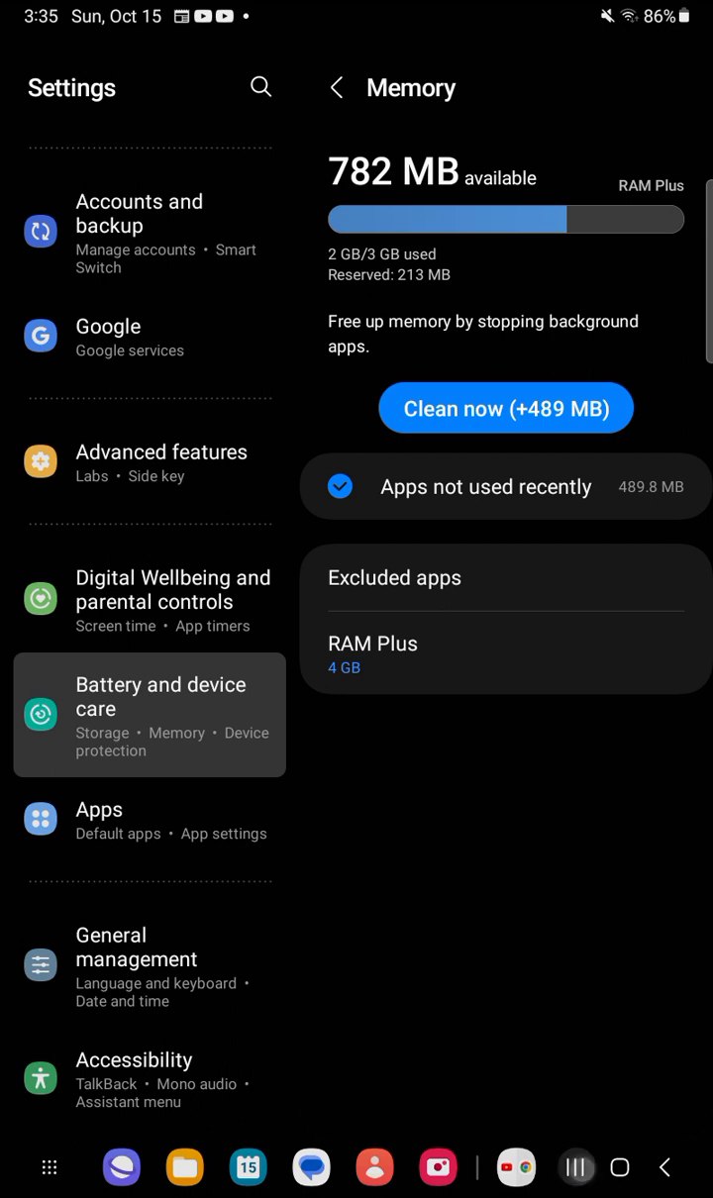
click(574, 1166)
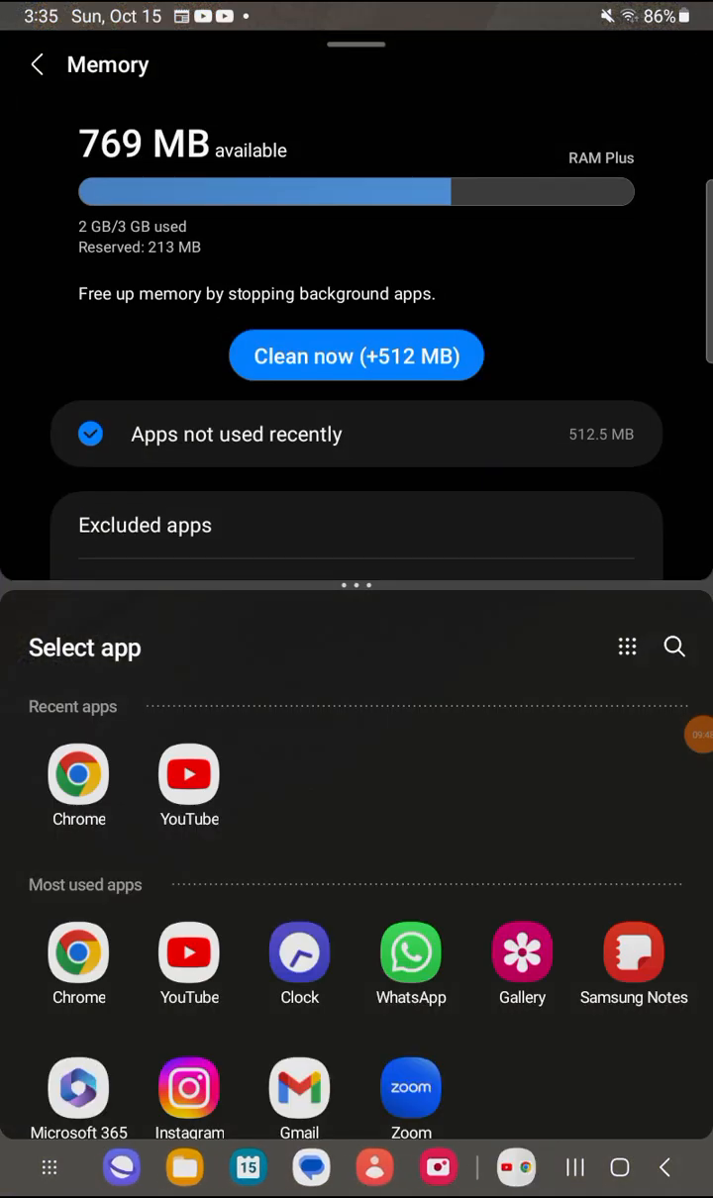
Open Zoom in the lower pane, cycle through Team Chat, Mail and Meetings, then close it.
scroll(up, 3)
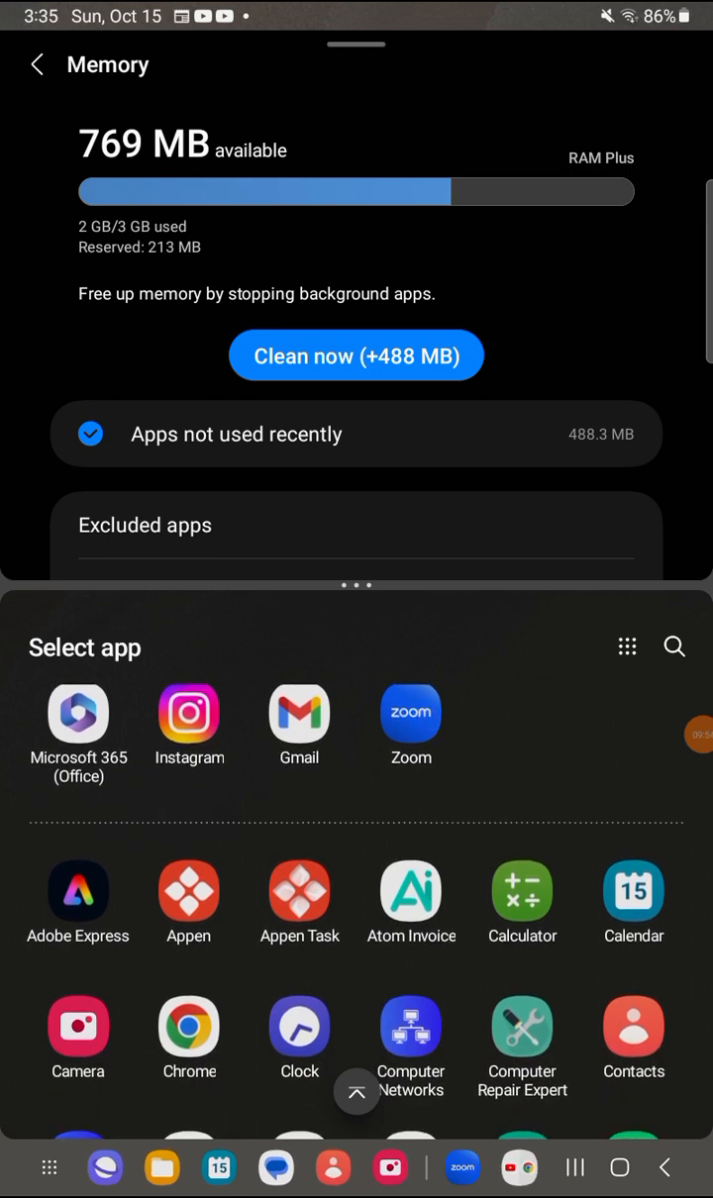
click(410, 712)
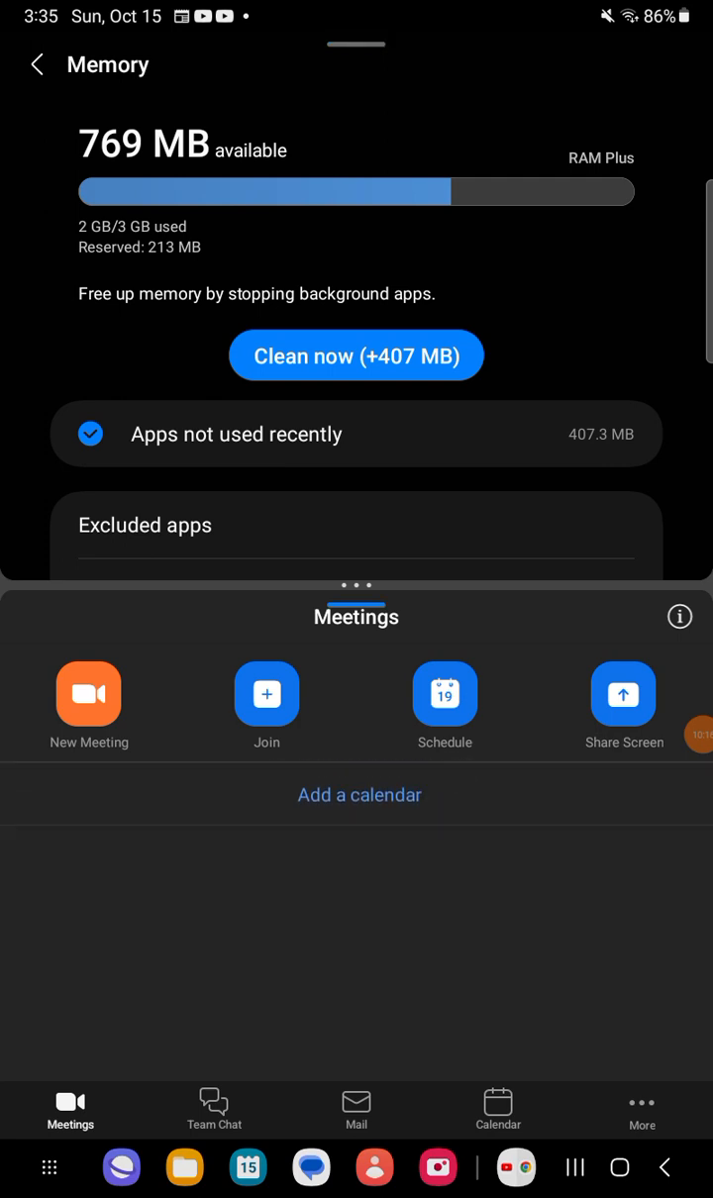
click(213, 1108)
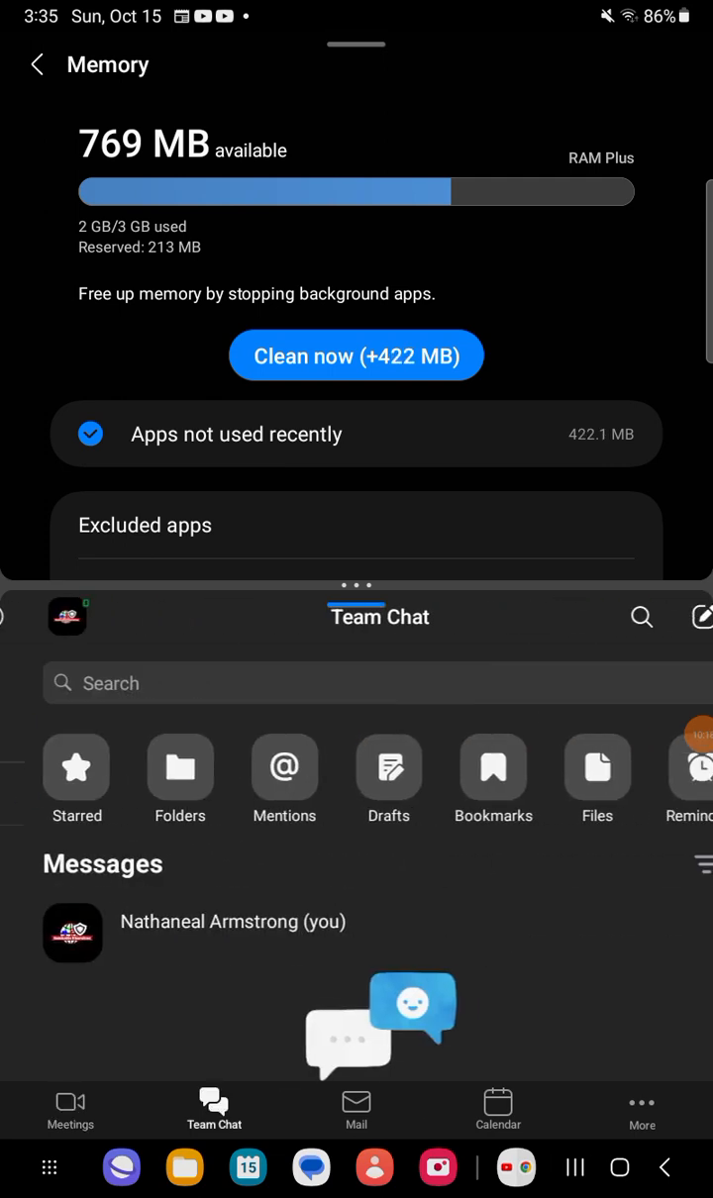
click(69, 1108)
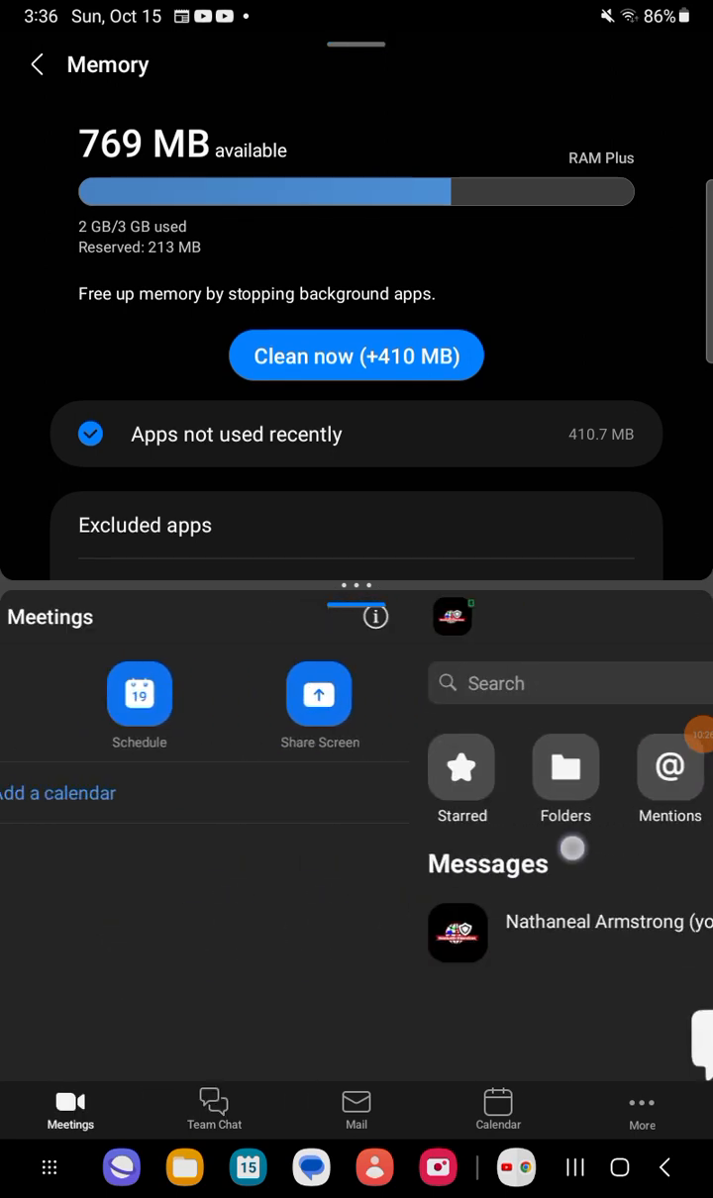
click(213, 1109)
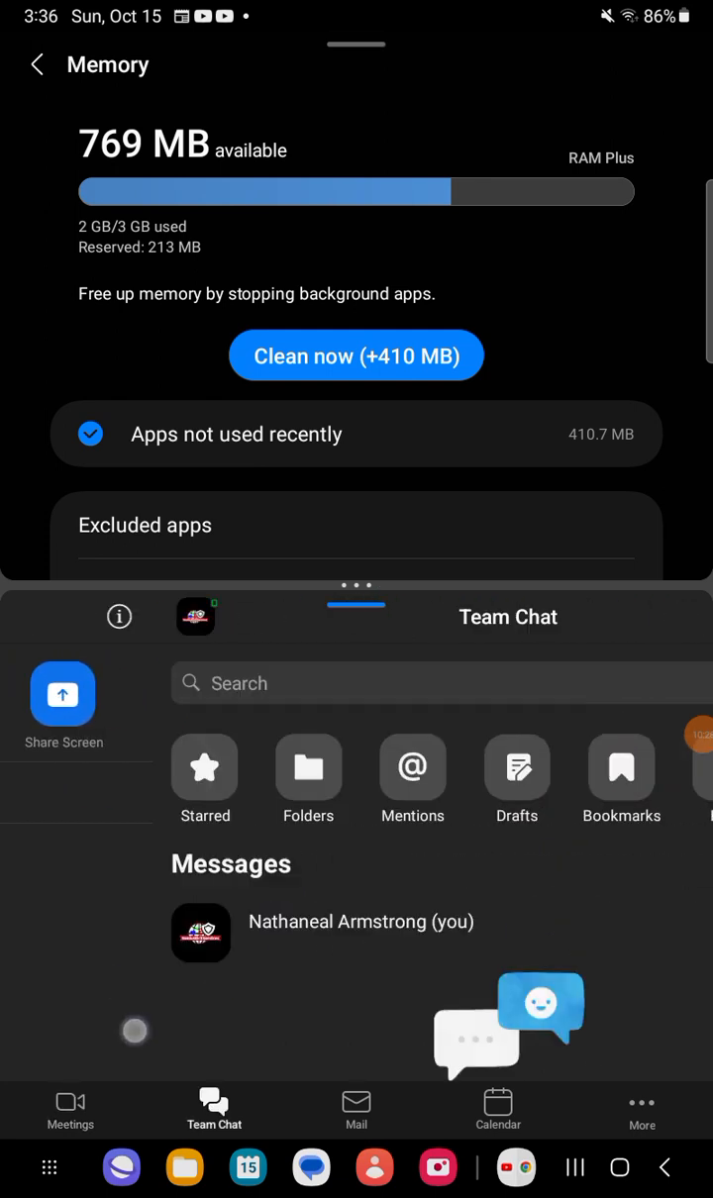
click(355, 1109)
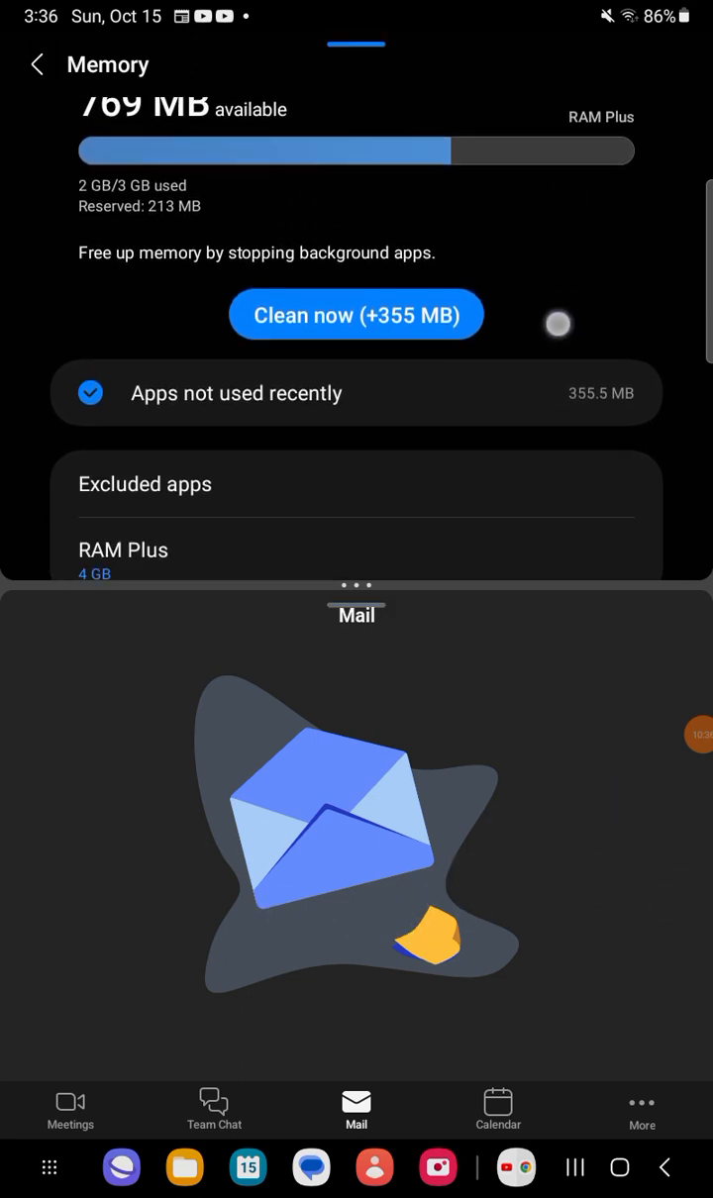
scroll(up, 3)
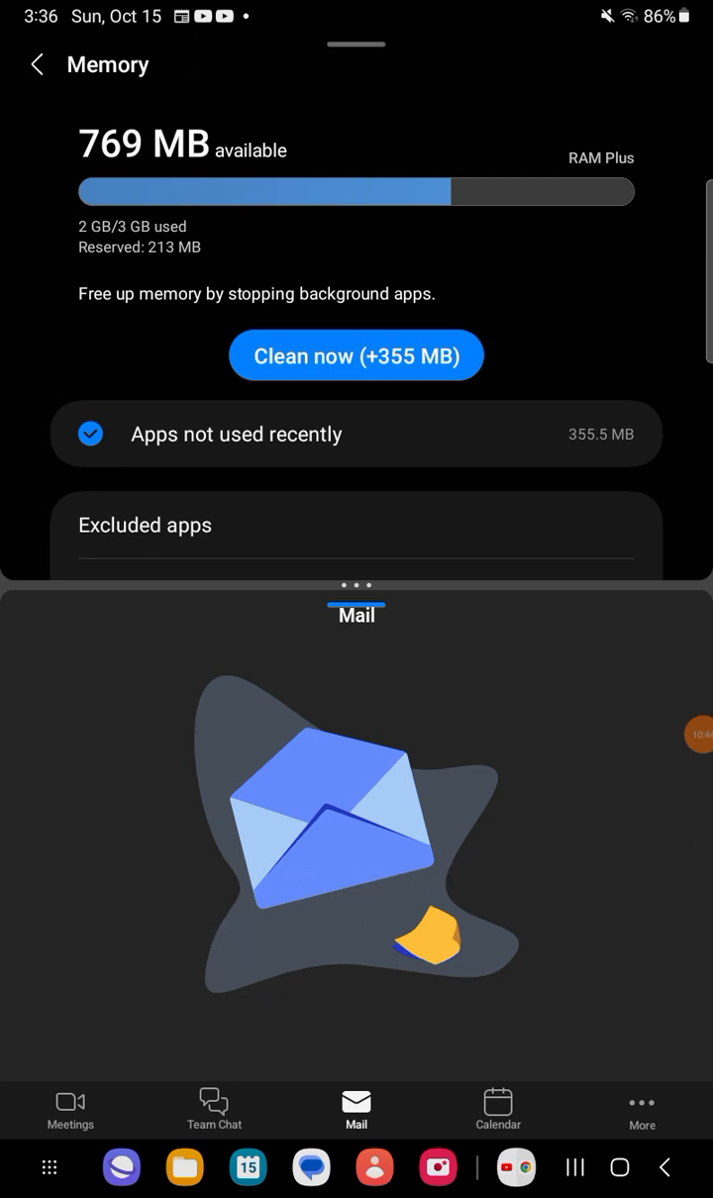
click(69, 1108)
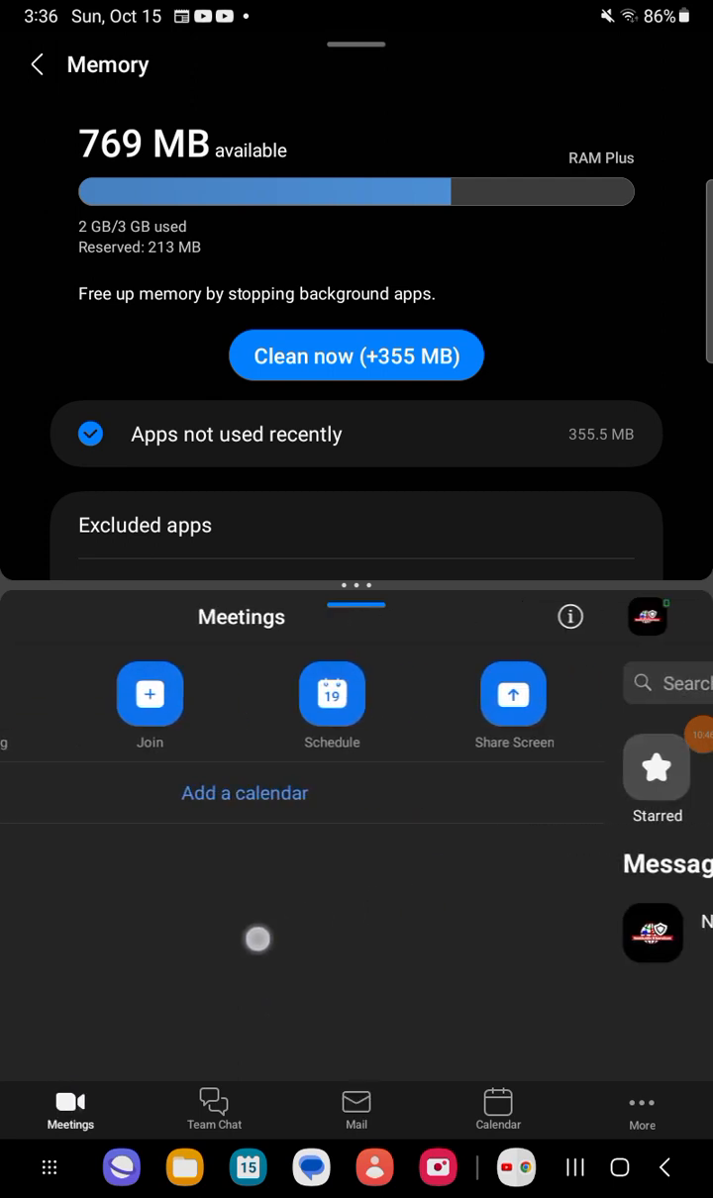
click(213, 1109)
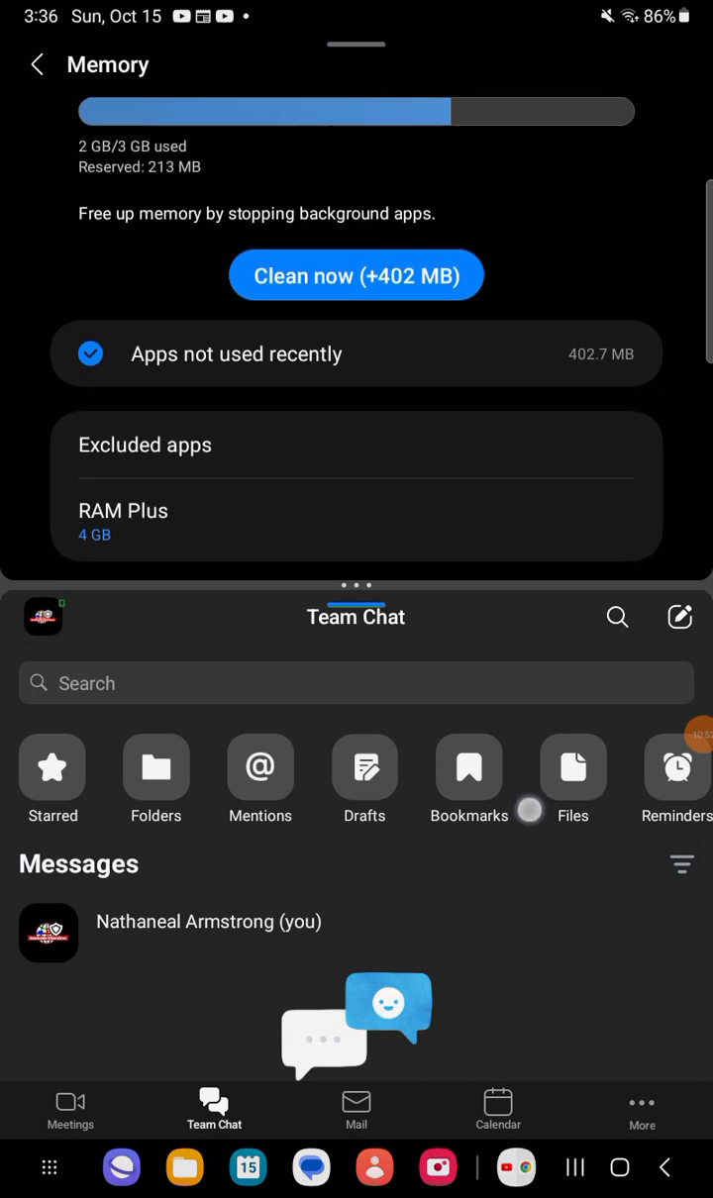
click(355, 1109)
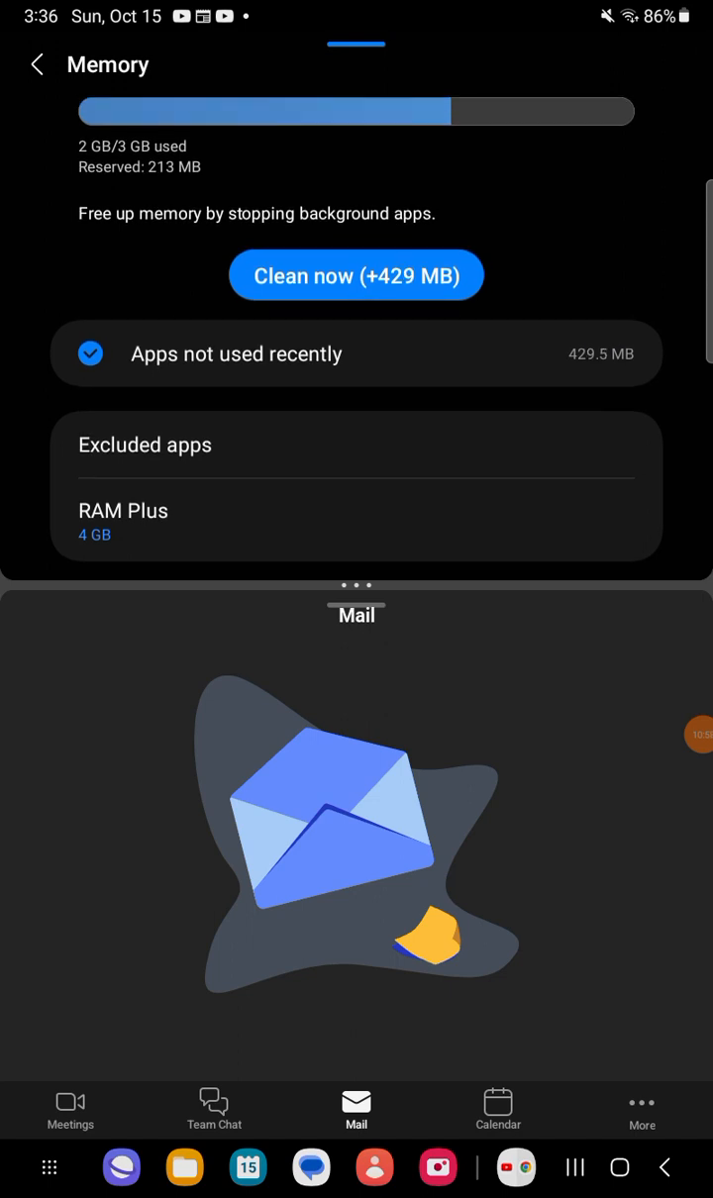
click(356, 275)
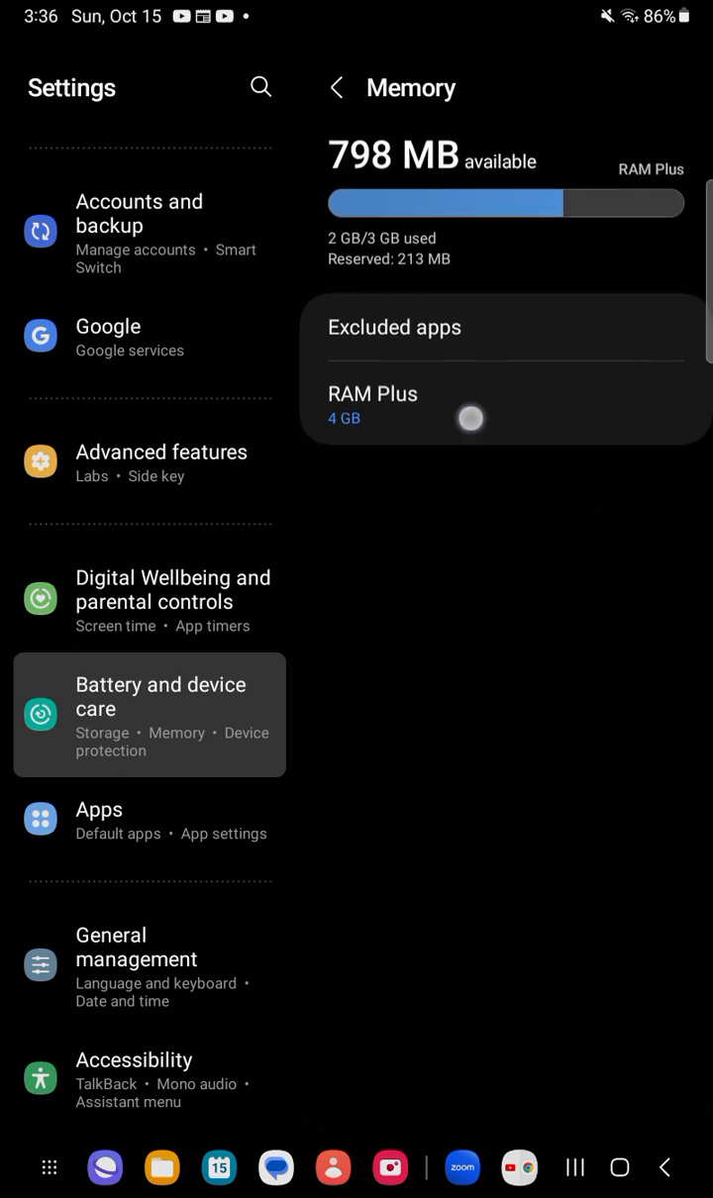
Clean memory to free 487 MB, then open RAM Plus, which is on at 4 GB.
click(338, 87)
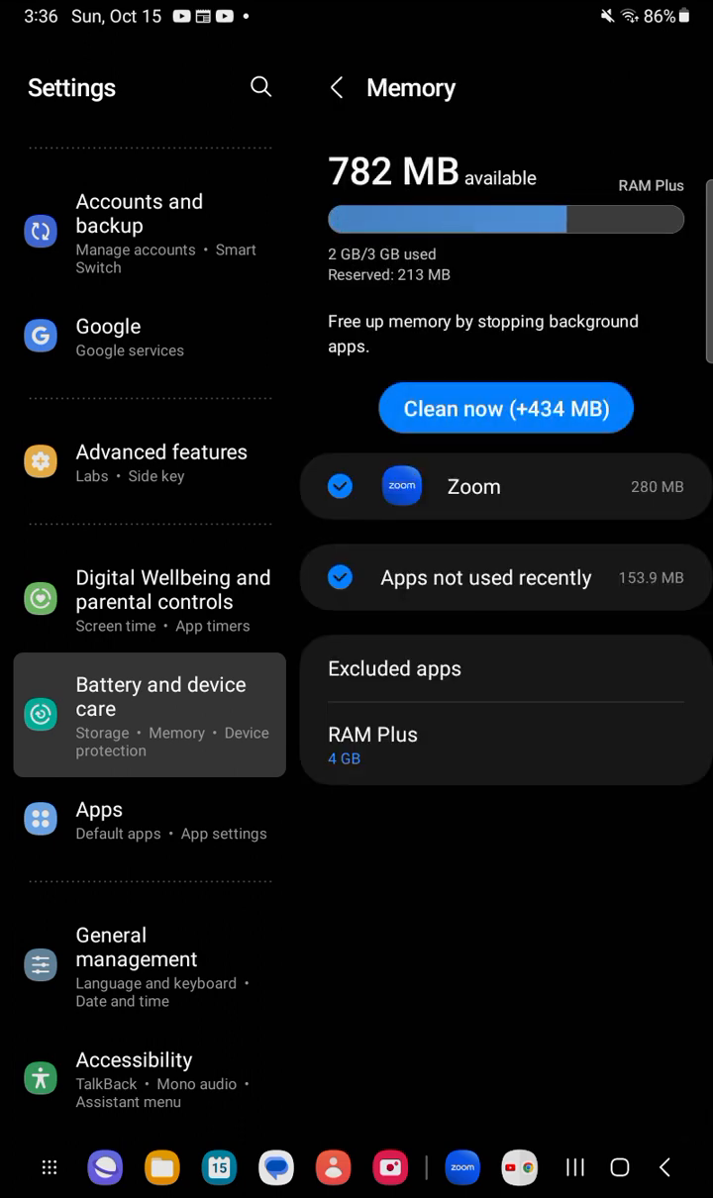
click(505, 407)
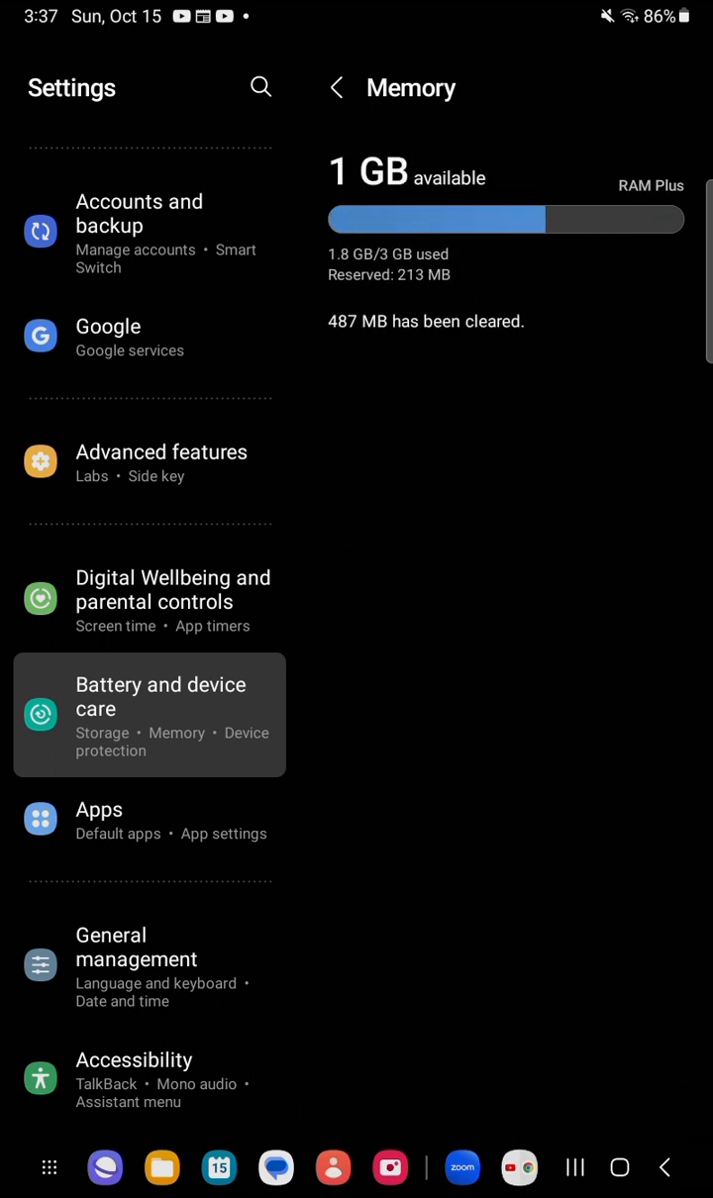
click(651, 185)
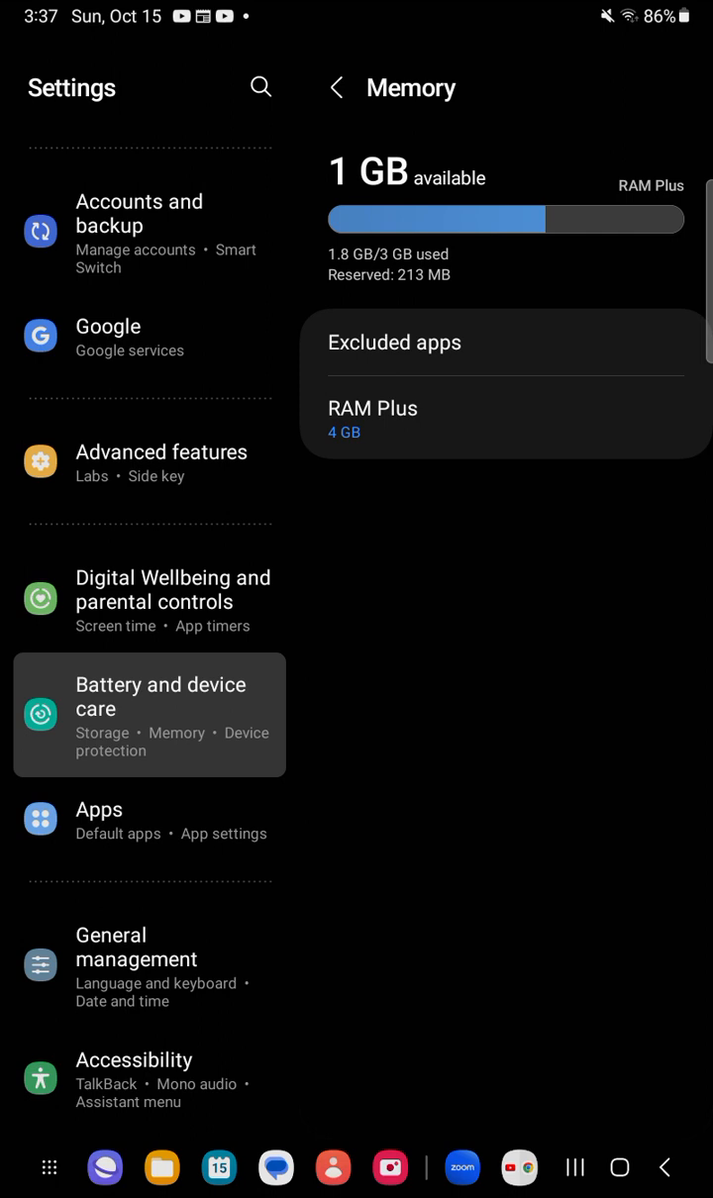
click(372, 408)
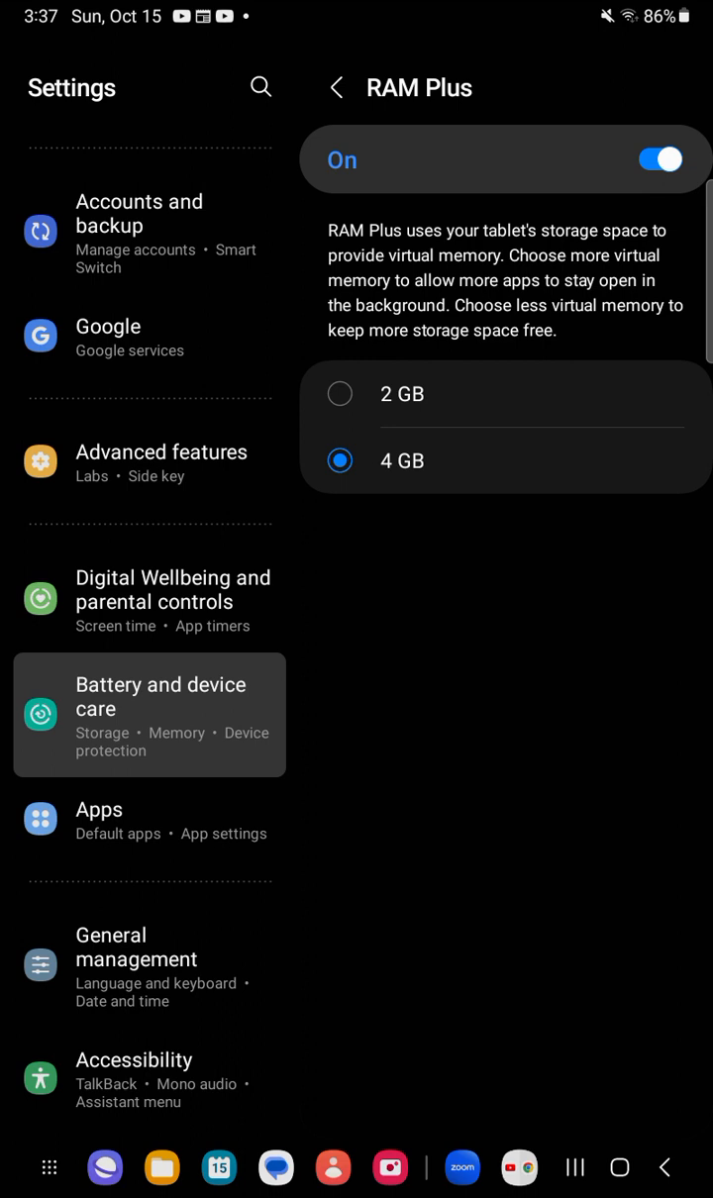
Go back to Memory and run Clean now, leaving 908 MB available.
click(337, 87)
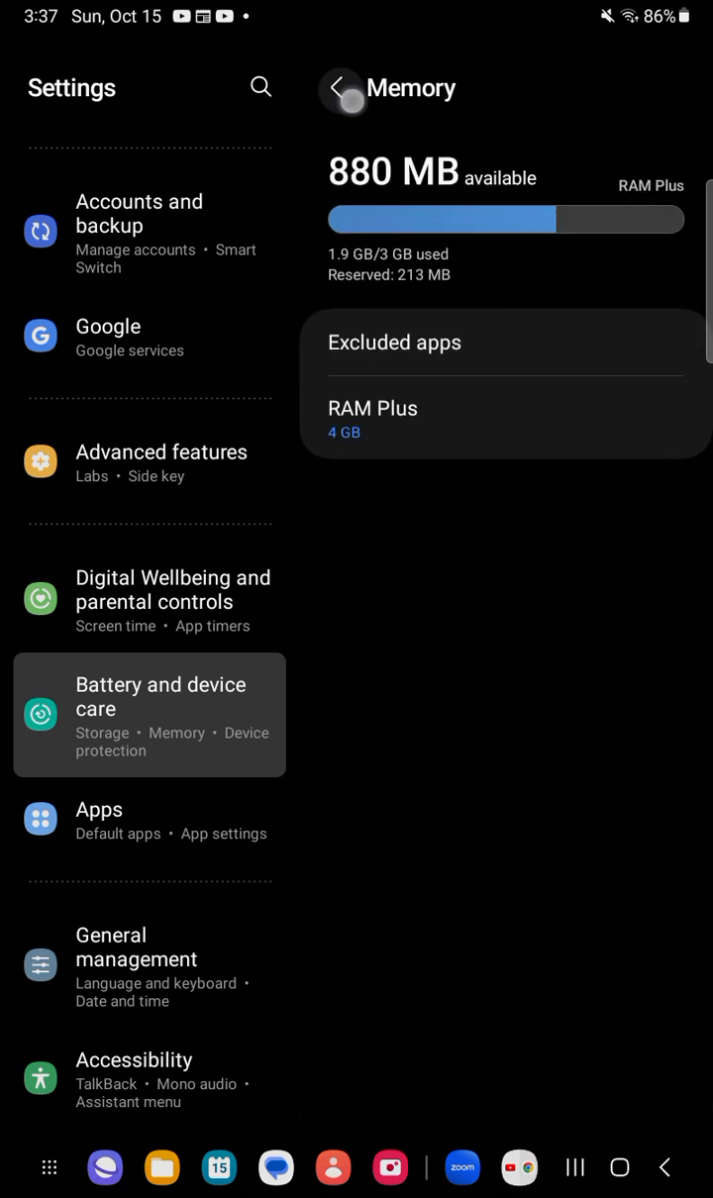
click(340, 88)
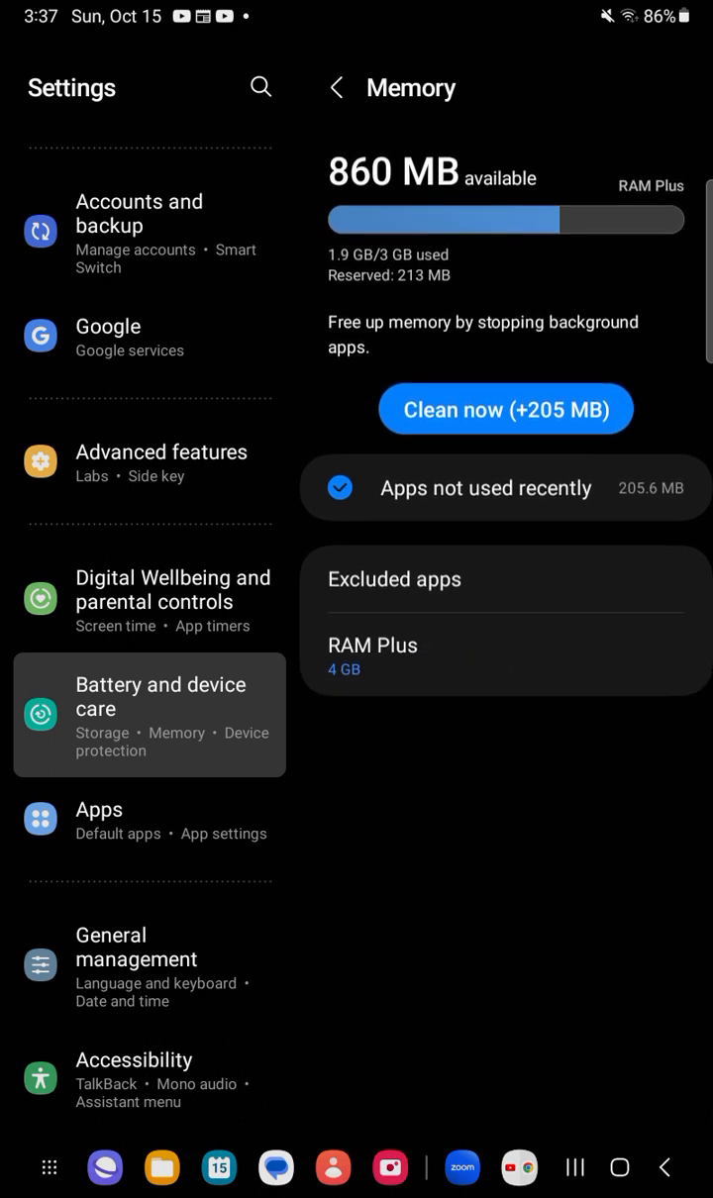
click(504, 407)
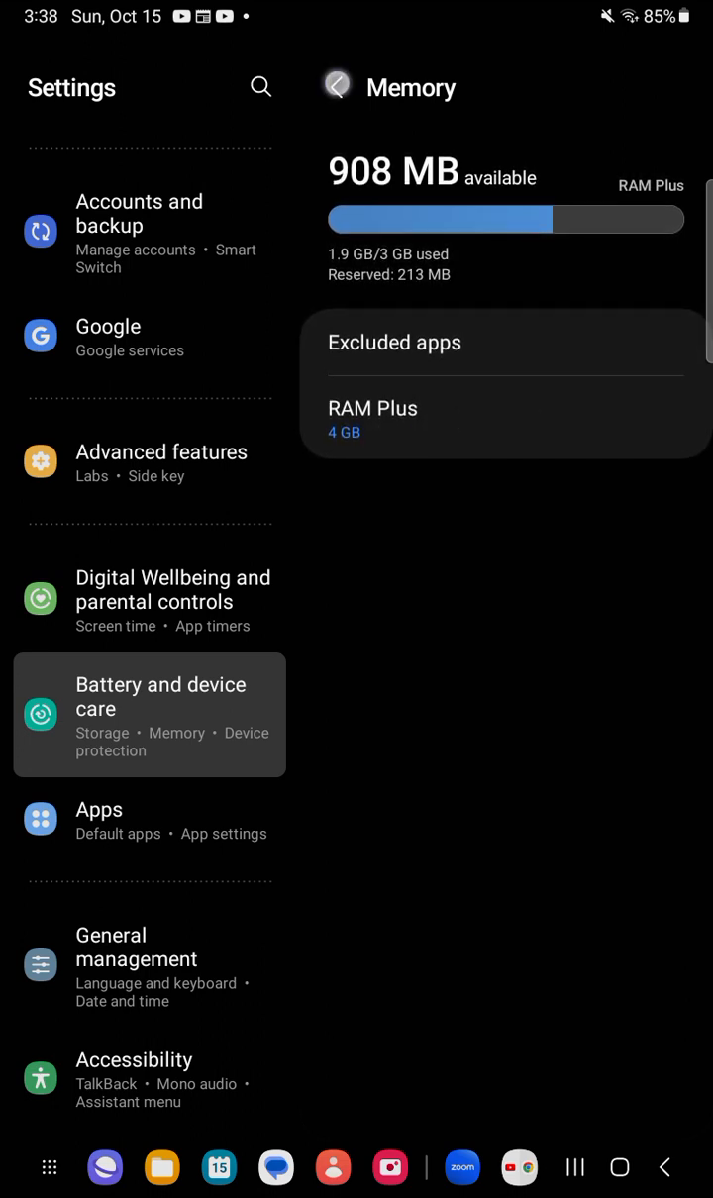
Return to Device care and scroll the overview to reach Device protection.
click(337, 87)
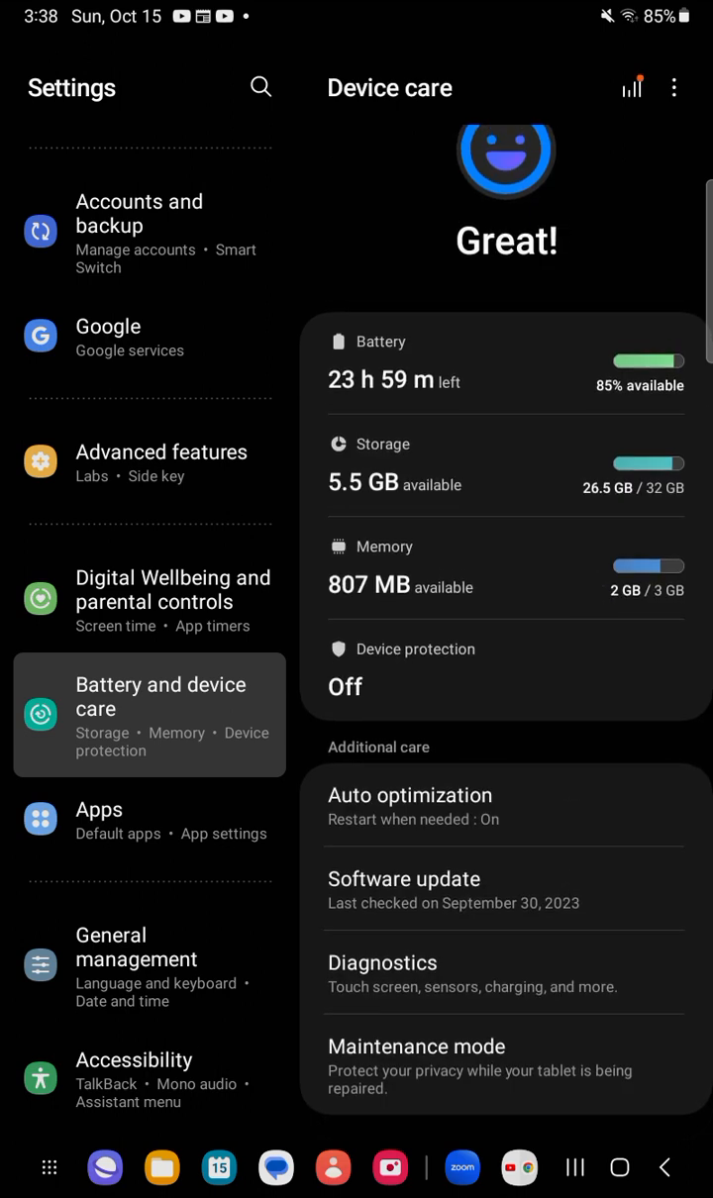
scroll(up, 3)
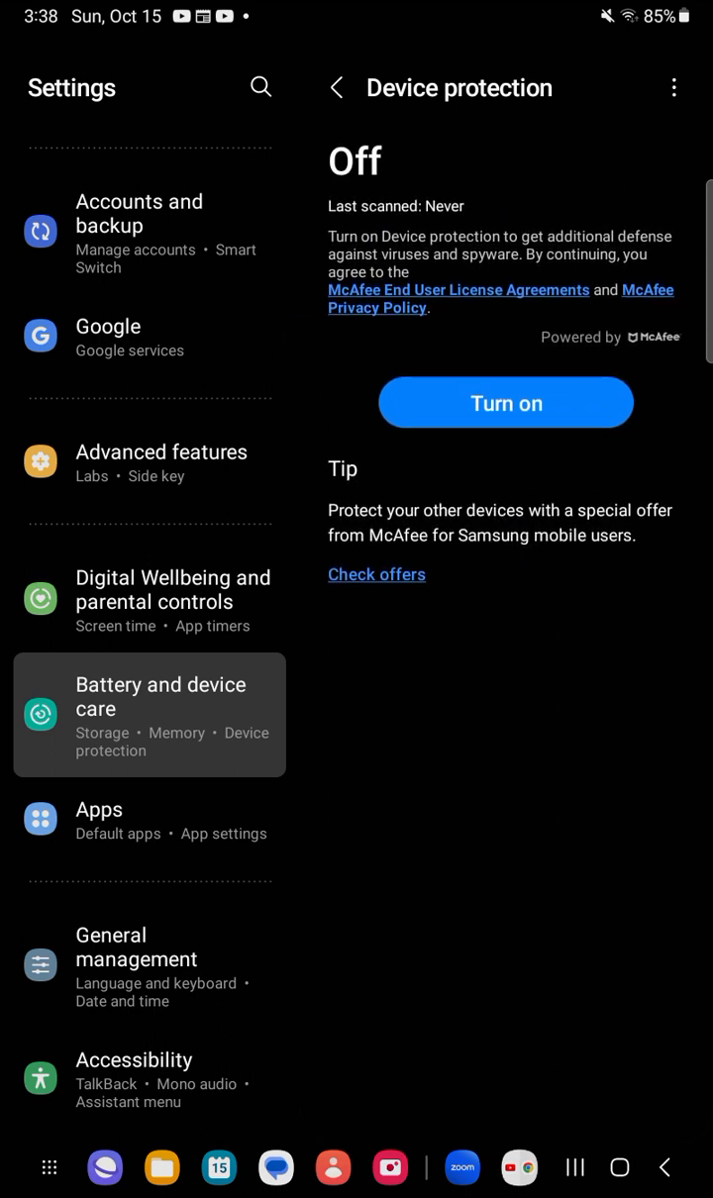
Back out of Device protection, leaving it off, and open Auto optimization.
click(340, 88)
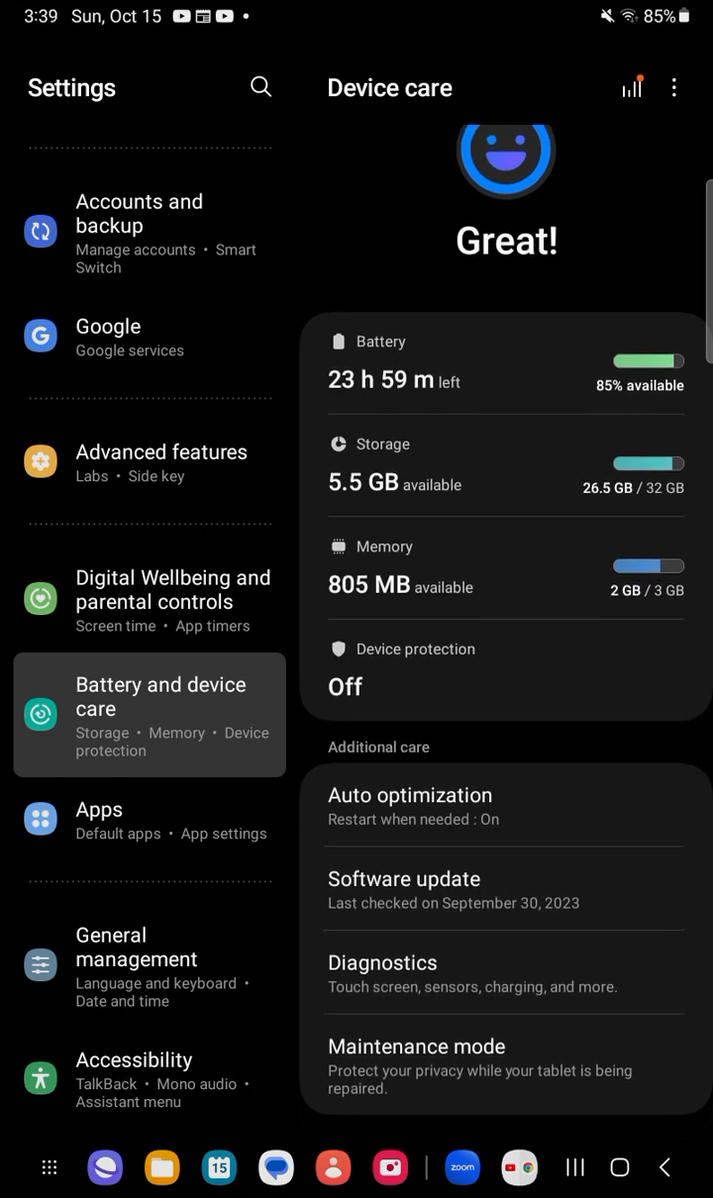
click(409, 794)
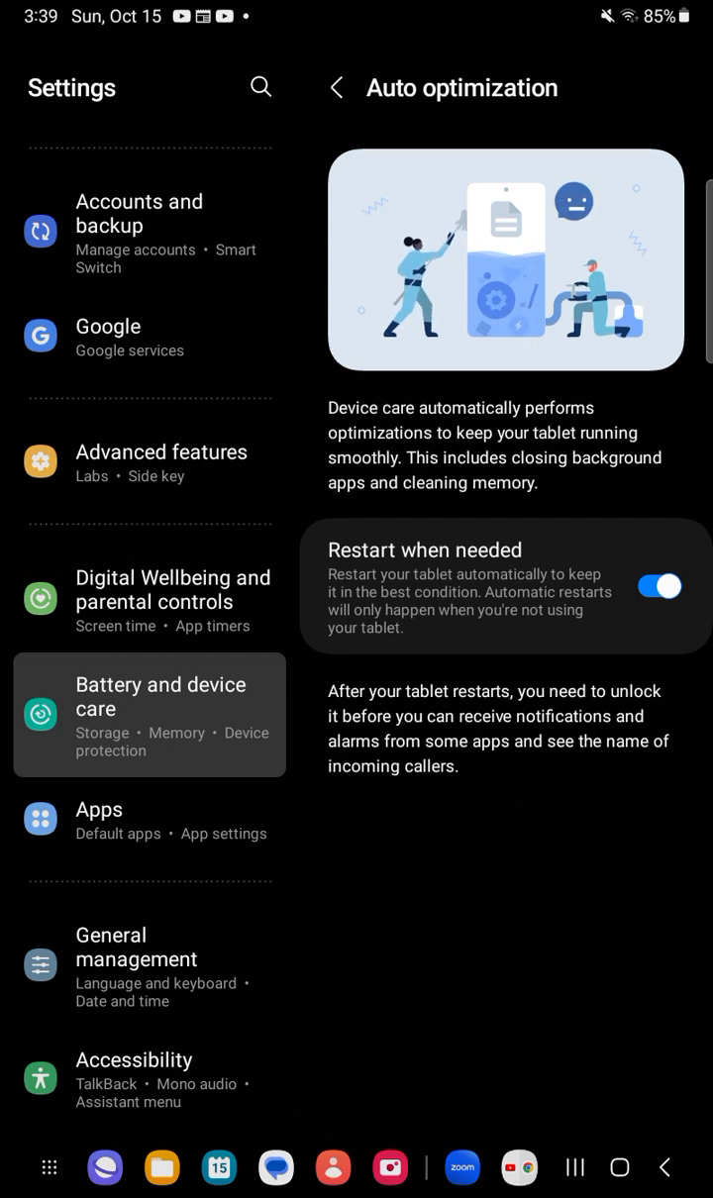
mouse_move(337, 88)
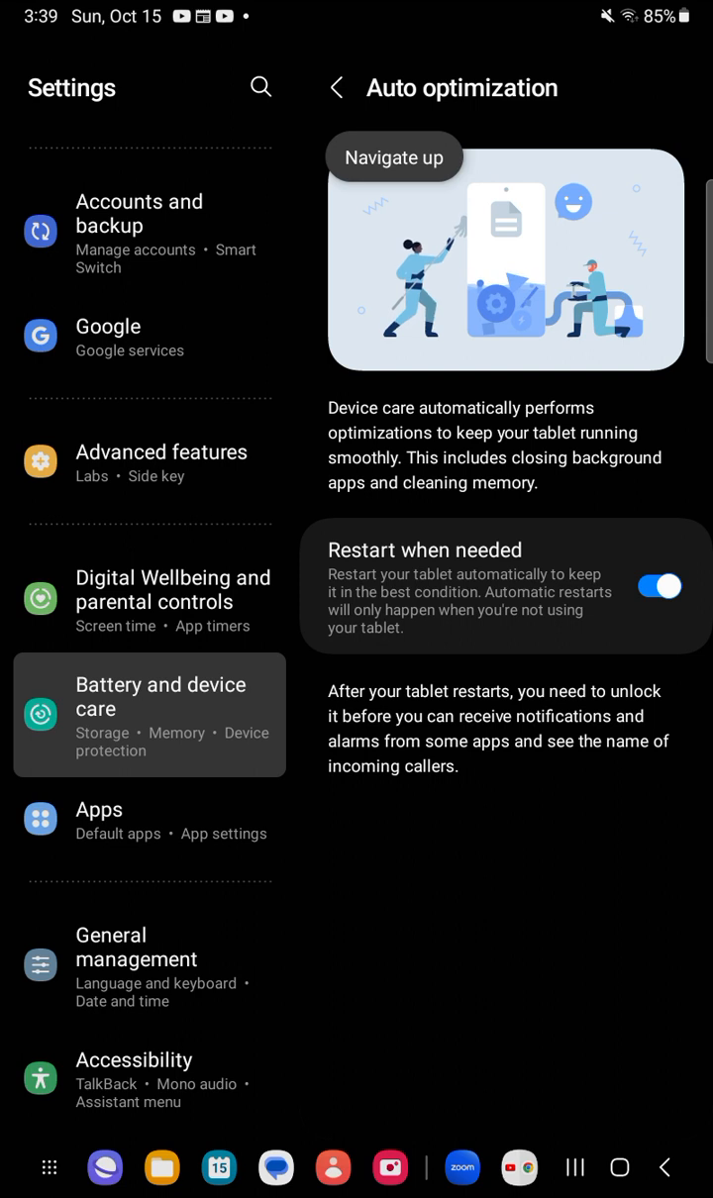
Navigate up to Device care, showing 5.4 GB storage and 780 MB memory available.
click(337, 87)
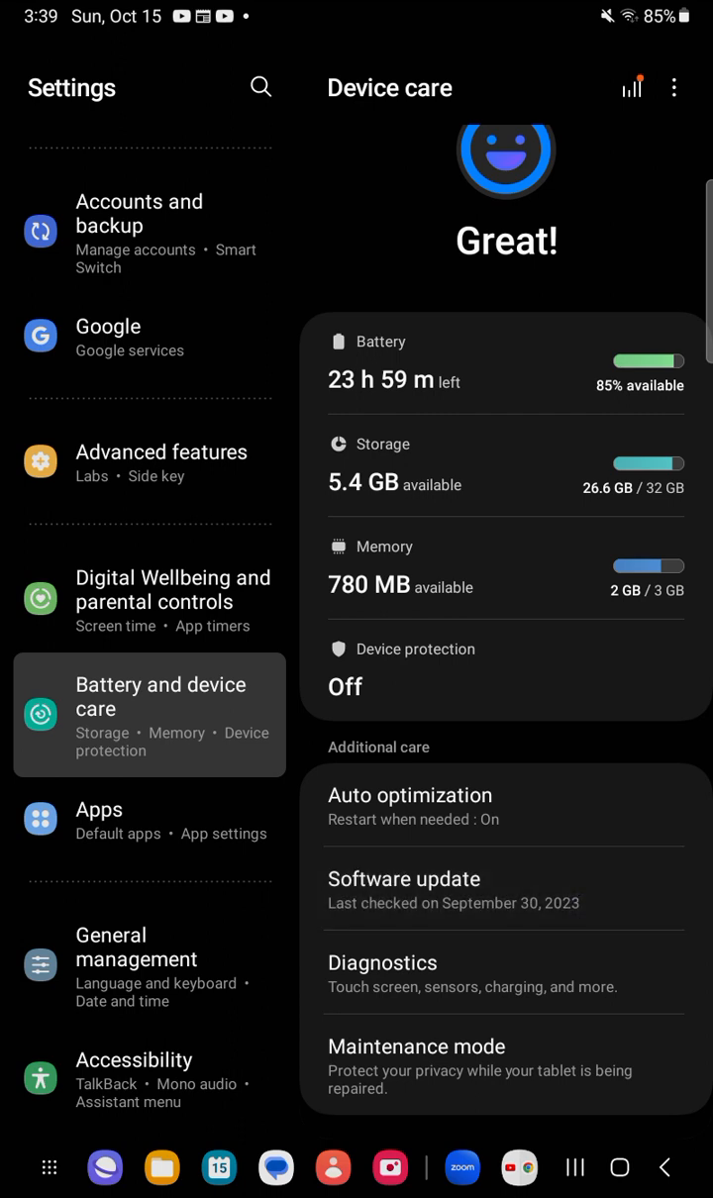
Open Software update and check for updates, confirming the tablet is up to date.
click(404, 878)
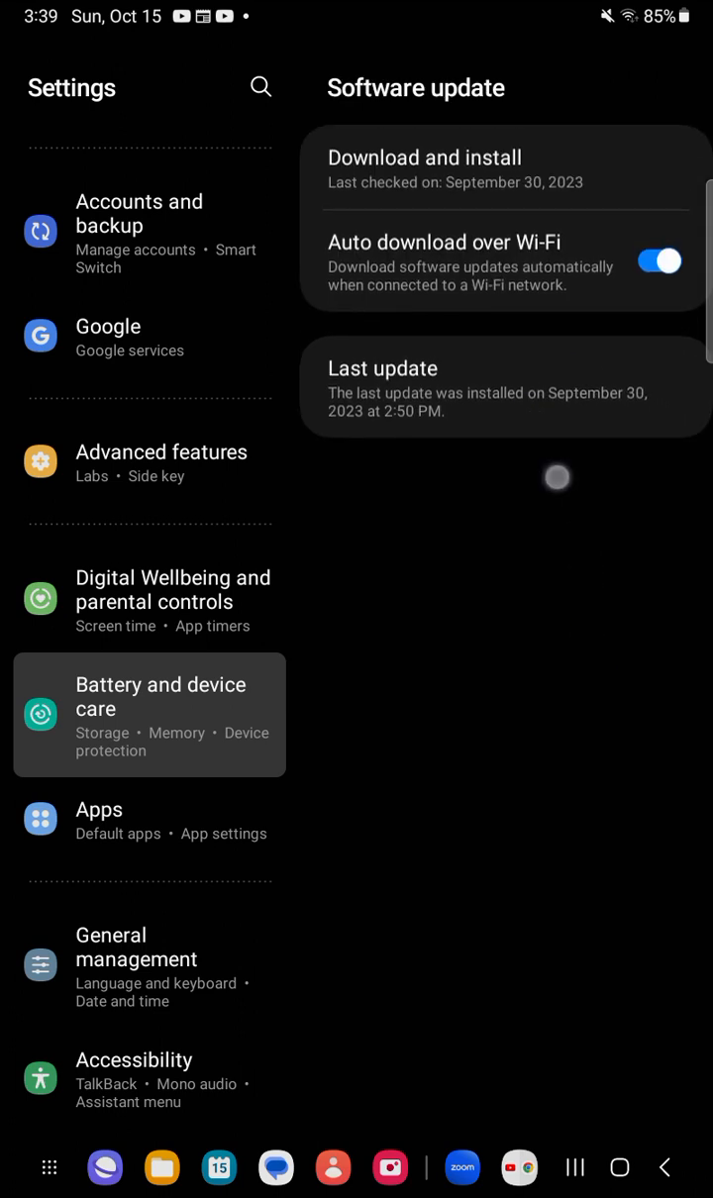
click(160, 713)
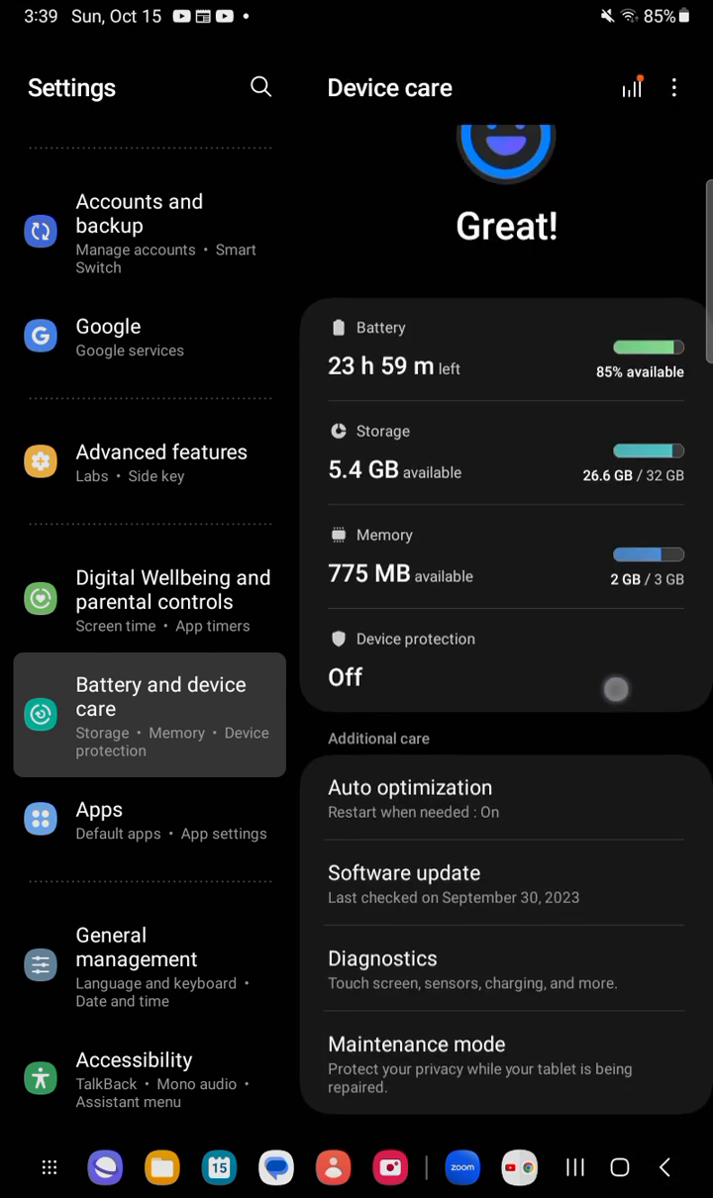
click(404, 872)
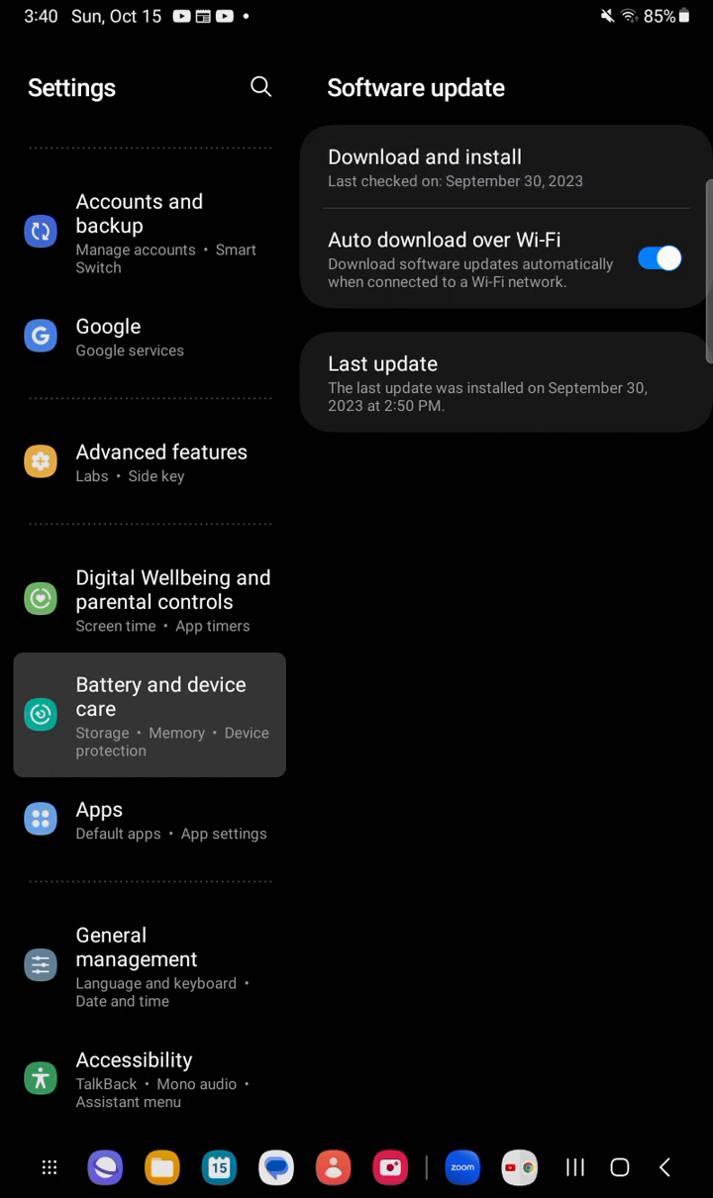
click(424, 156)
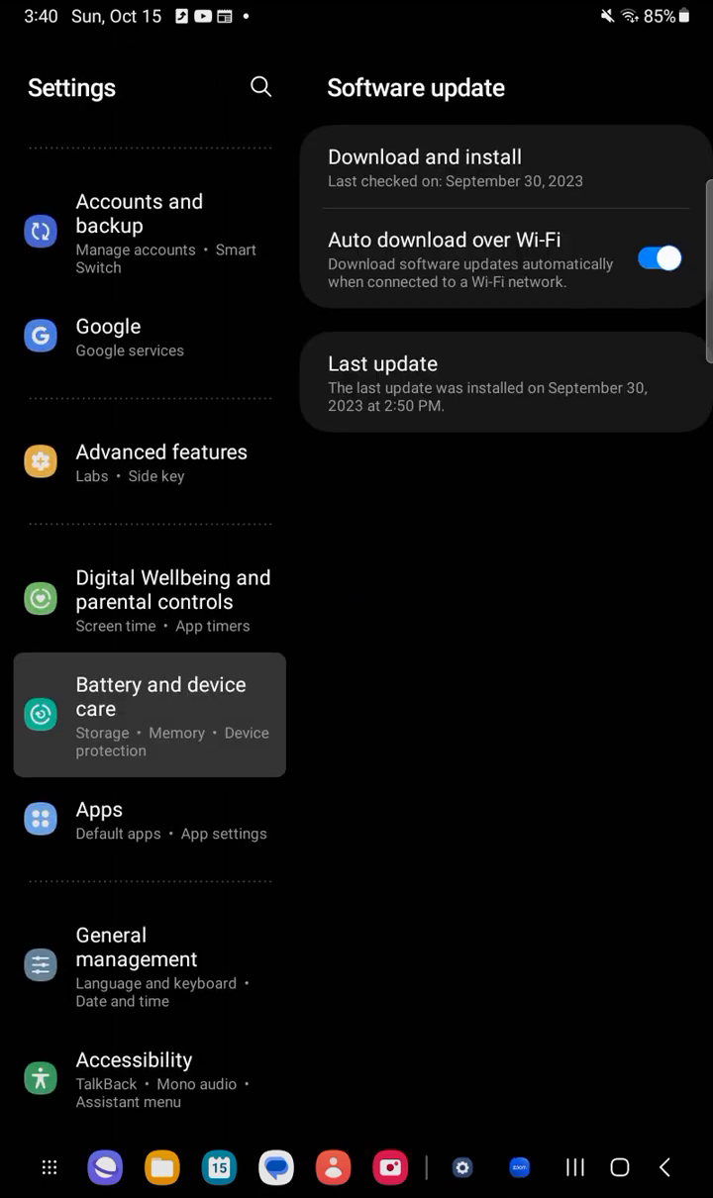
click(424, 166)
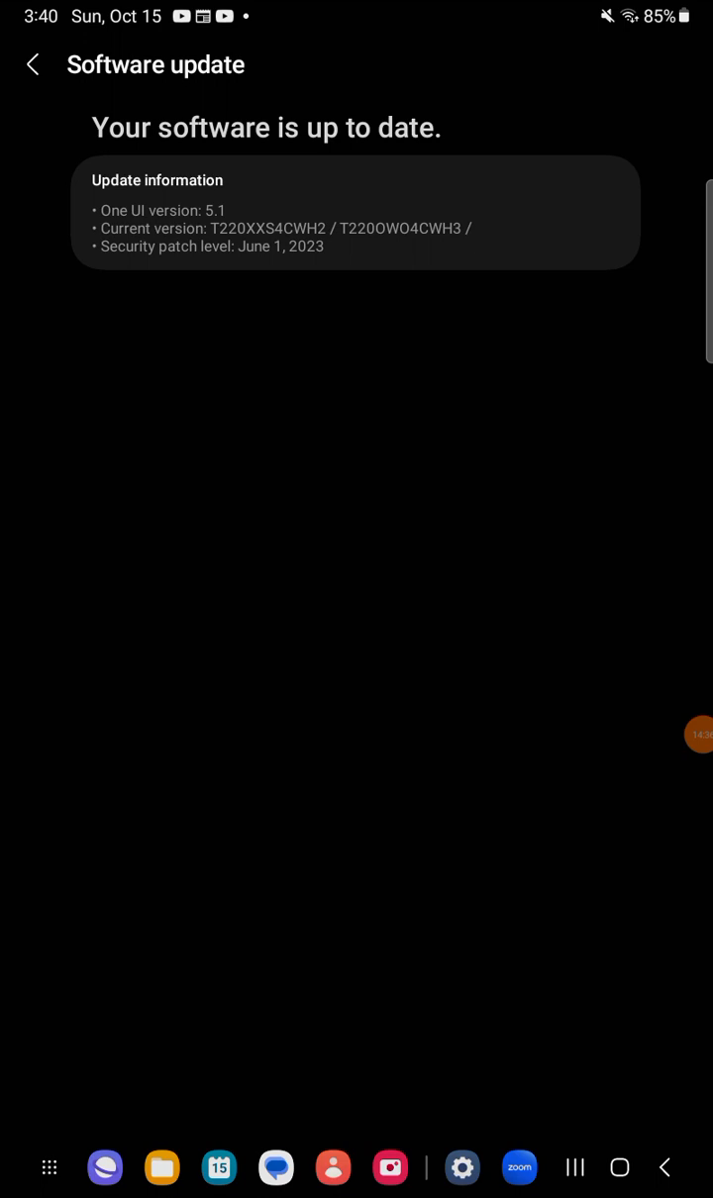
click(319, 278)
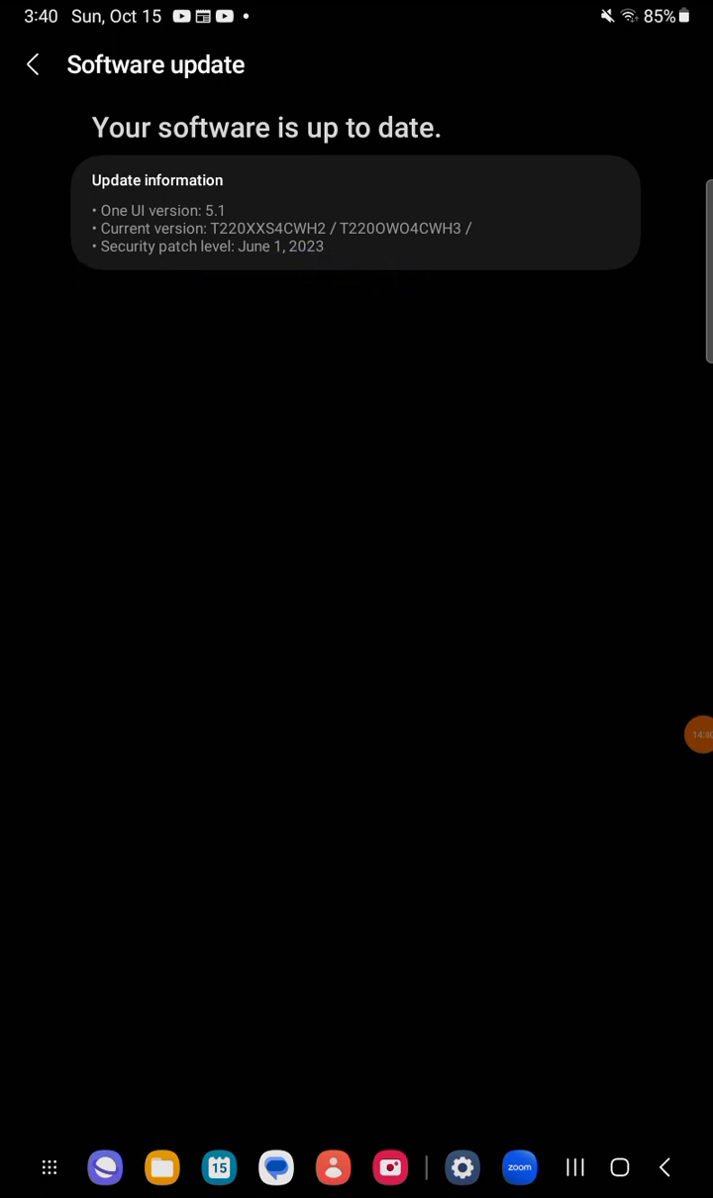
click(33, 63)
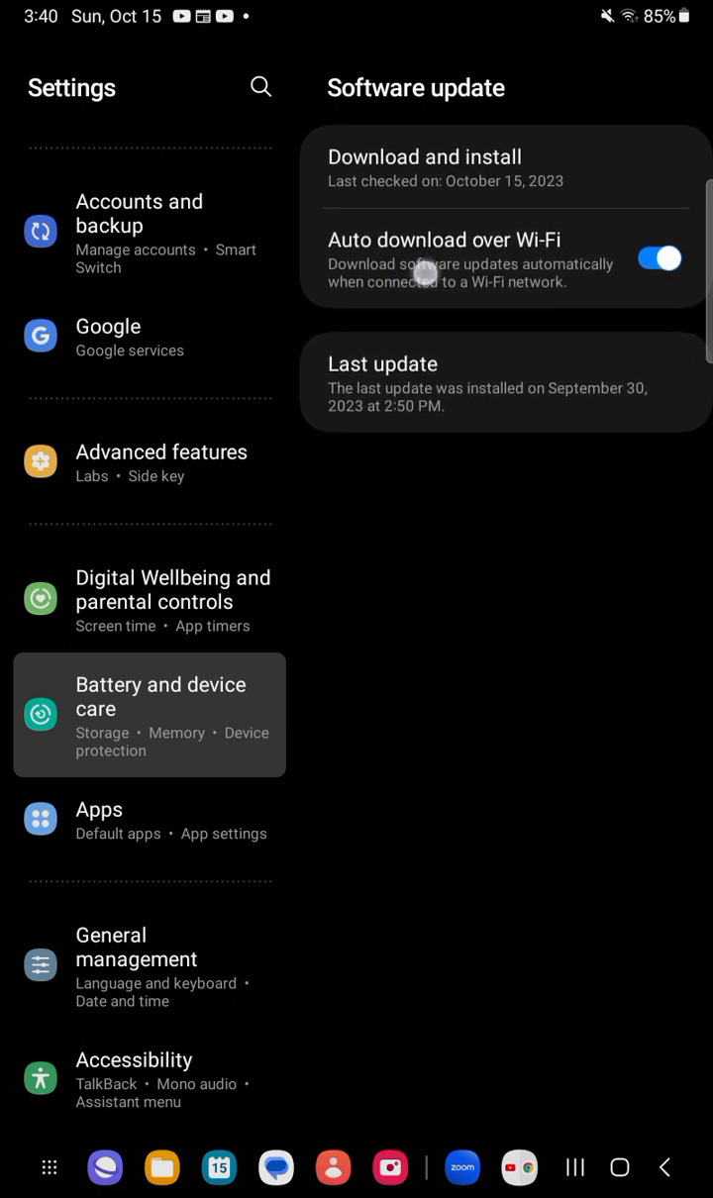
Toggle Auto download over Wi-Fi off and back on, then return to Device care.
click(659, 259)
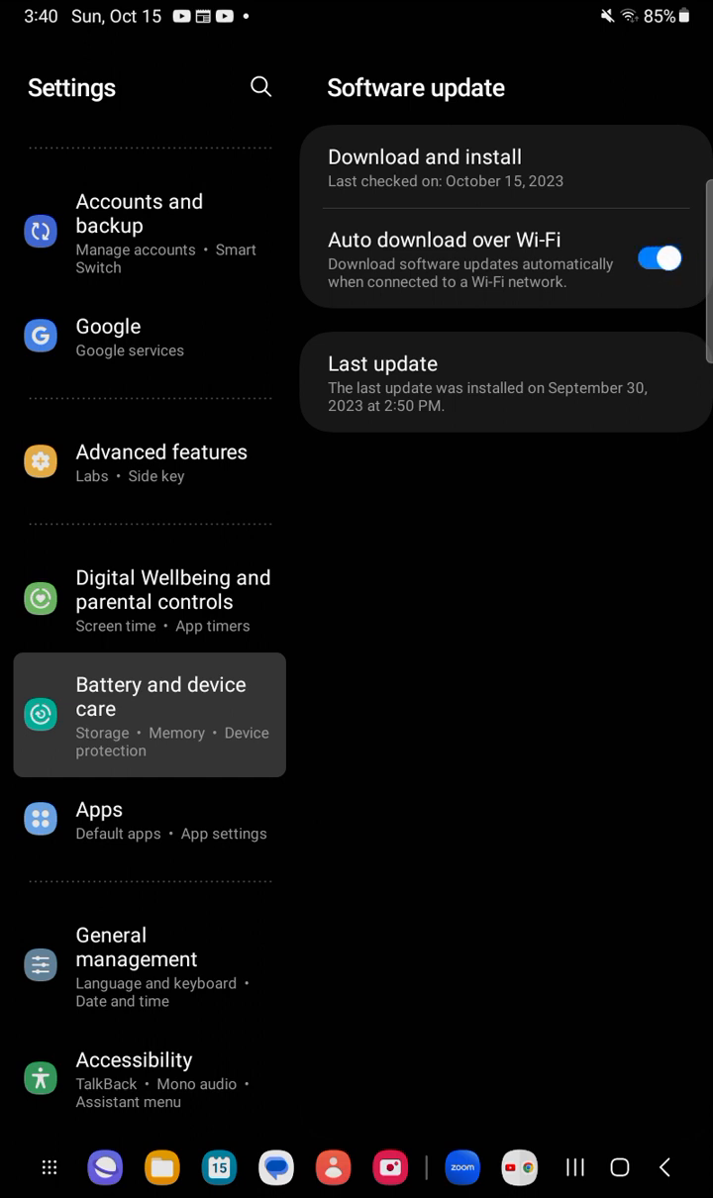
click(659, 257)
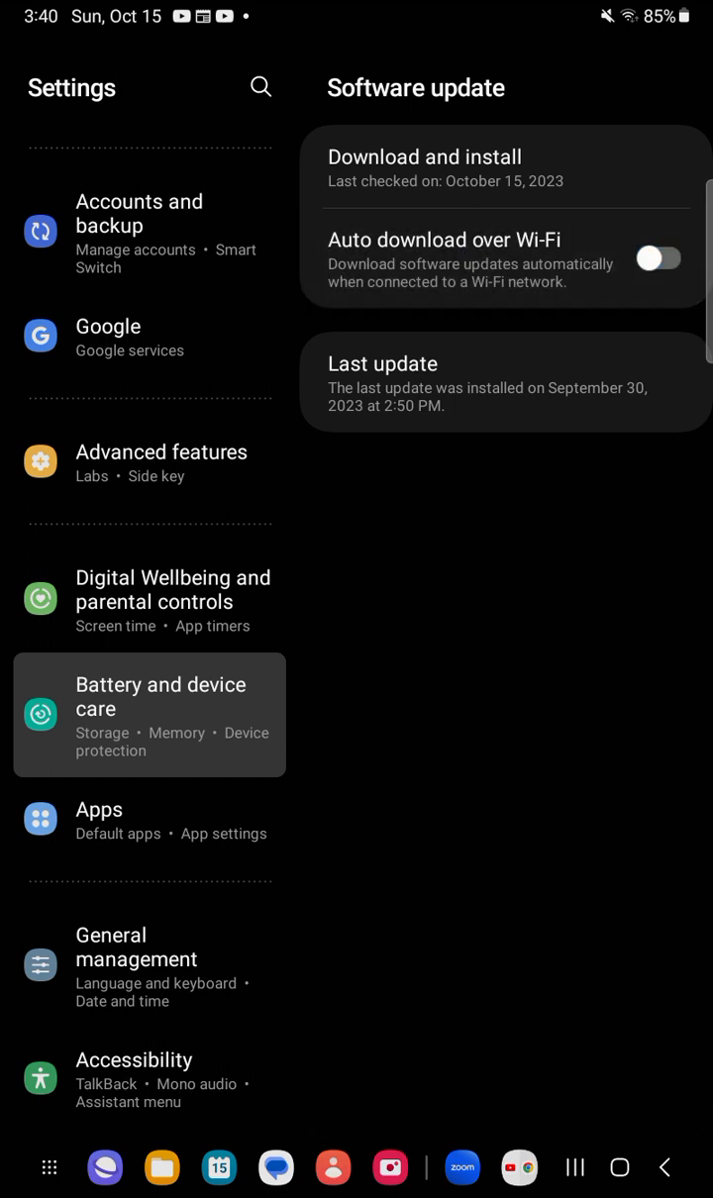
click(657, 257)
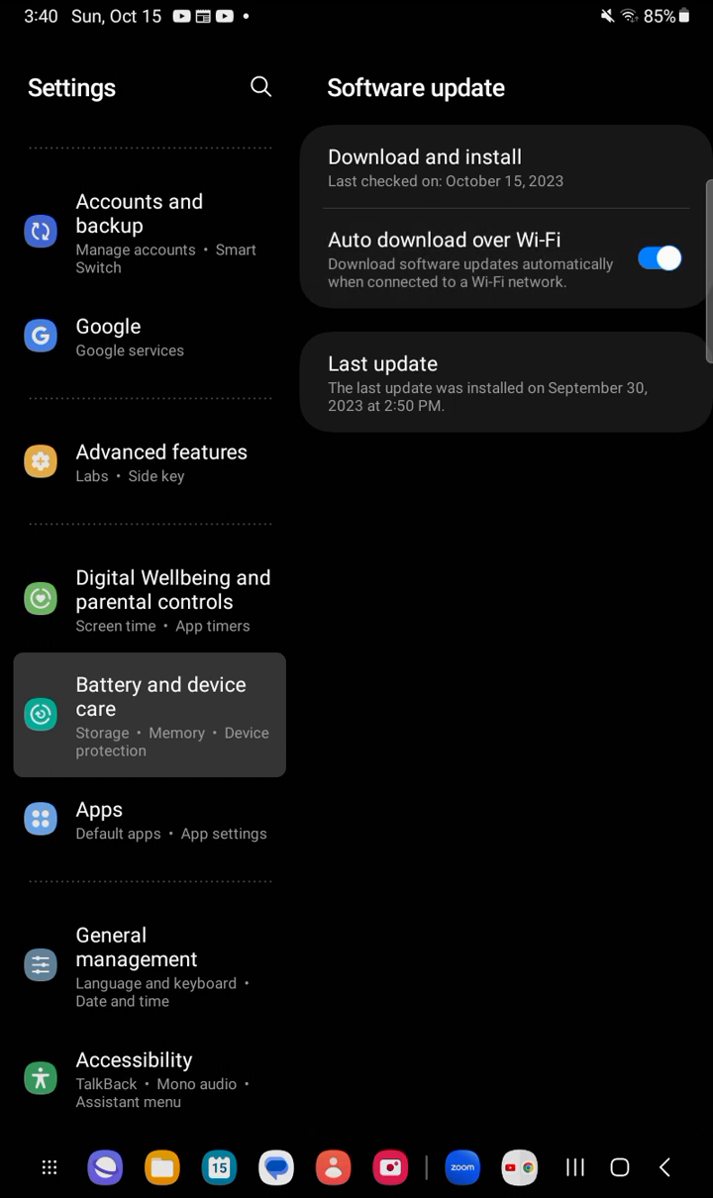
click(149, 715)
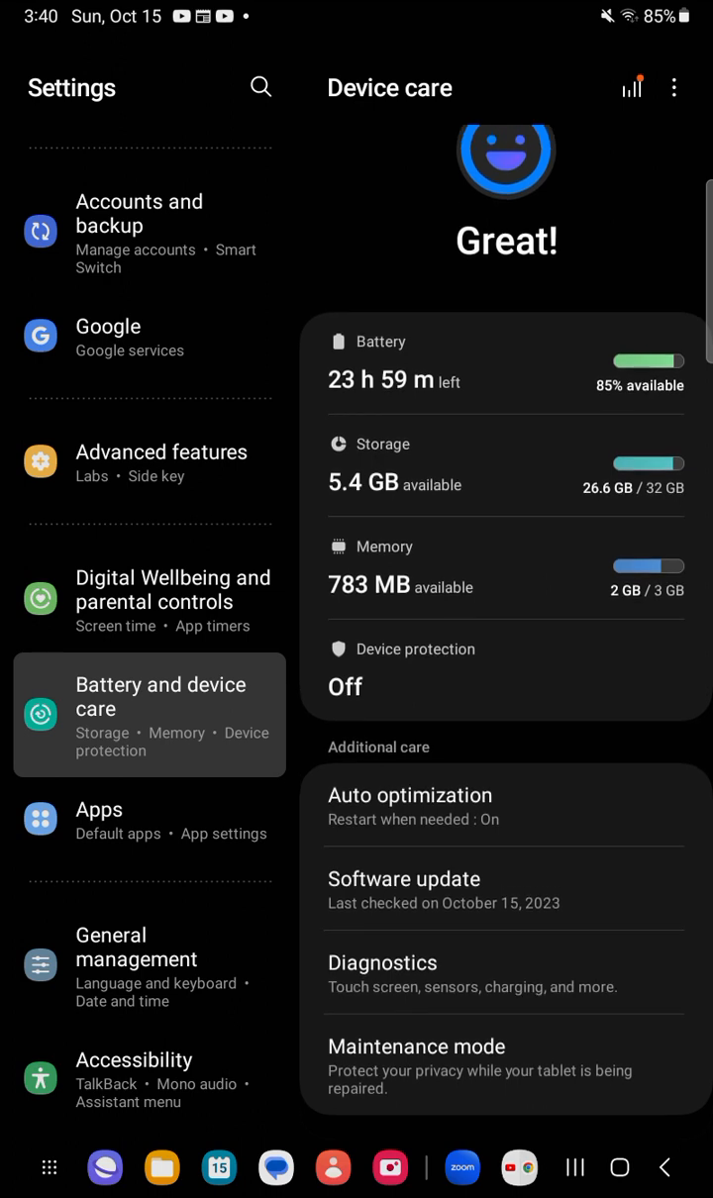
Run App safety diagnostics (no issues found), then open Tablet diagnostics with 17 tests.
click(382, 962)
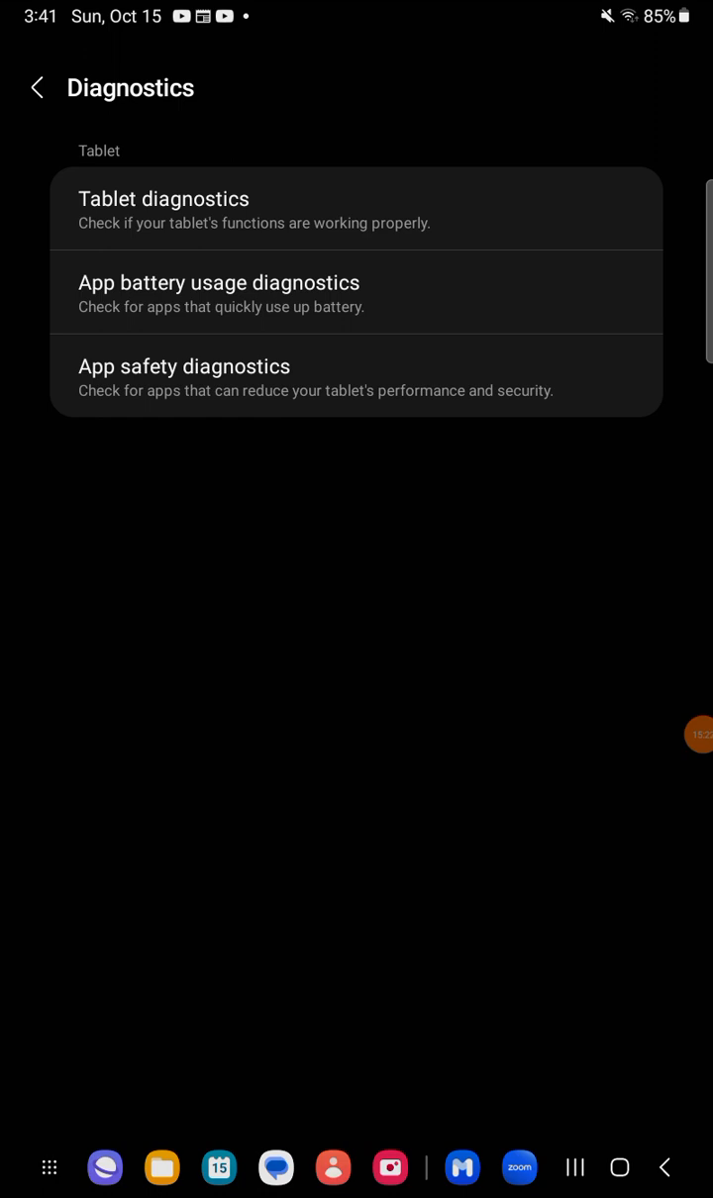
click(356, 208)
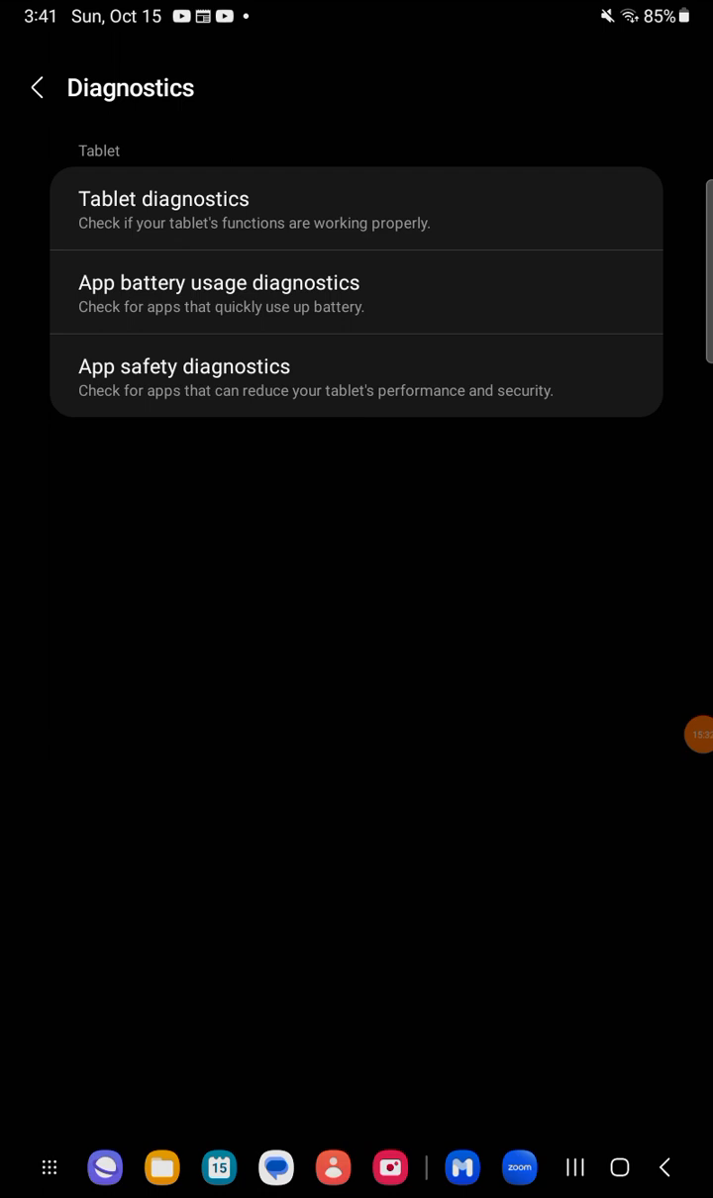
click(356, 292)
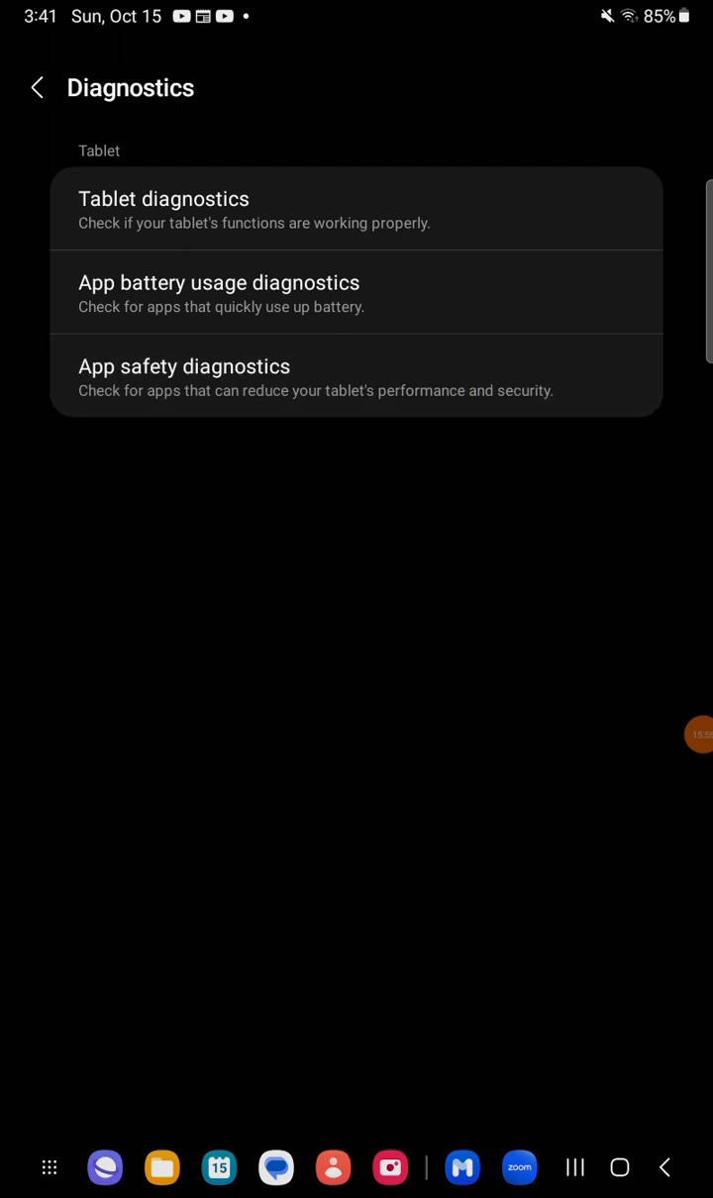
click(356, 377)
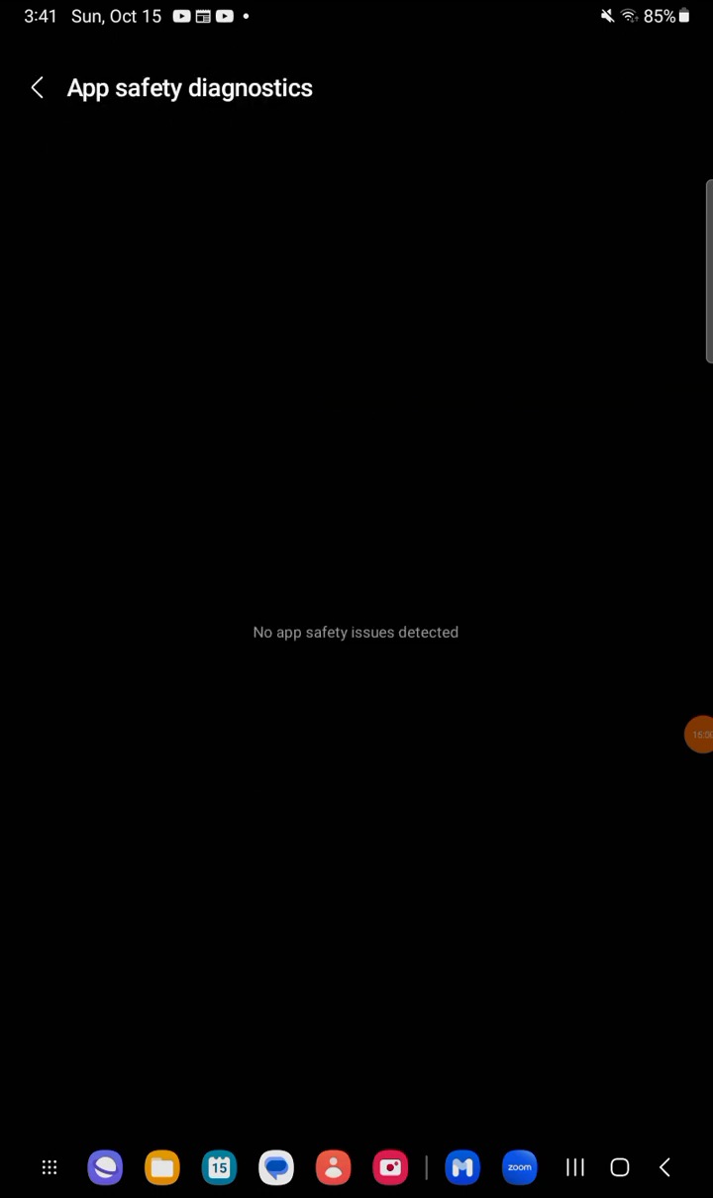
click(38, 87)
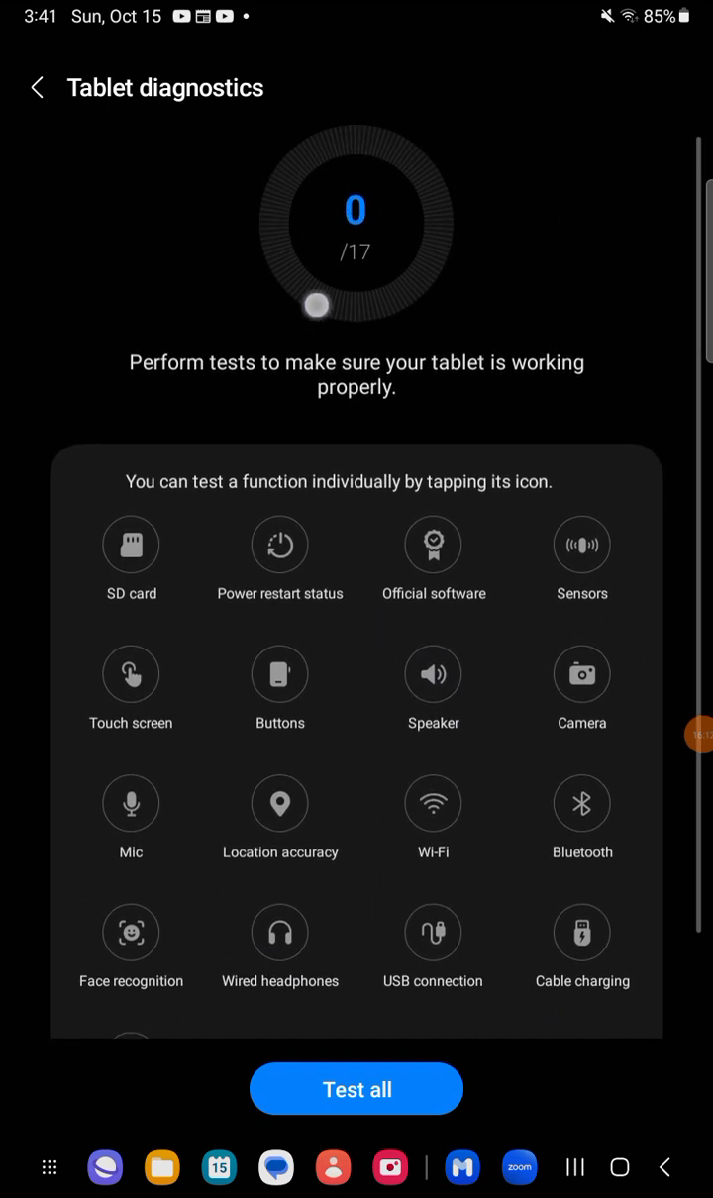
scroll(down, 3)
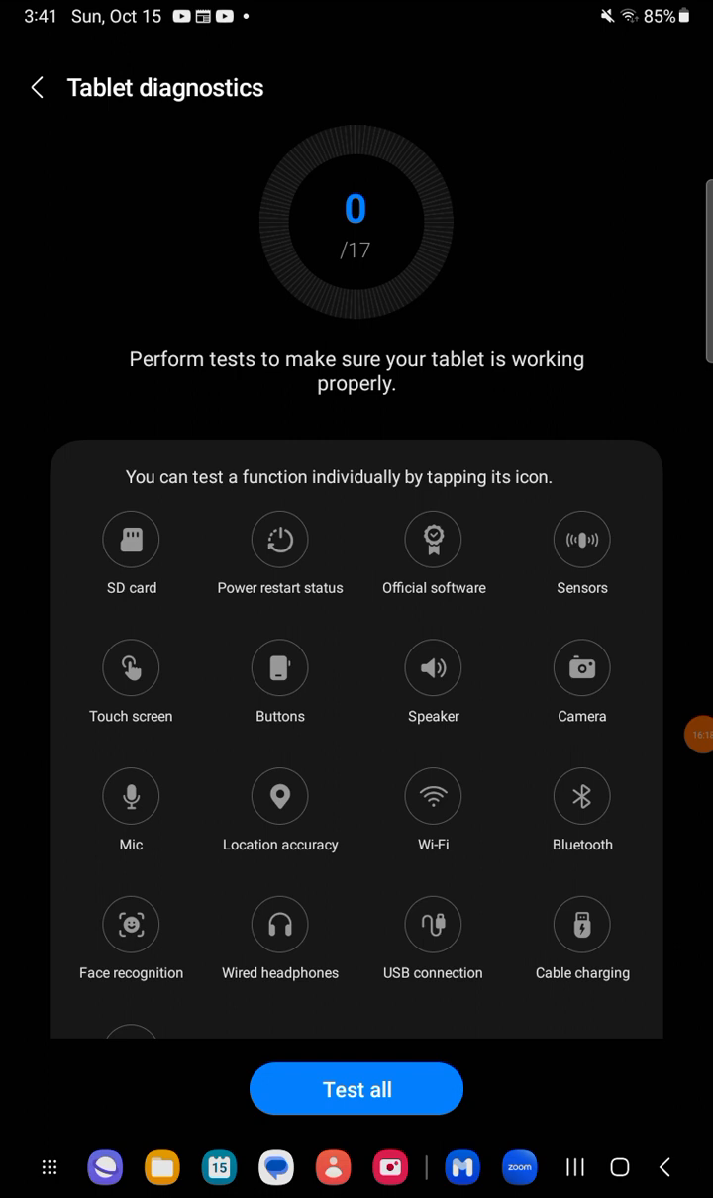
scroll(up, 3)
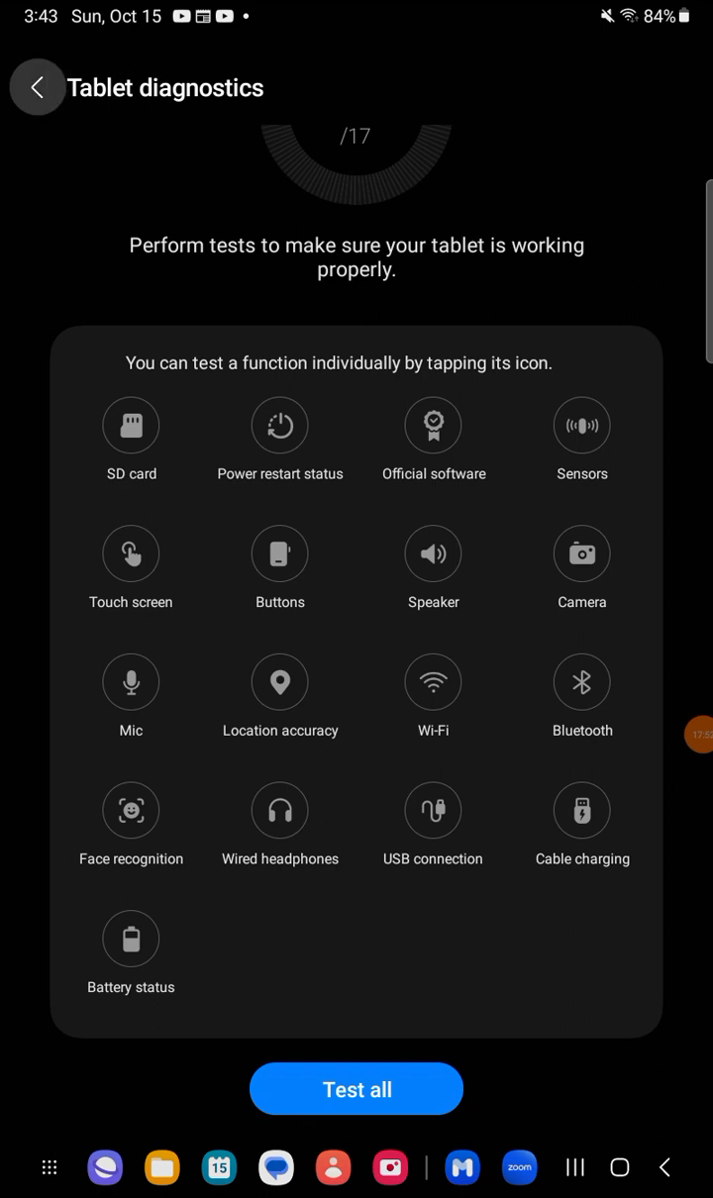
Return from Tablet diagnostics and browse Samsung Members support sections and FAQs.
click(38, 87)
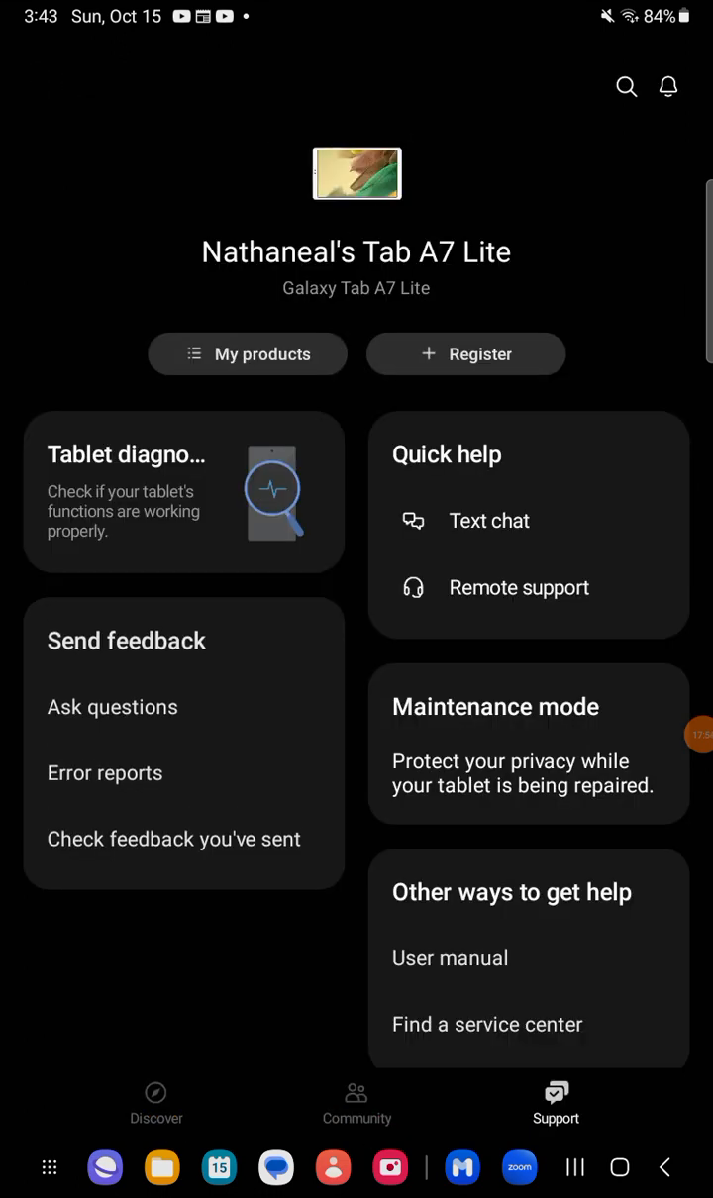
scroll(down, 3)
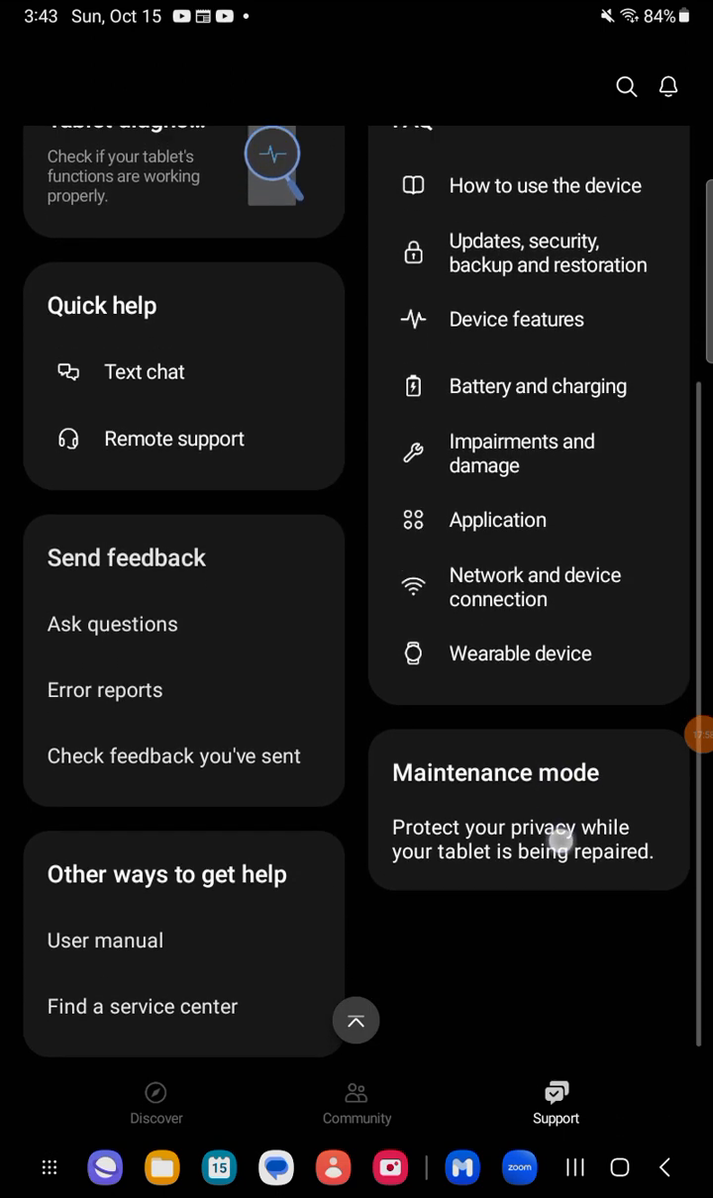
scroll(down, 3)
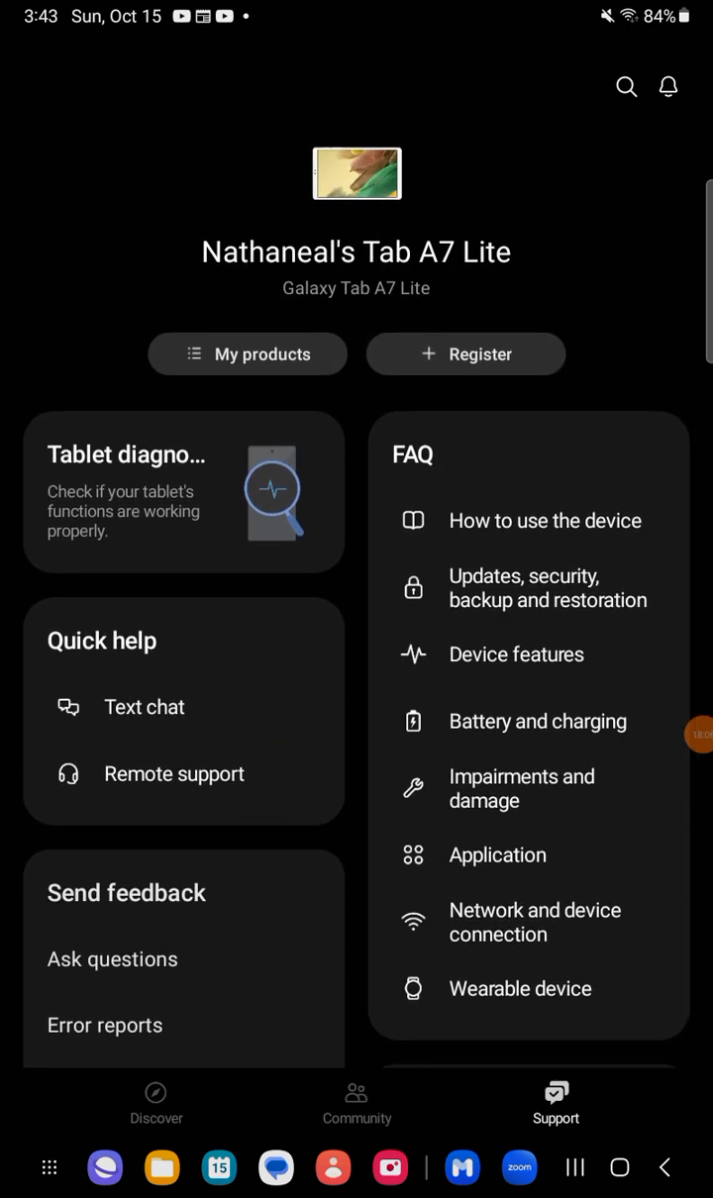
scroll(down, 3)
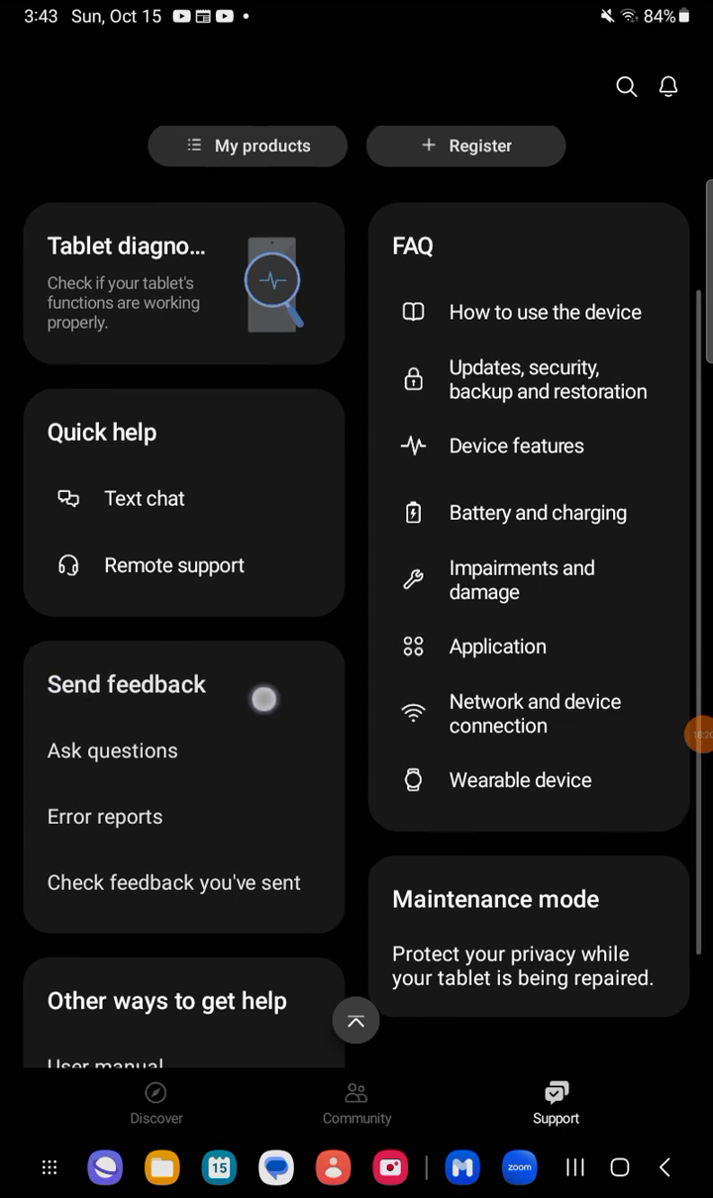
scroll(down, 3)
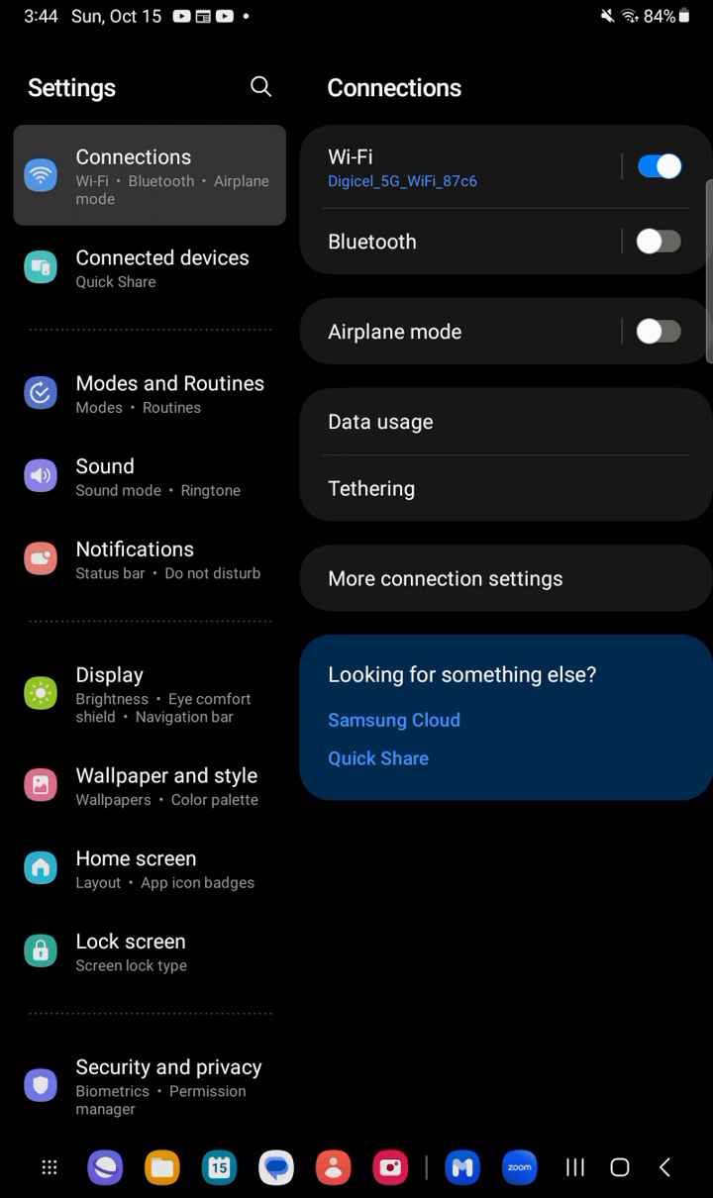
Go to Battery and device care, review Maintenance mode, and return to Device care.
scroll(down, 3)
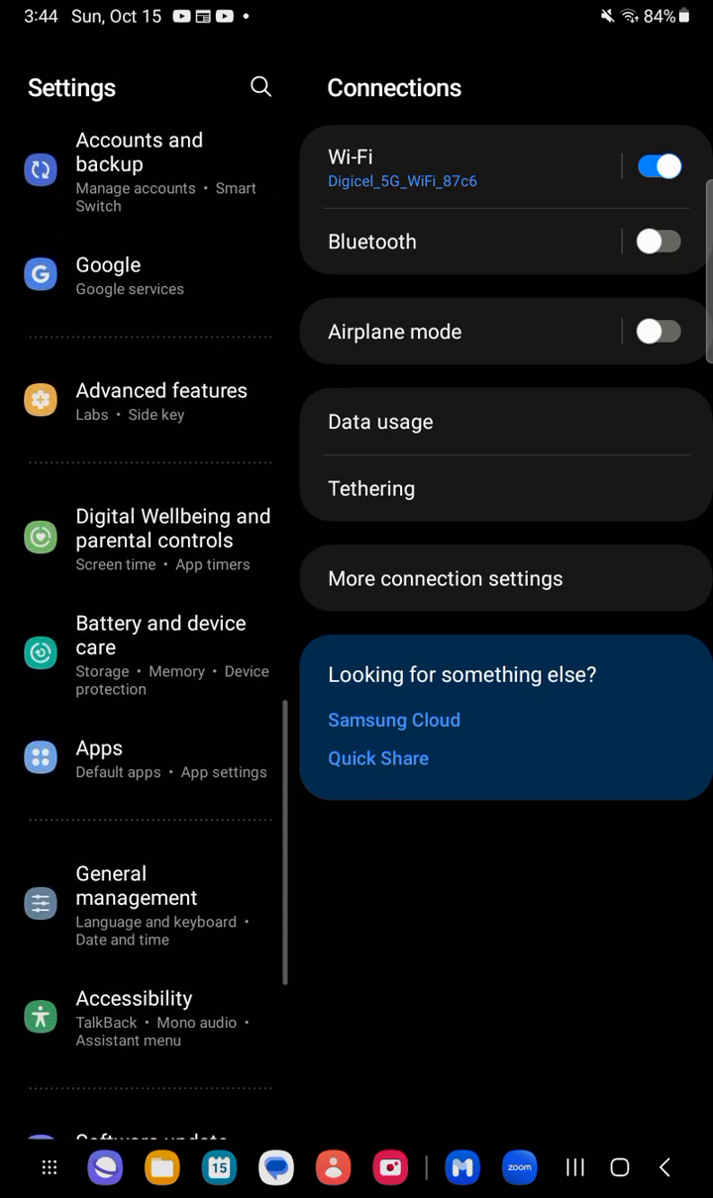
scroll(down, 3)
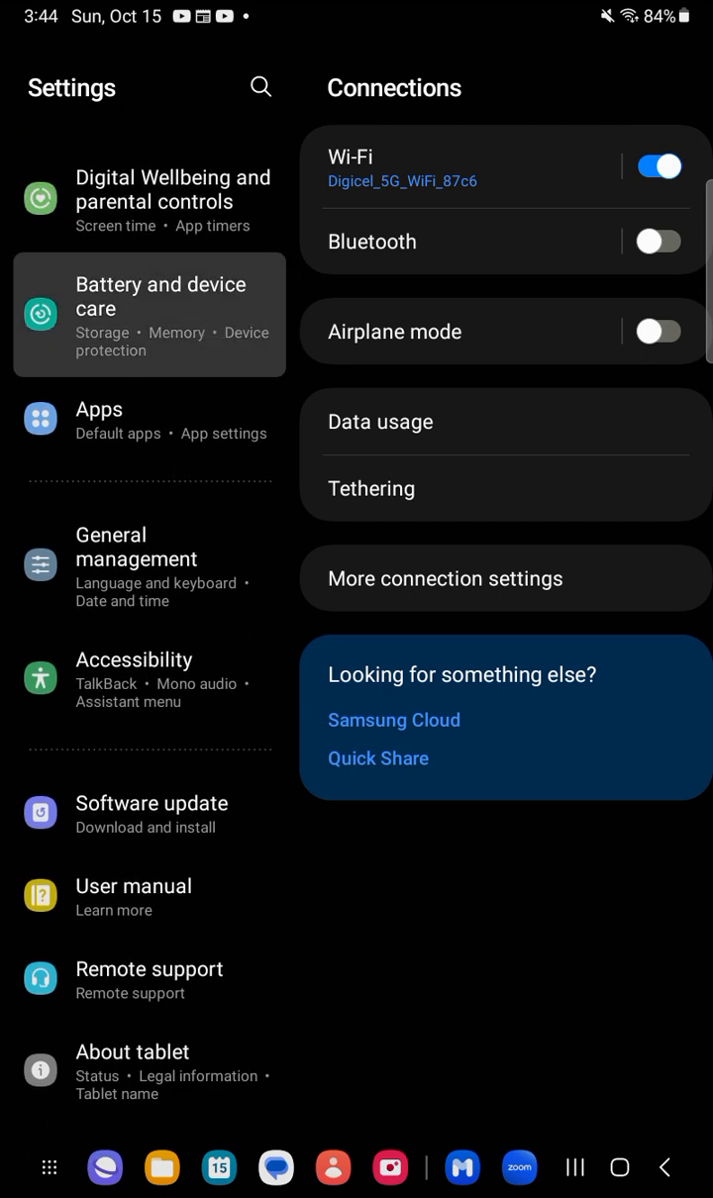
click(149, 315)
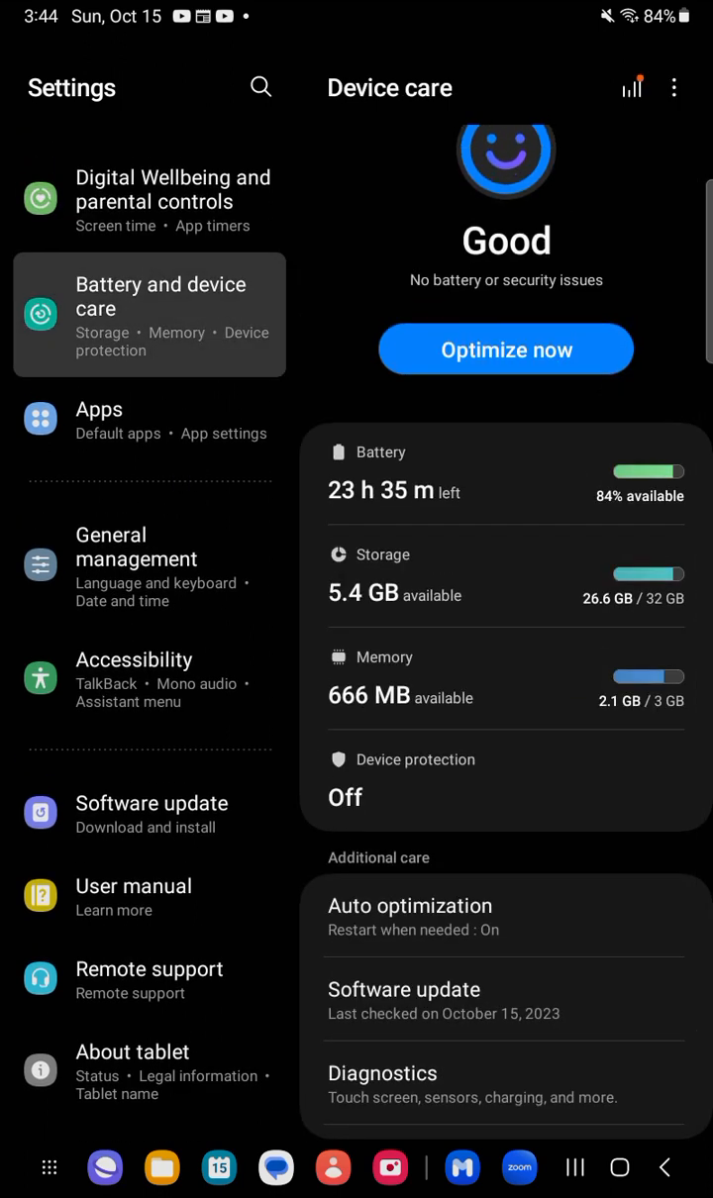
scroll(down, 3)
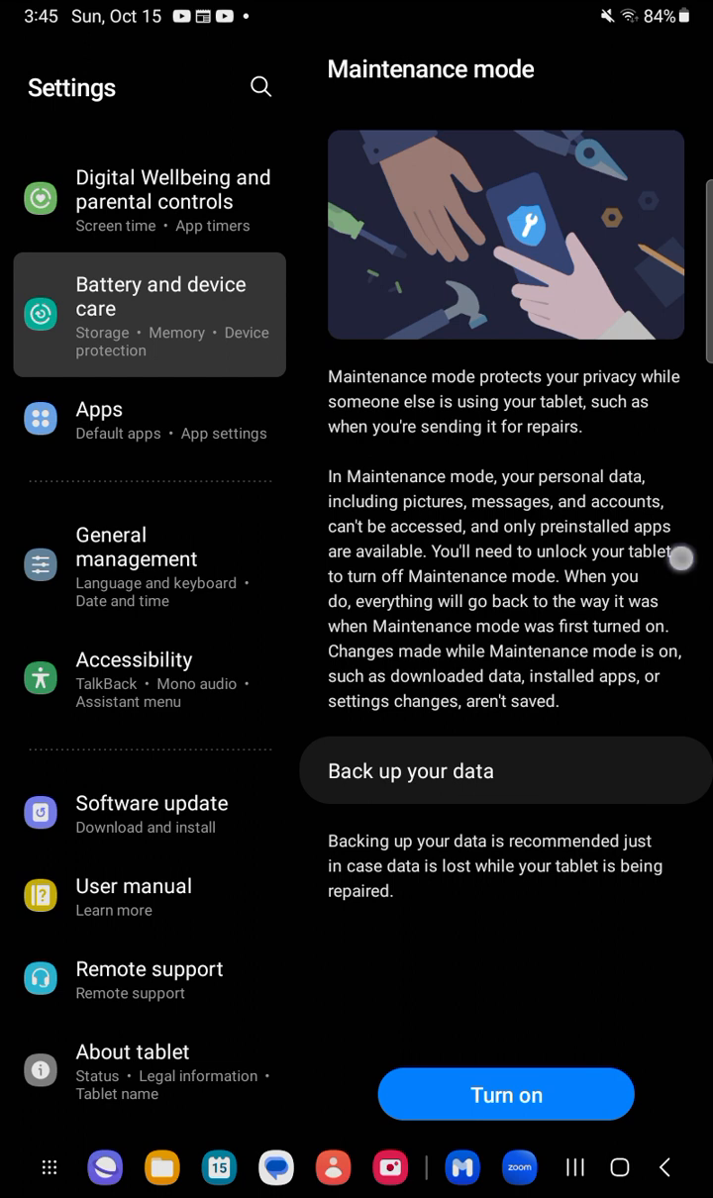
mouse_move(678, 557)
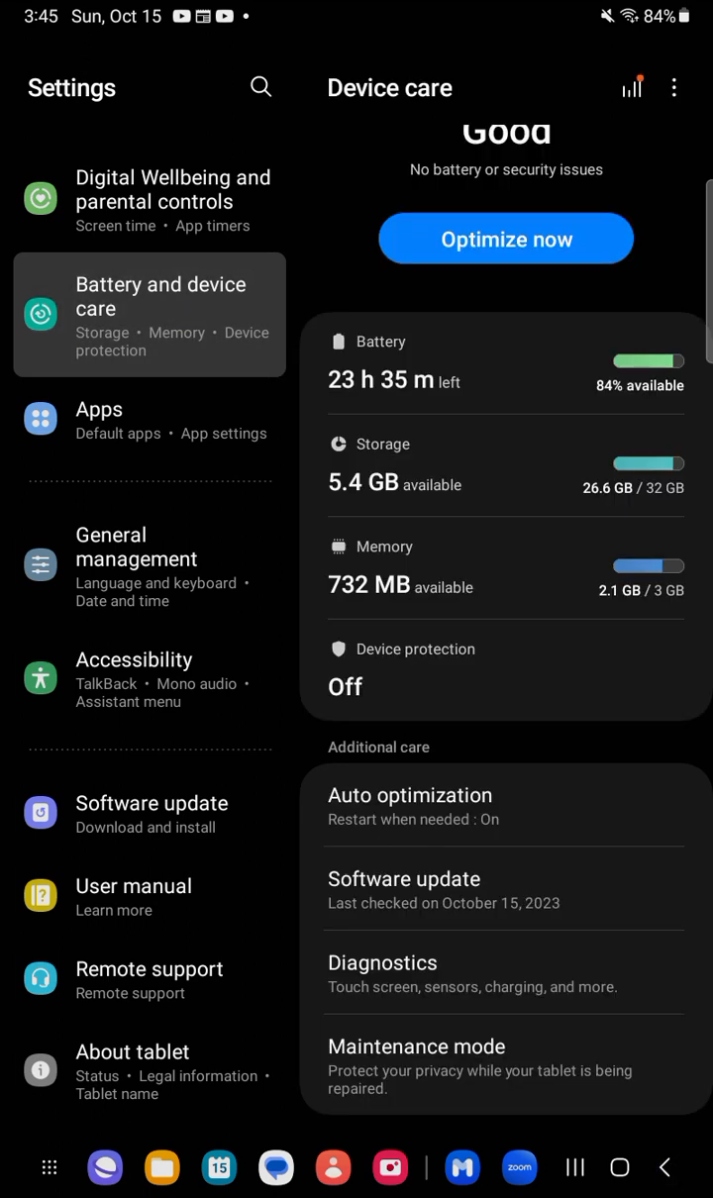
scroll(down, 3)
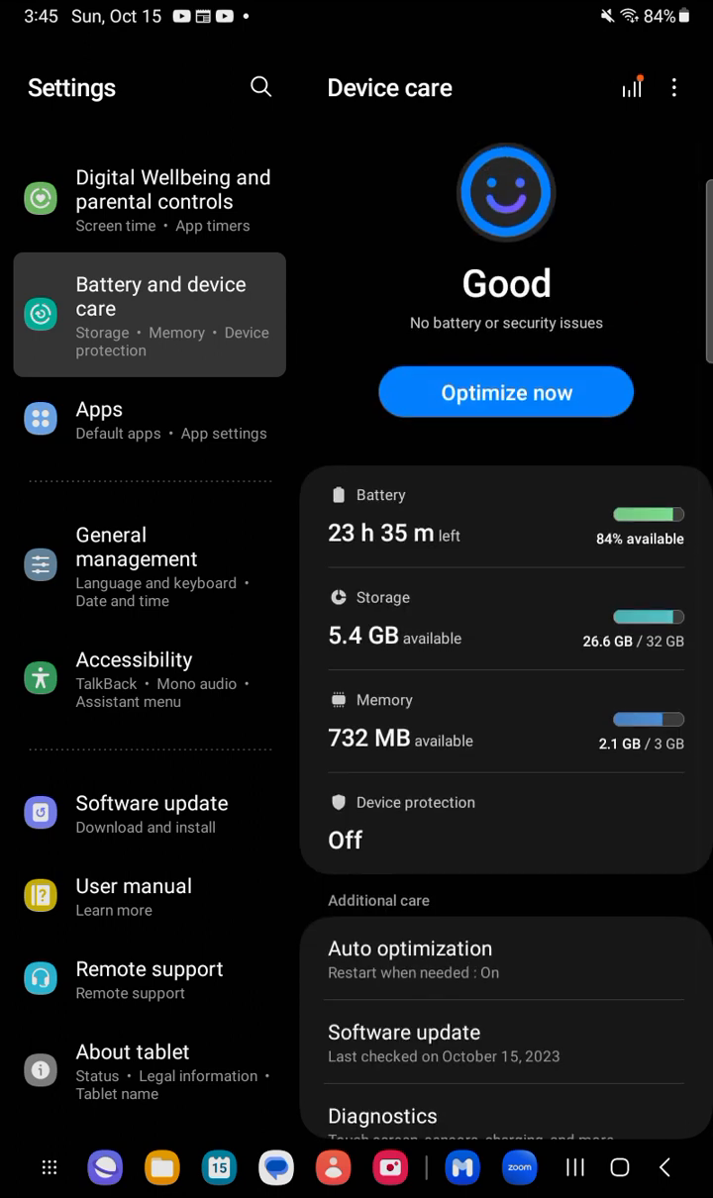